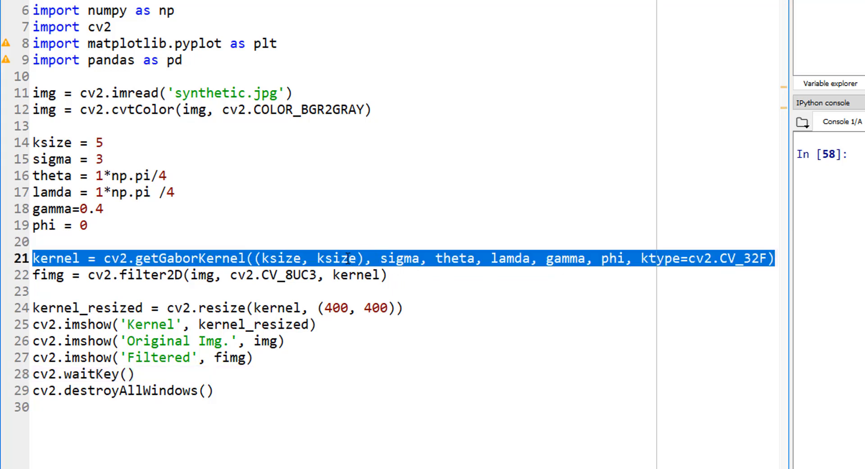
# Run python_training_temp.py to produce the Gabor kernel and filtered image previews.
pyautogui.click(394, 258)
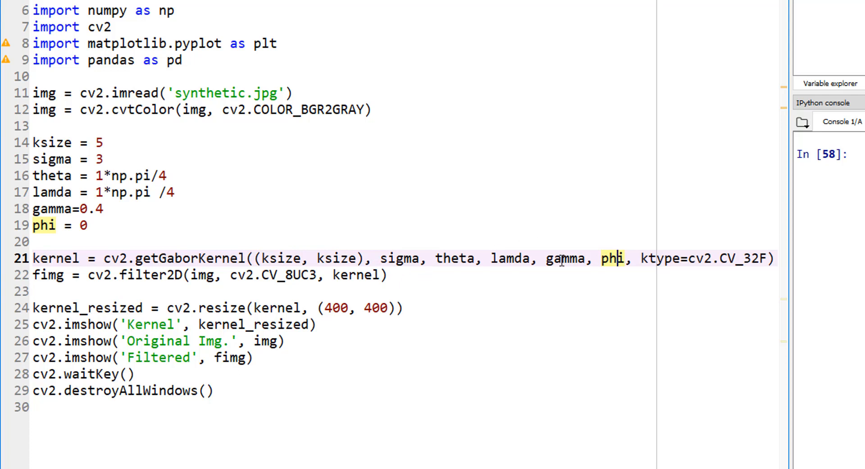
pyautogui.moveTo(236, 201)
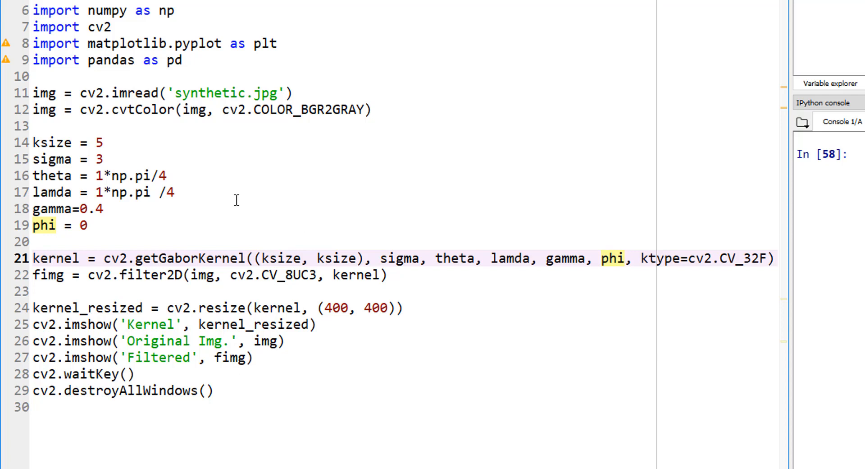
pyautogui.moveTo(84, 159)
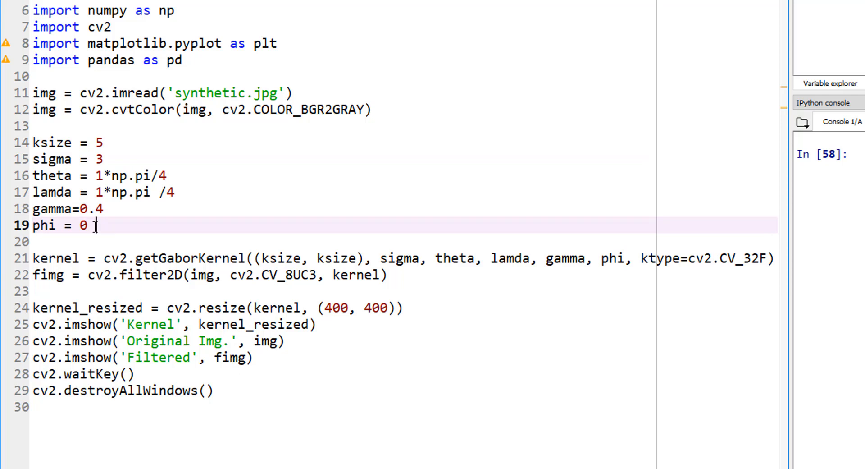
pyautogui.moveTo(217, 222)
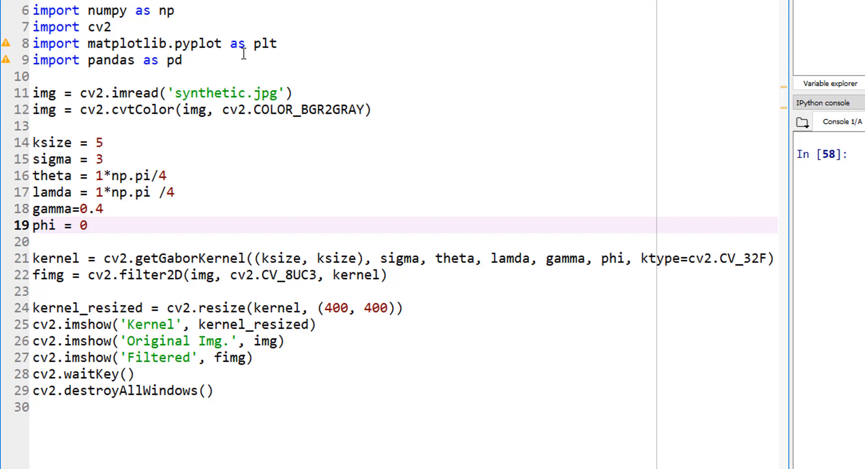
pyautogui.moveTo(259, 72)
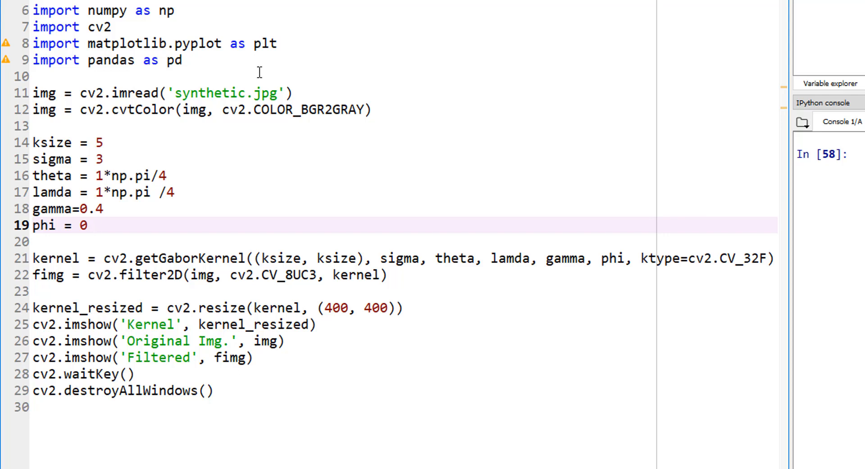
pyautogui.moveTo(83, 176)
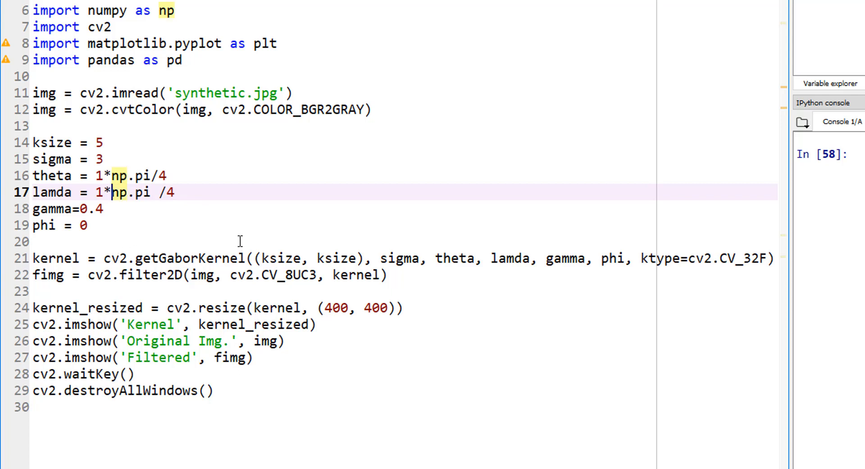
pyautogui.moveTo(165, 286)
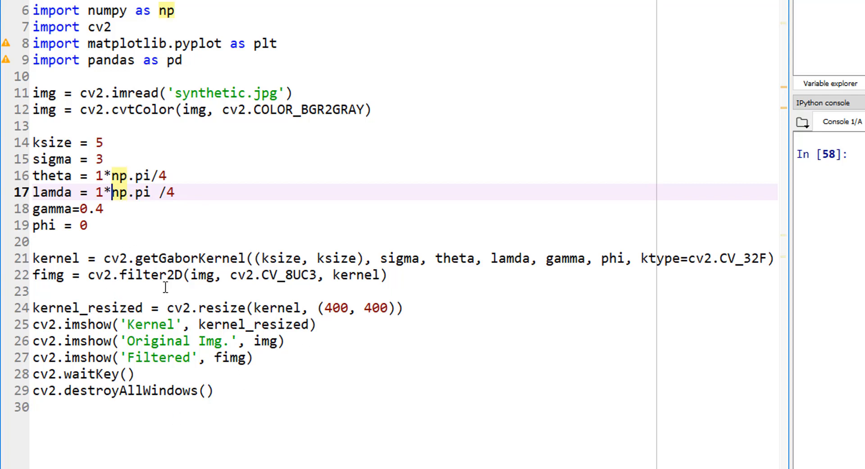
pyautogui.moveTo(298, 425)
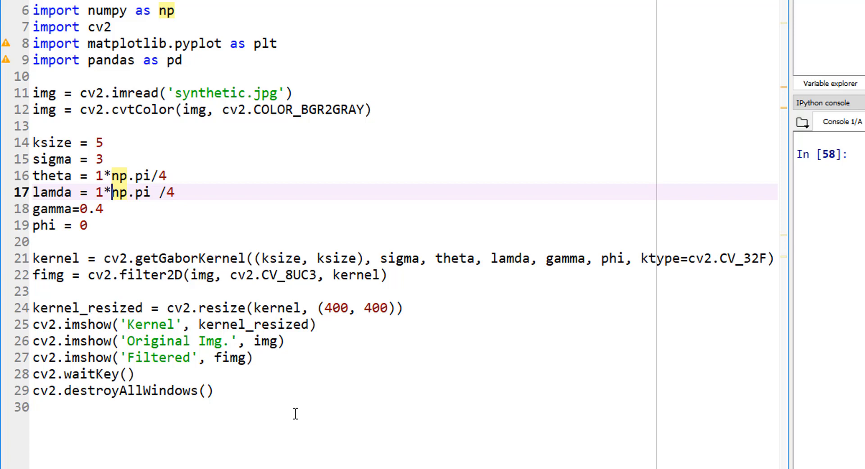
pyautogui.moveTo(101, 135)
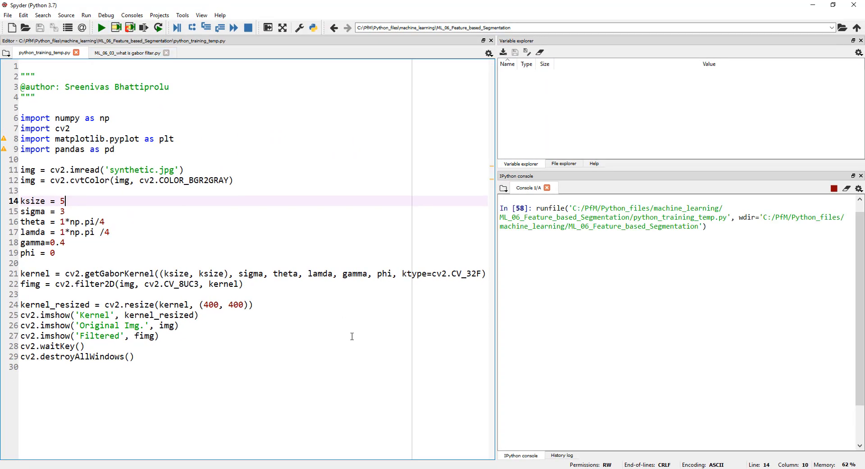
# Move the Original Img. window aside to compare with the filtered result, then close both.
pyautogui.click(100, 27)
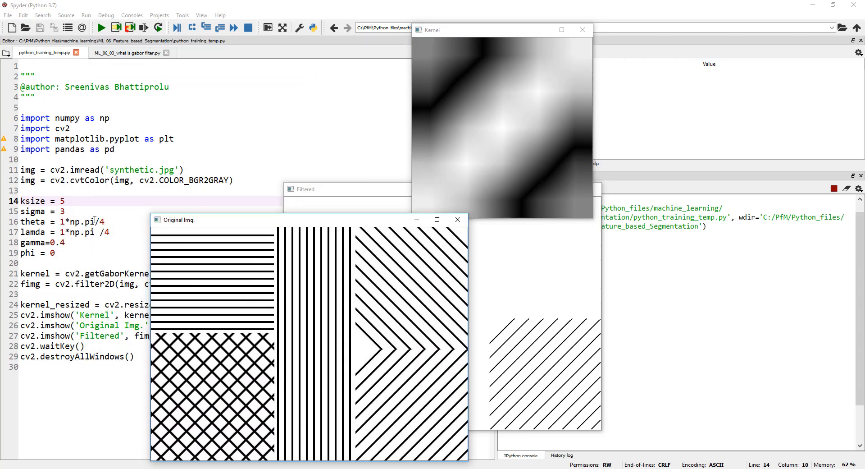
pyautogui.moveTo(176, 219); pyautogui.dragTo(66, 54)
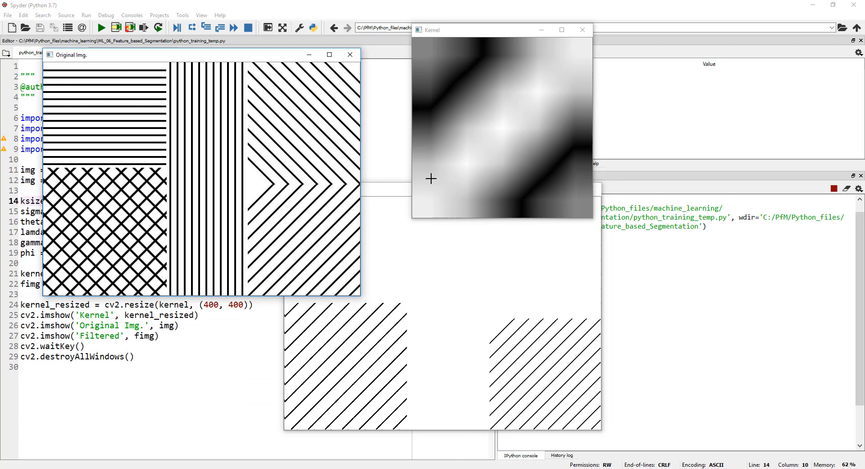
pyautogui.moveTo(509, 113)
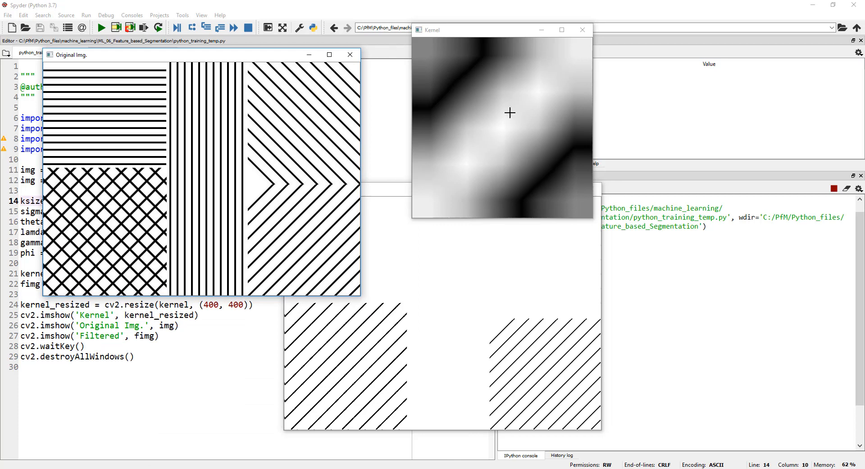
pyautogui.moveTo(494, 137)
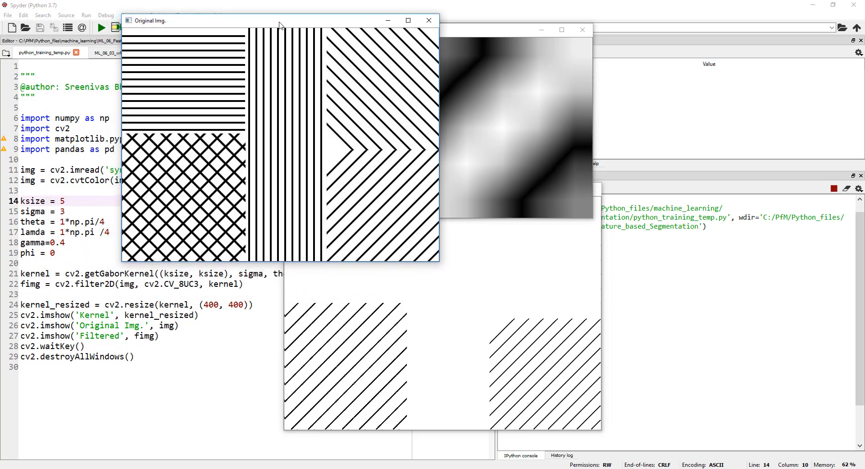
pyautogui.moveTo(280, 20); pyautogui.dragTo(284, 24)
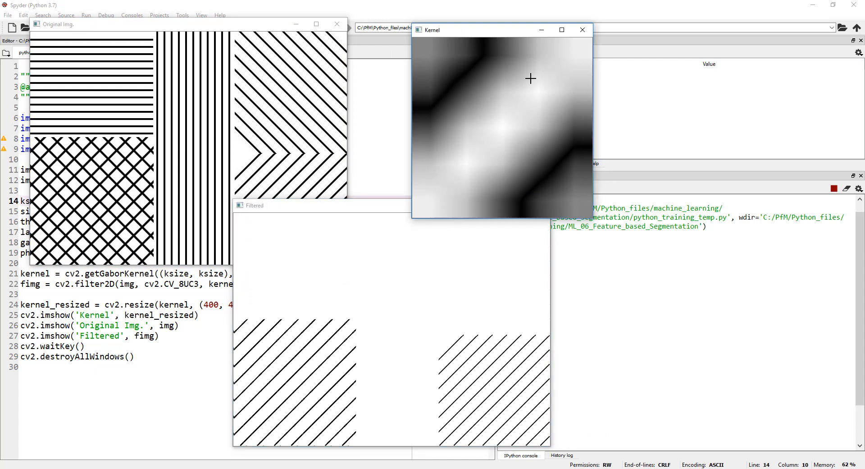
pyautogui.moveTo(517, 111)
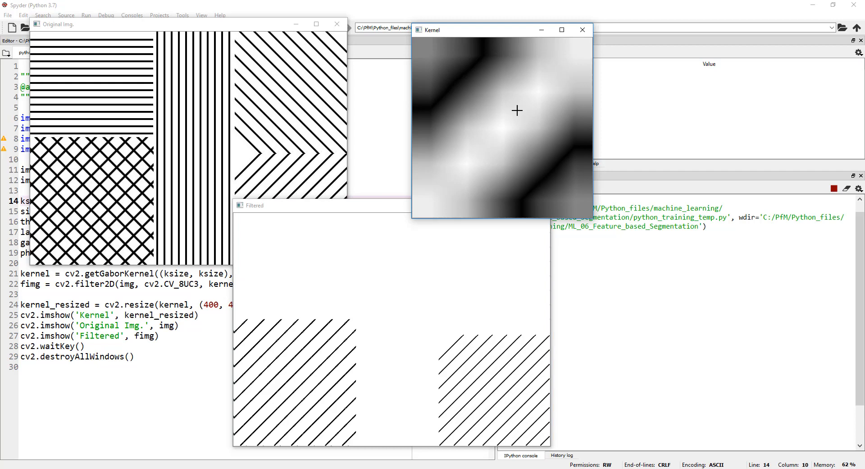
pyautogui.moveTo(134, 172)
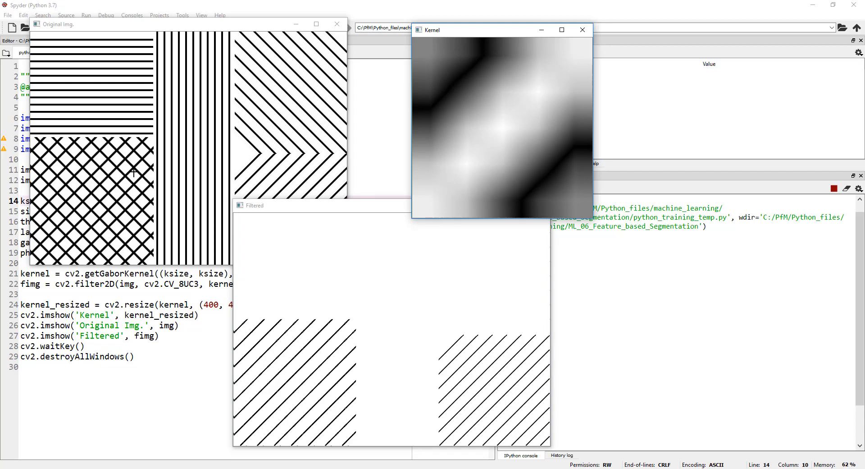
pyautogui.moveTo(508, 115)
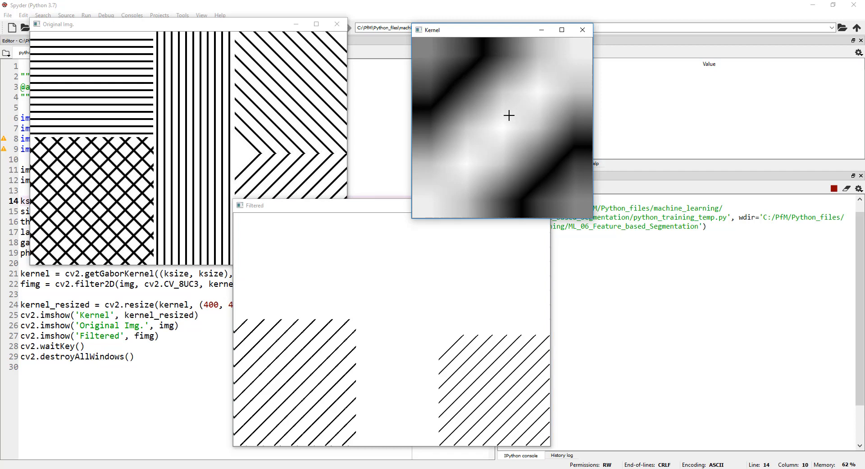
pyautogui.moveTo(440, 194)
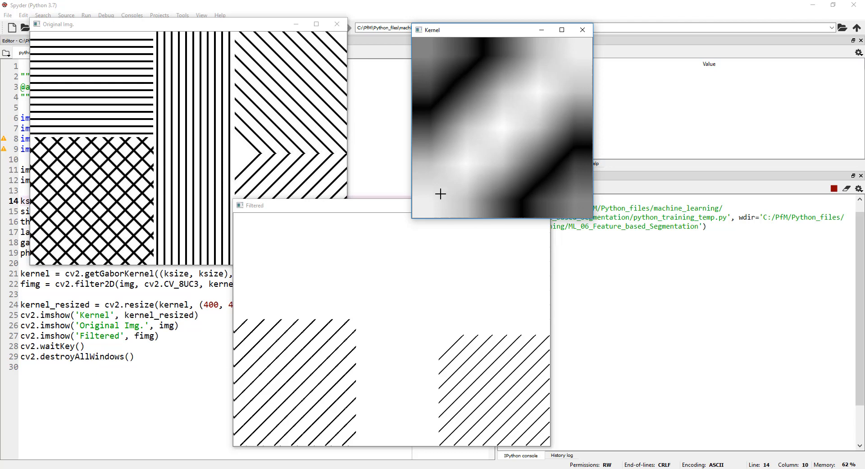
pyautogui.moveTo(512, 97)
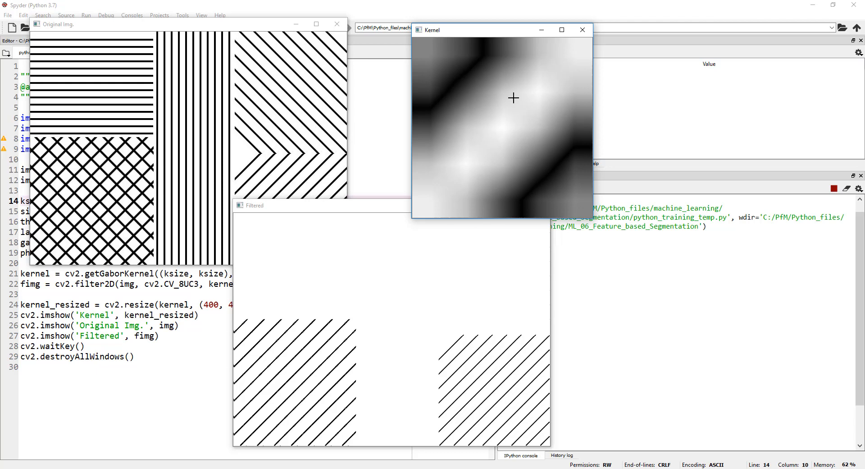
pyautogui.moveTo(393, 393)
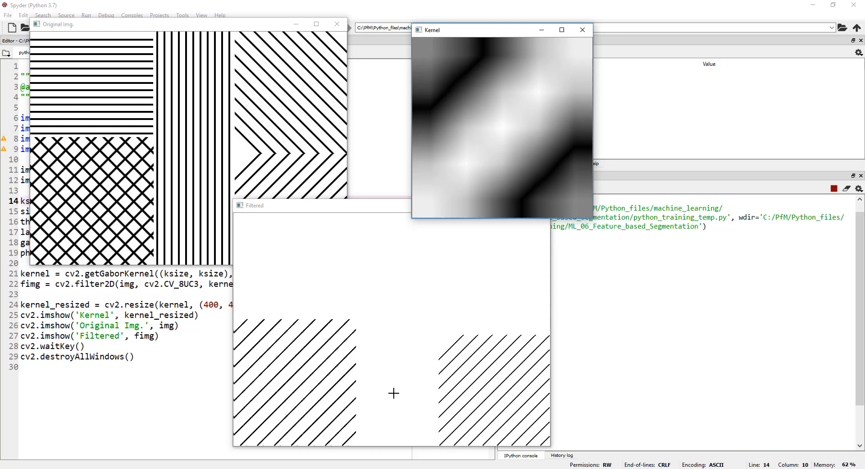
pyautogui.moveTo(276, 256)
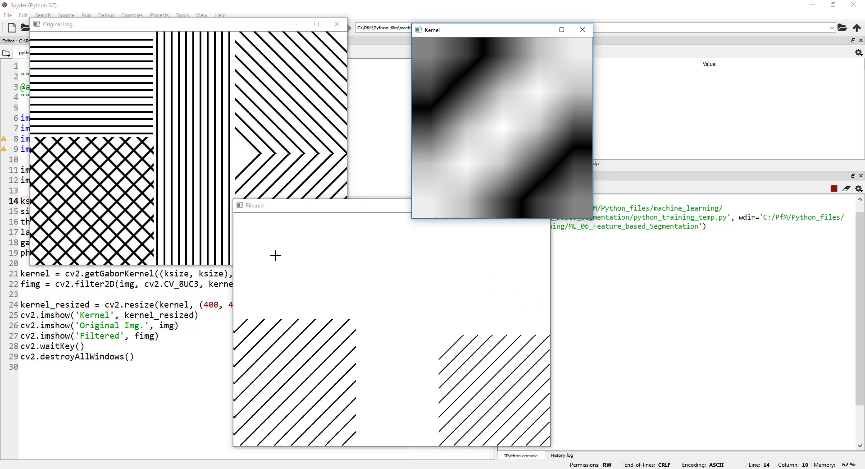
pyautogui.moveTo(487, 280)
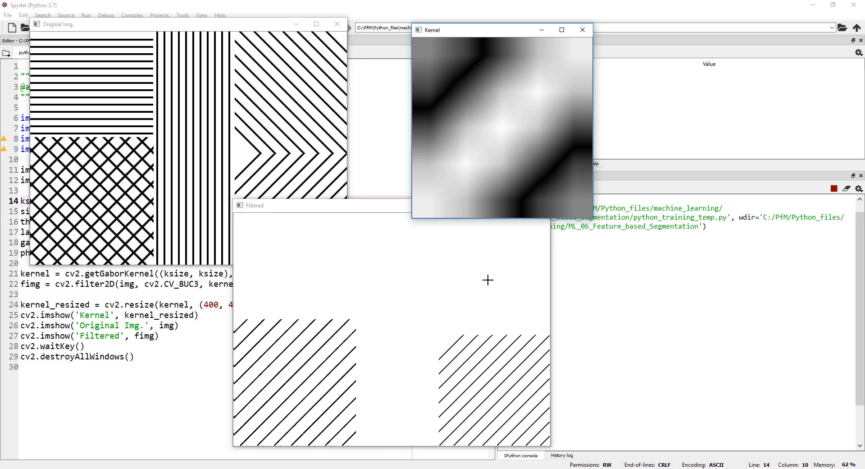
pyautogui.moveTo(241, 90)
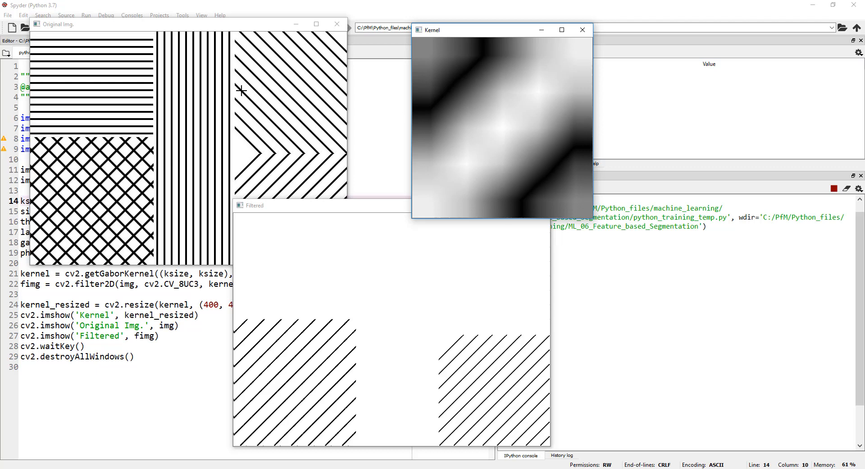
pyautogui.moveTo(240, 189)
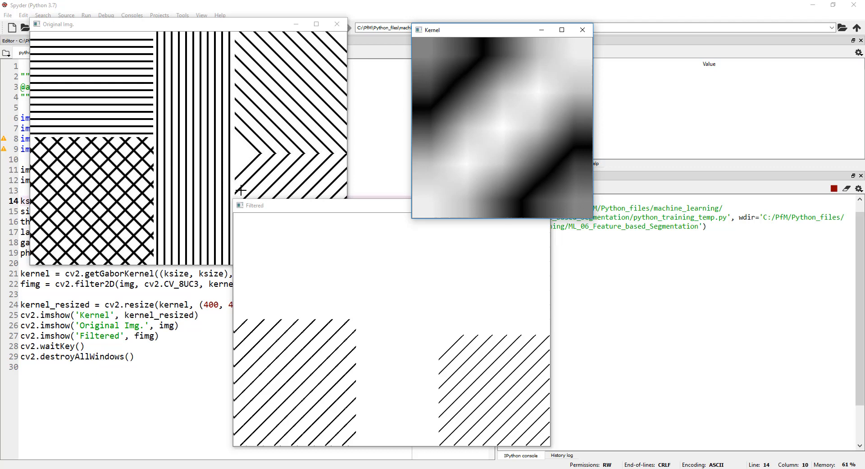
pyautogui.moveTo(119, 210)
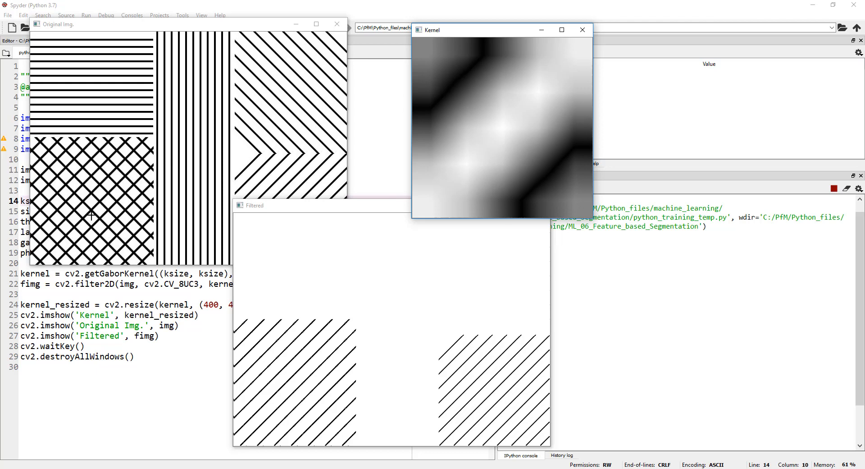
pyautogui.moveTo(352, 345)
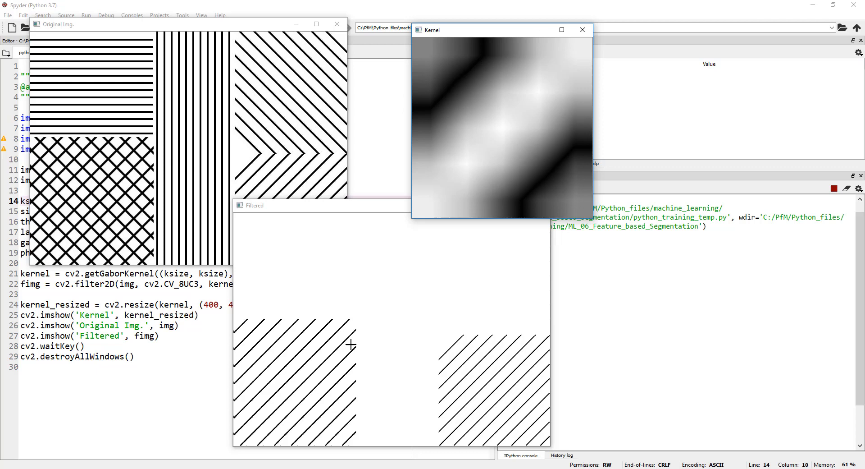
pyautogui.moveTo(294, 341)
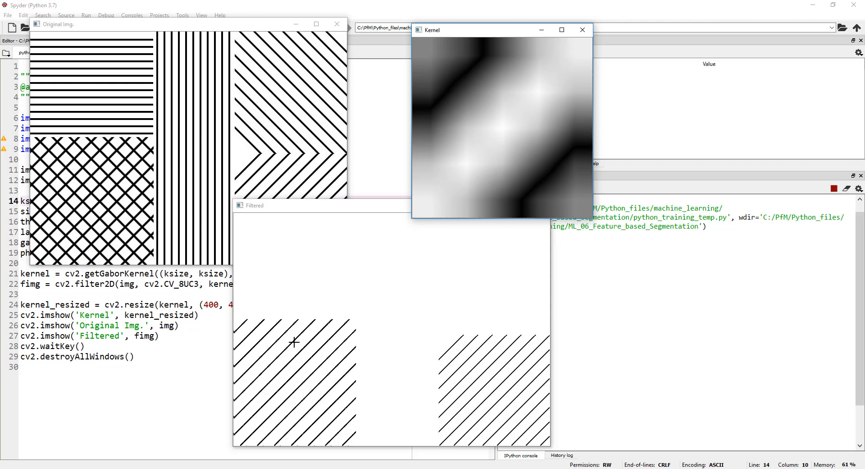
pyautogui.moveTo(346, 331)
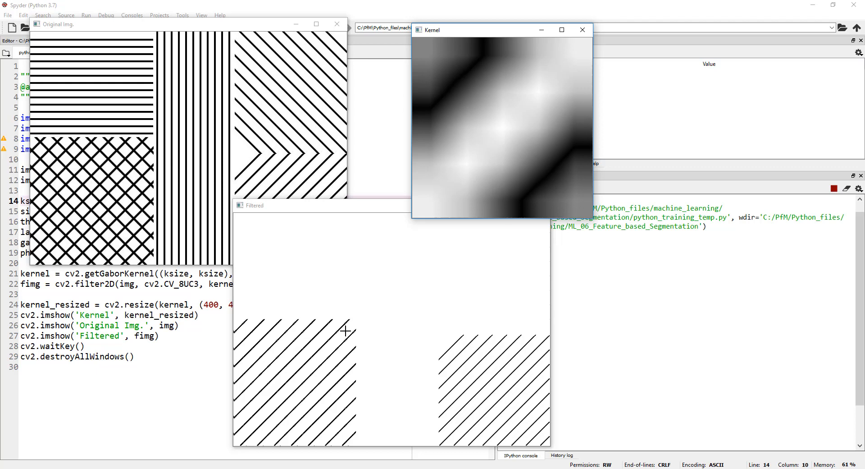
pyautogui.moveTo(344, 325)
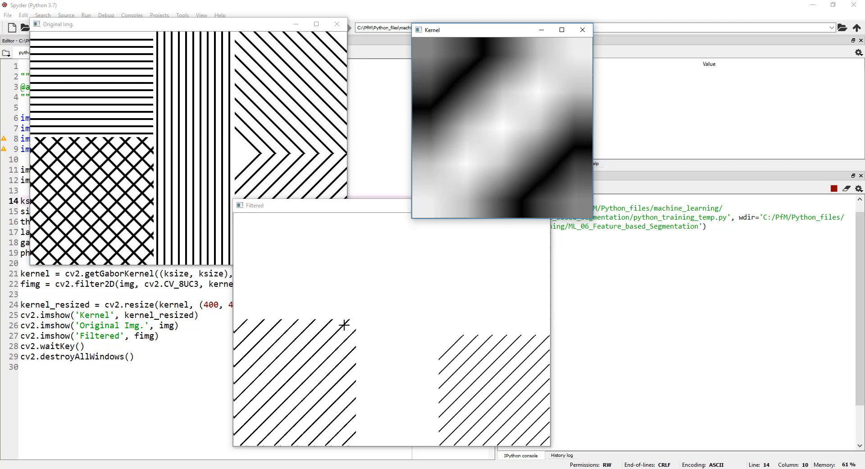
pyautogui.moveTo(357, 329)
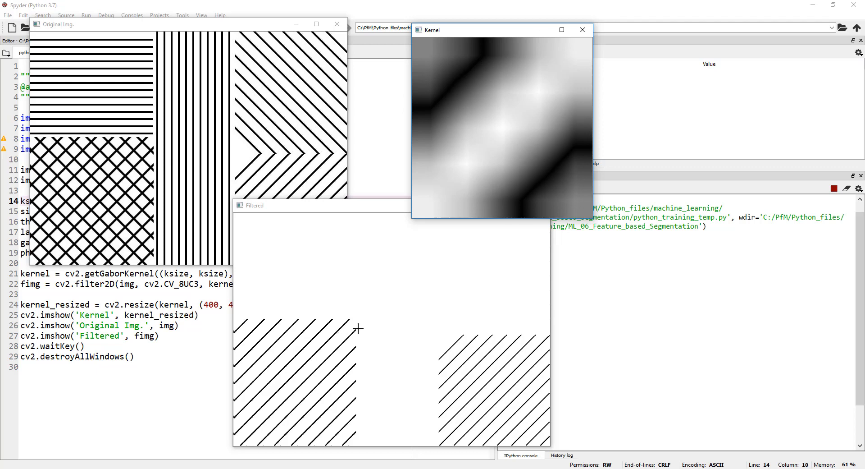
pyautogui.moveTo(359, 322)
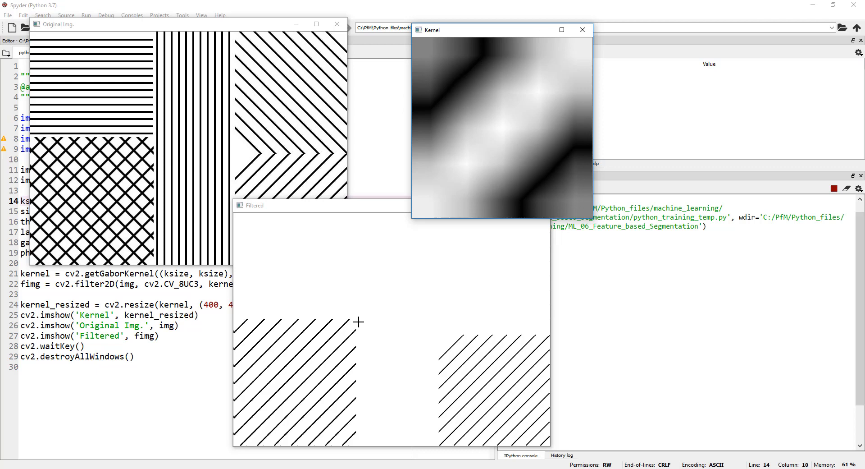
pyautogui.click(337, 24)
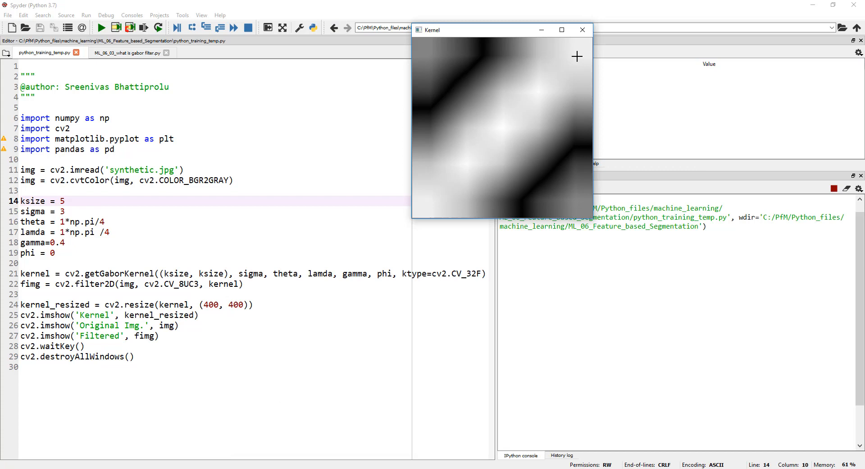
# Close the 'Kernel' OpenCV window to return to the Spyder editor.
pyautogui.click(582, 29)
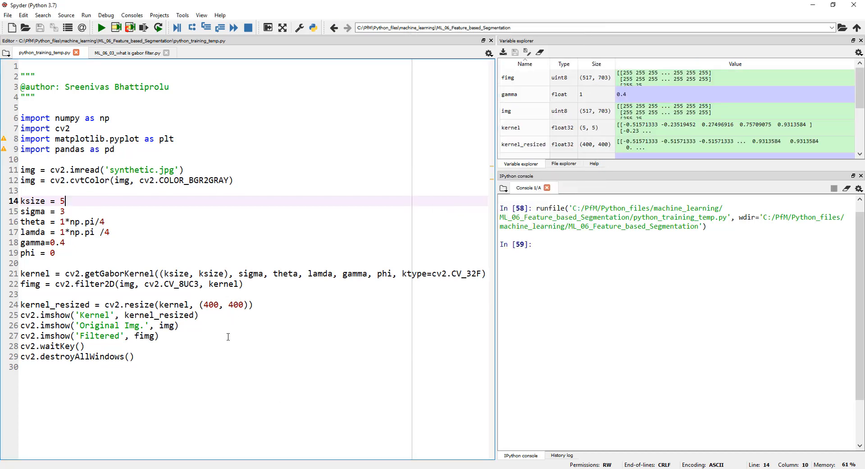
pyautogui.moveTo(215, 343)
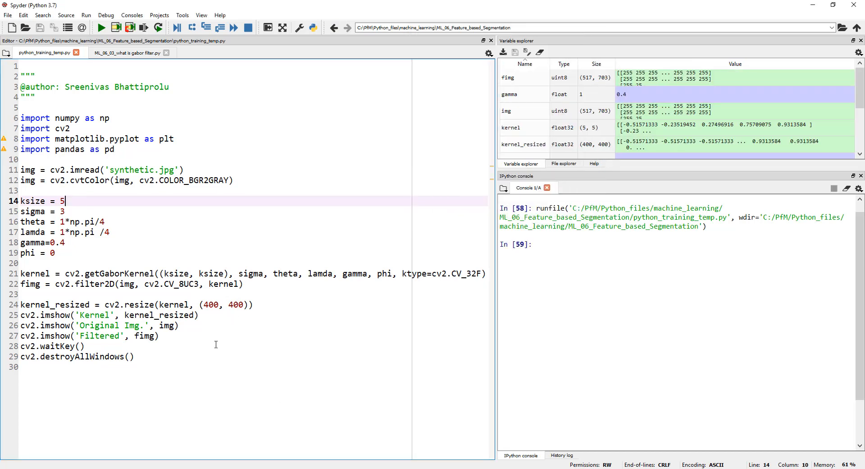
pyautogui.moveTo(218, 331)
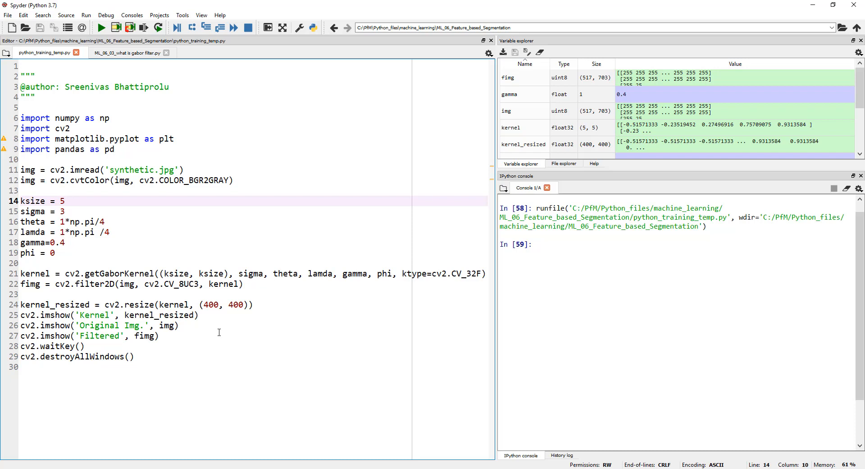
pyautogui.moveTo(221, 233)
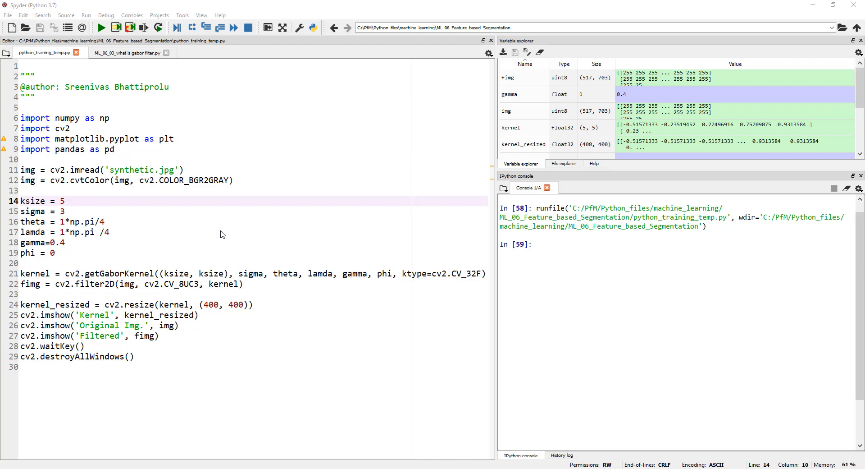
pyautogui.moveTo(50, 156)
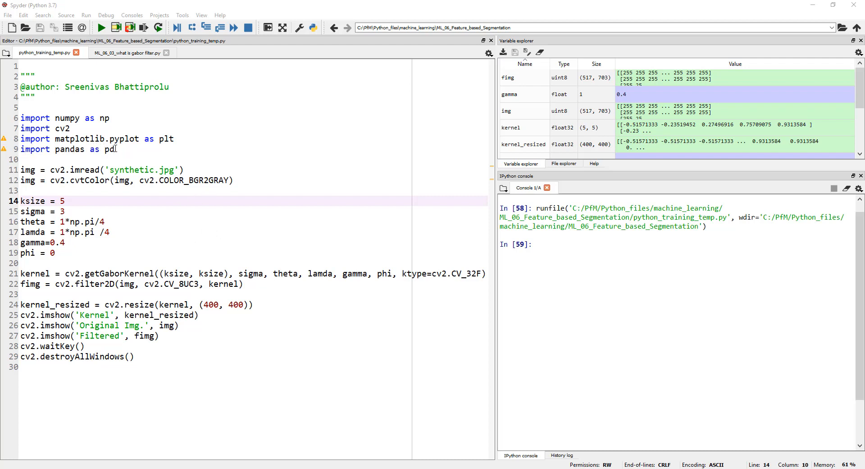
# Add 'df = pd.DataFrame()' on a new line after the grayscale conversion.
pyautogui.click(234, 180)
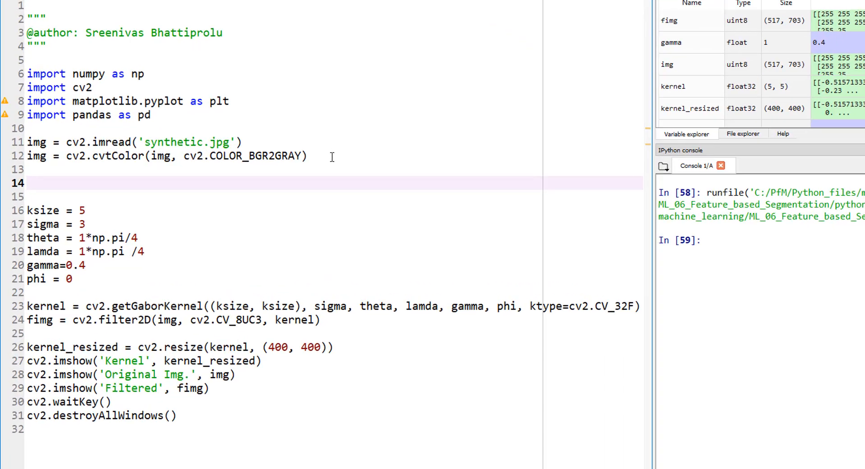
pyautogui.write('df =')
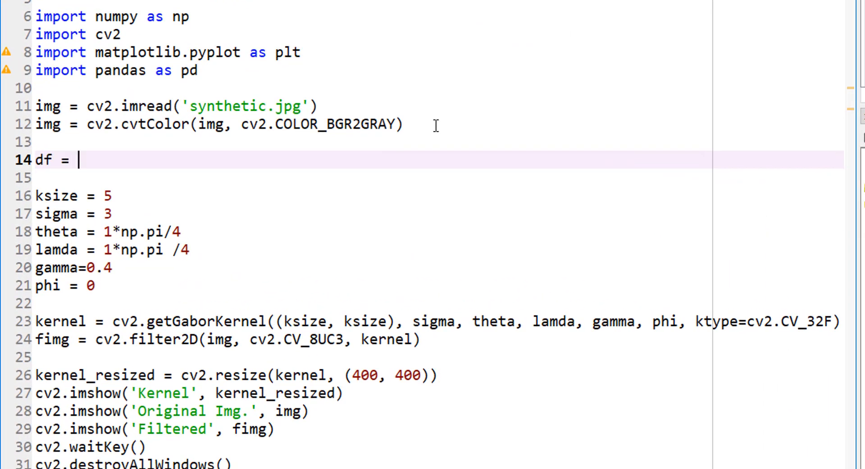
pyautogui.write('pd.')
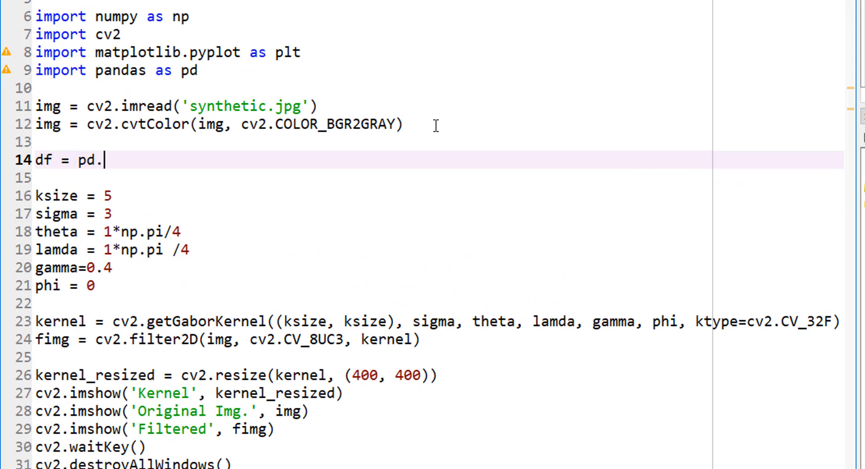
pyautogui.write('DataFrame(')
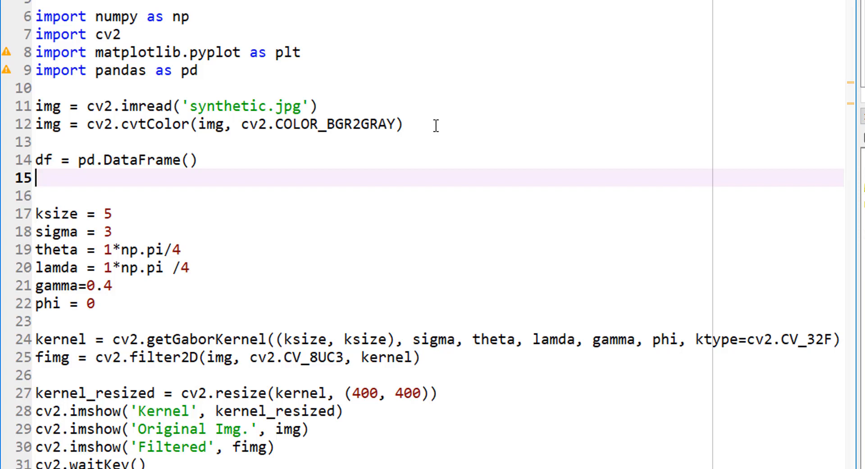
pyautogui.moveTo(98, 172)
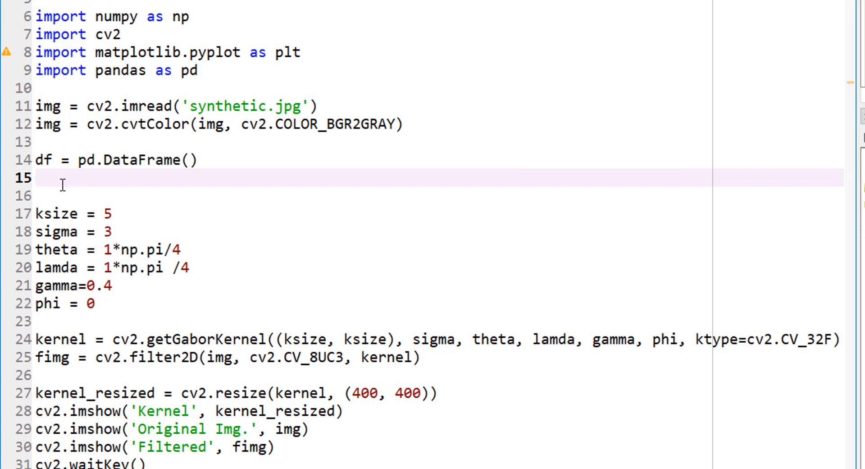
pyautogui.moveTo(62, 182)
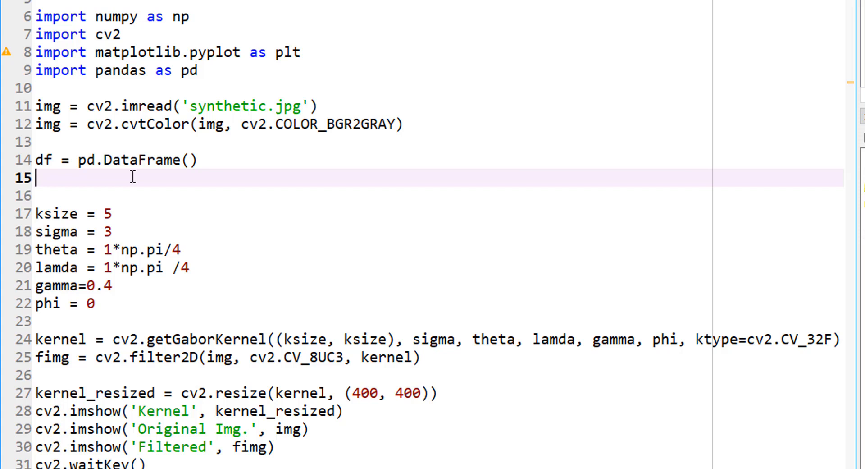
pyautogui.moveTo(172, 149)
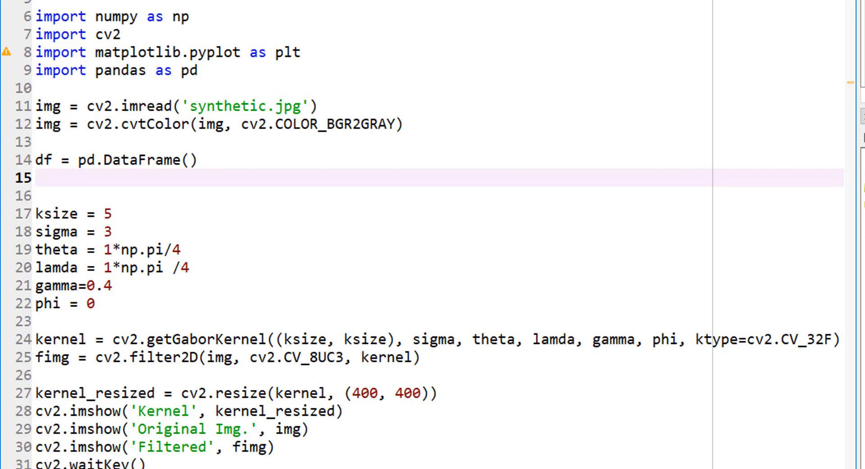
pyautogui.moveTo(231, 118)
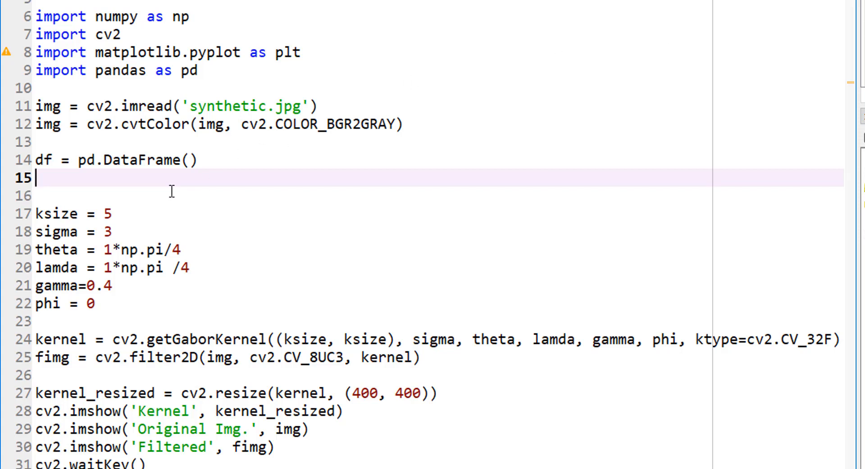
# Add the line 'img2 = img.reshape(-1)' to flatten the grayscale image.
pyautogui.write('img')
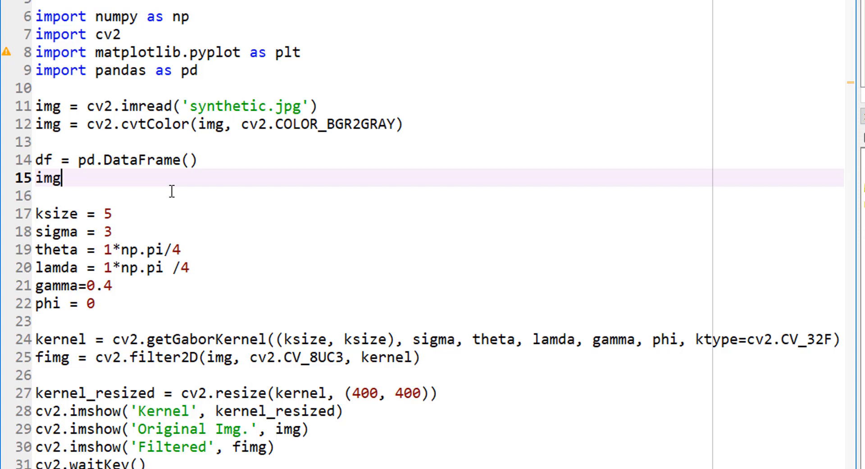
pyautogui.write('2 =')
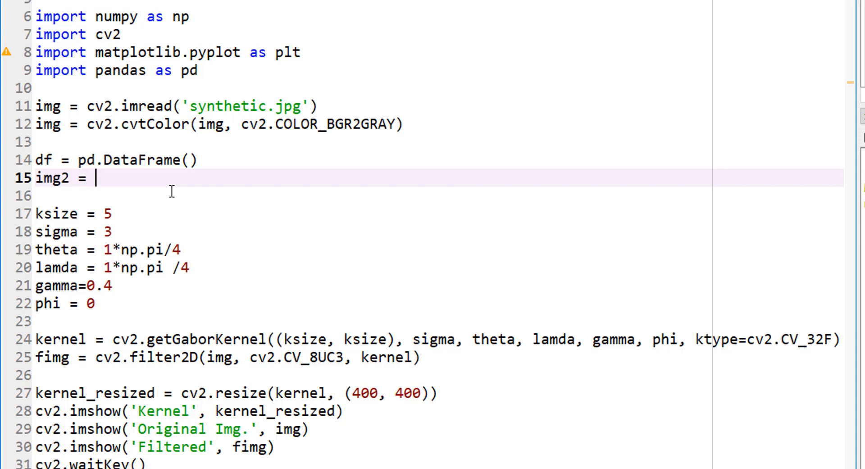
pyautogui.write('img')
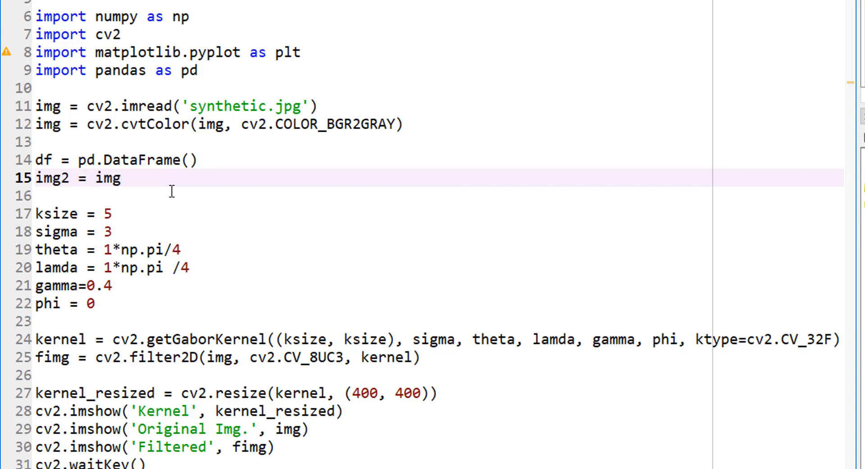
pyautogui.write('.reshape(')
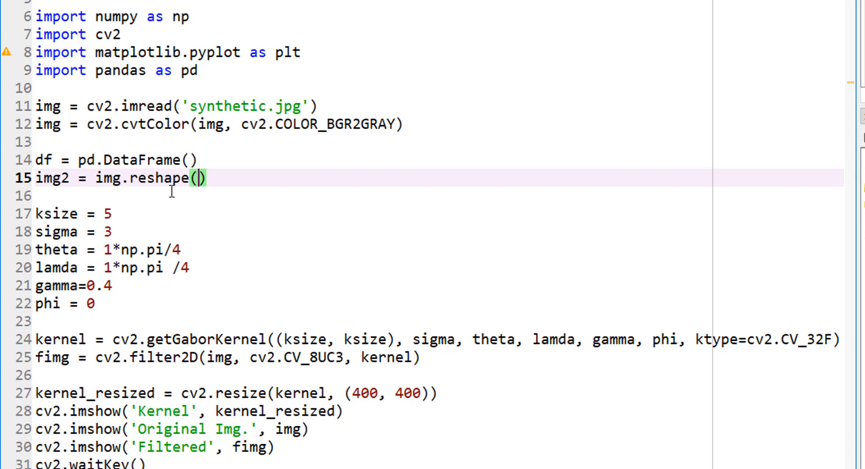
pyautogui.write('-1')
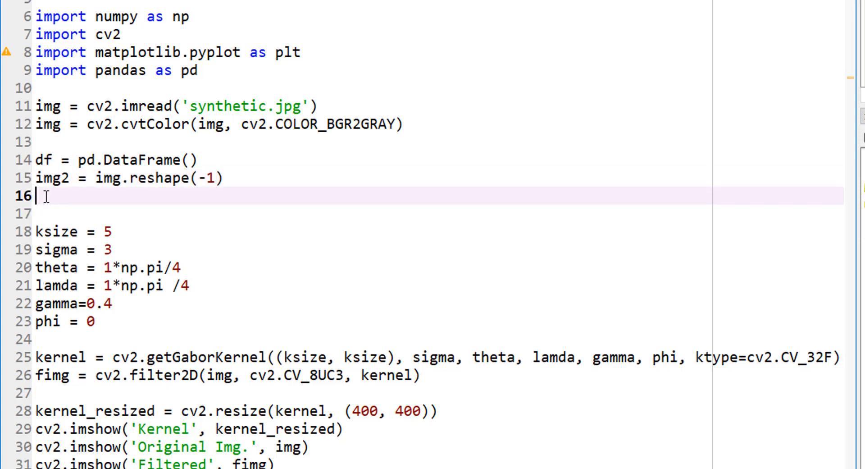
pyautogui.moveTo(214, 187)
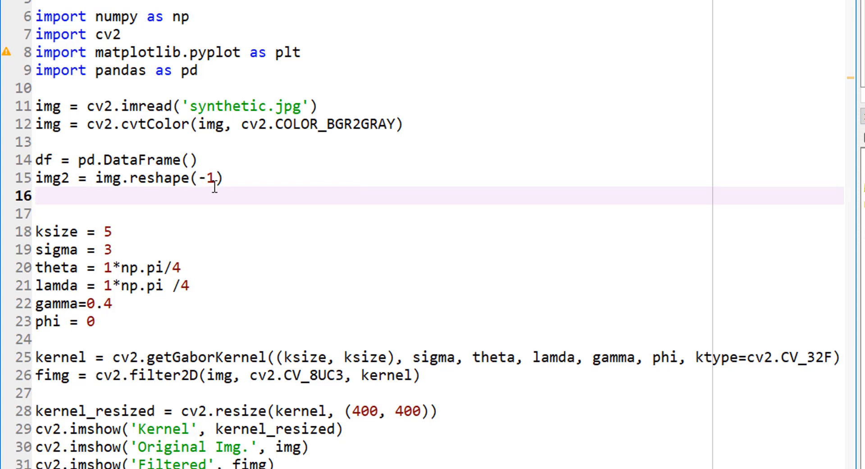
# Add the line df['Original Pixels'] = img2 to store the flattened pixels.
pyautogui.write('df[')
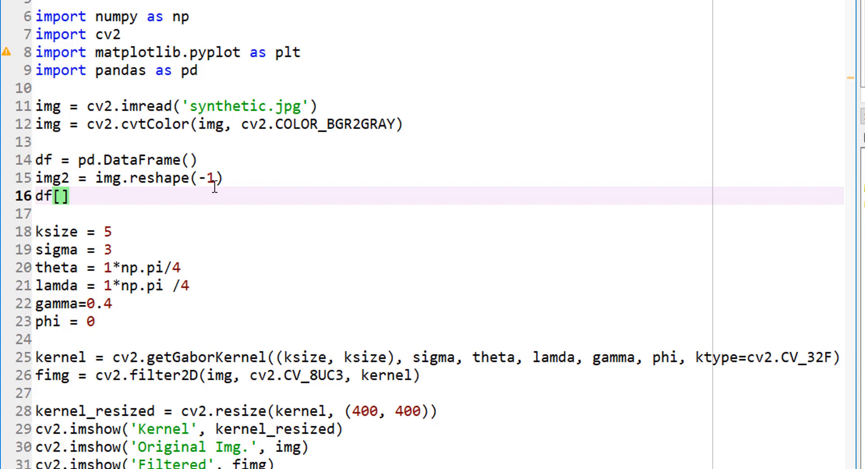
pyautogui.write('O')
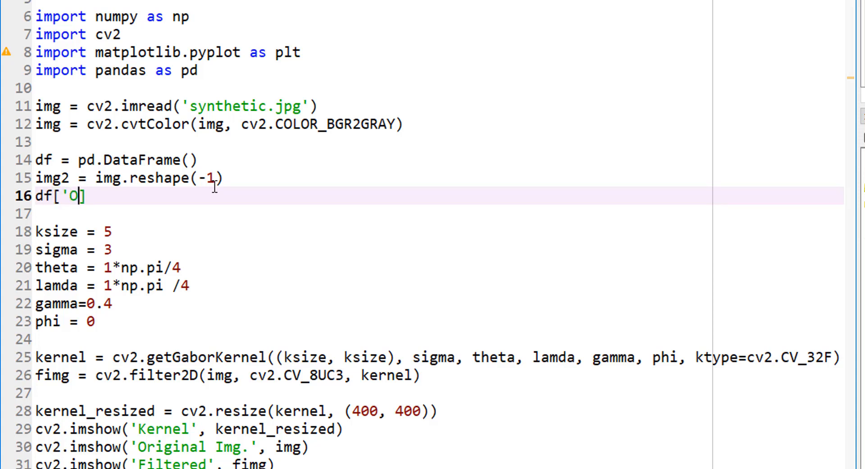
pyautogui.write('riginal Pi')
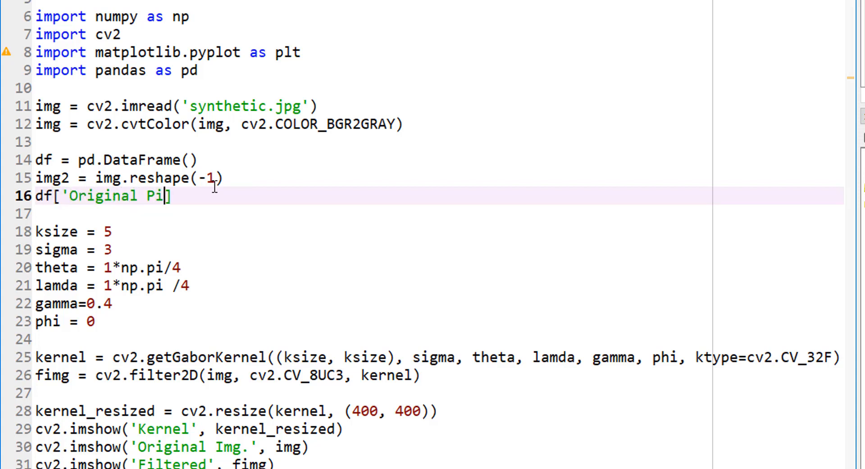
pyautogui.write('xels')
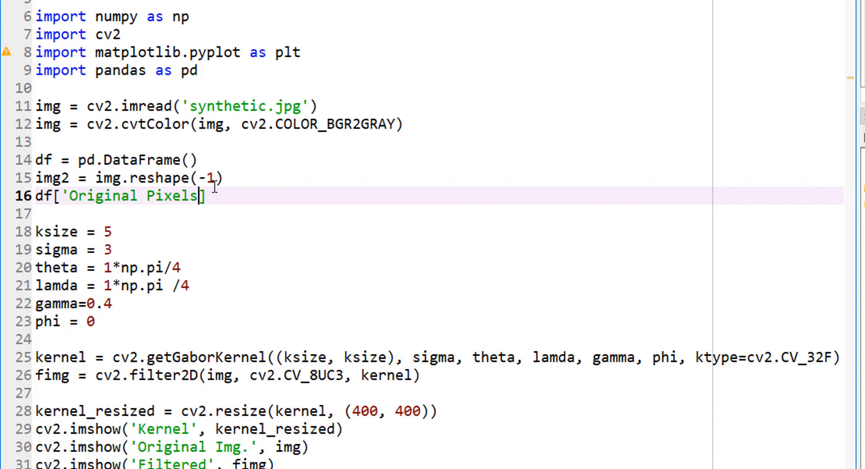
pyautogui.write('=')
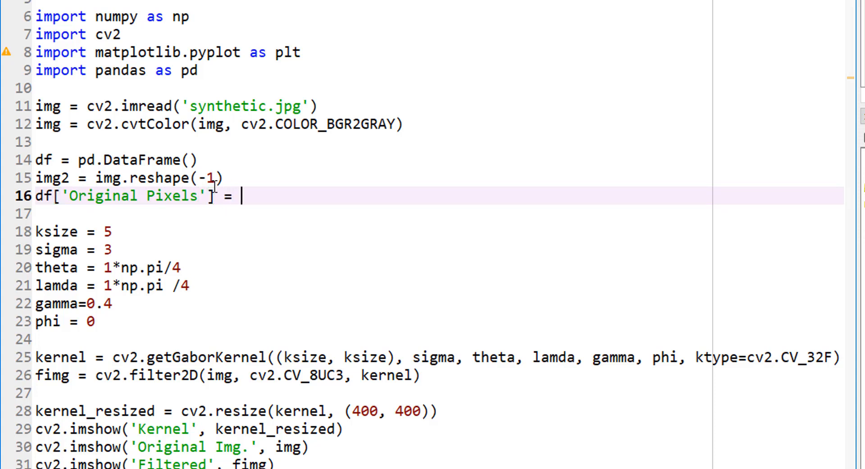
pyautogui.write('im')
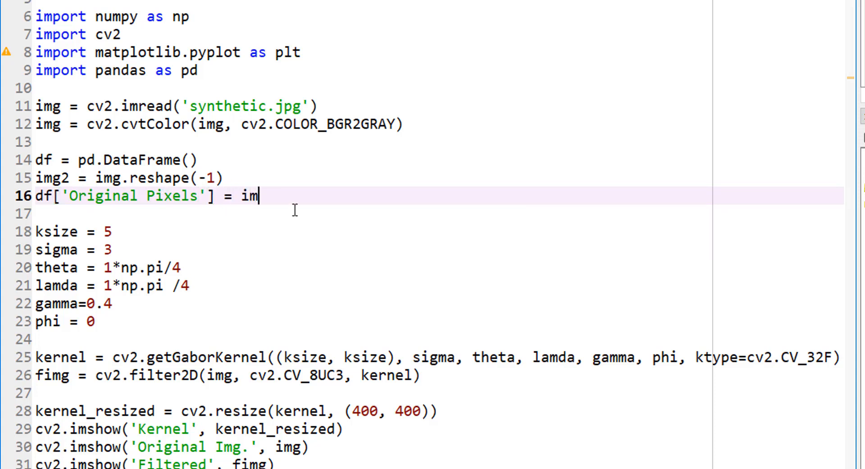
pyautogui.write('g2')
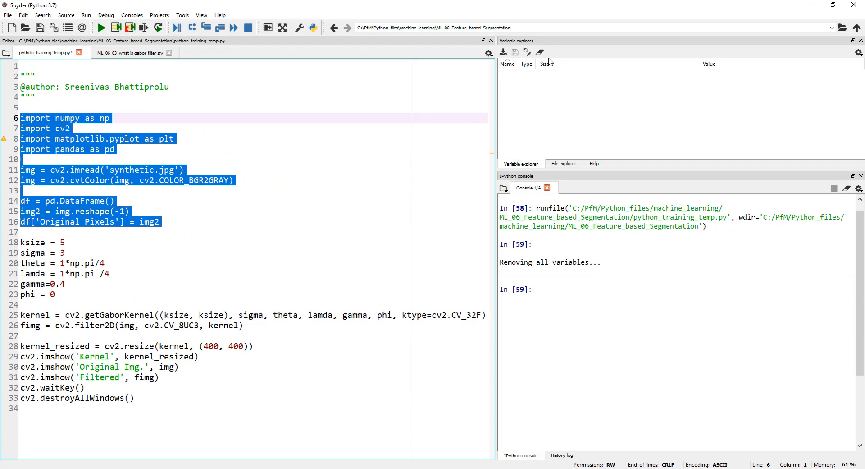
pyautogui.moveTo(145, 27)
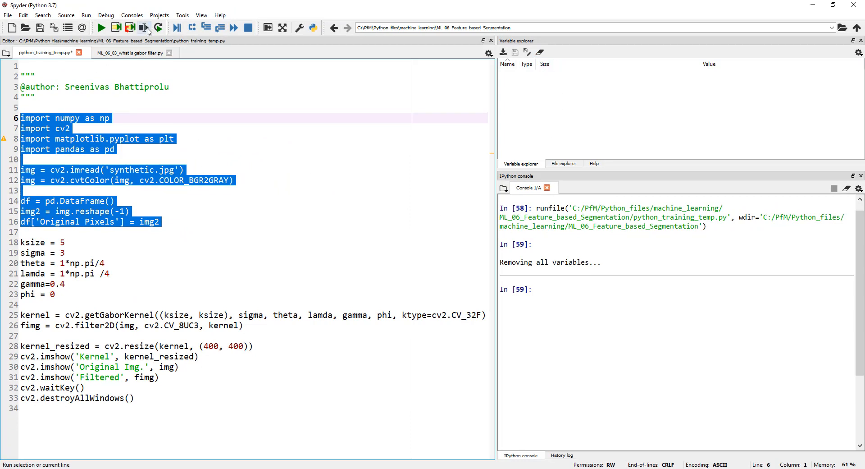
# Run lines 6–16 as a selection, creating the 363451-row df, img and img2.
pyautogui.click(143, 27)
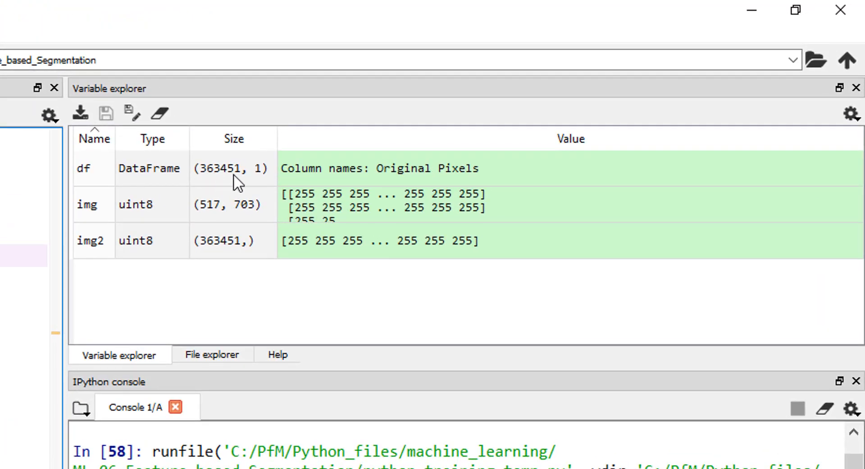
pyautogui.moveTo(265, 184)
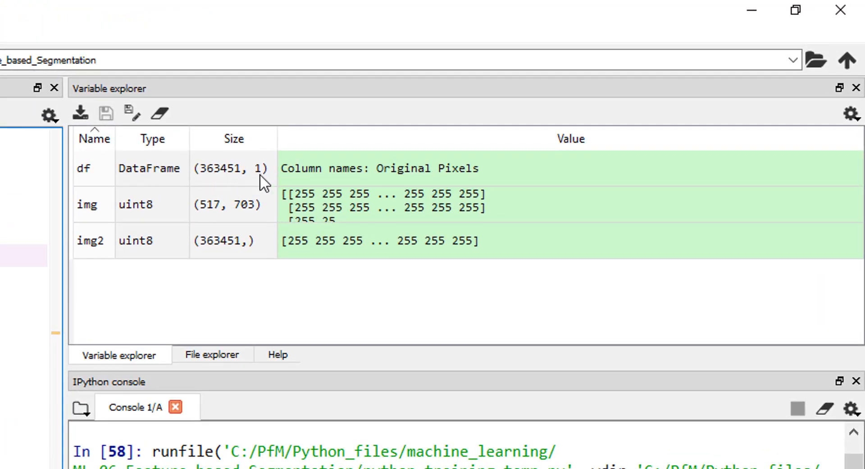
pyautogui.moveTo(444, 193)
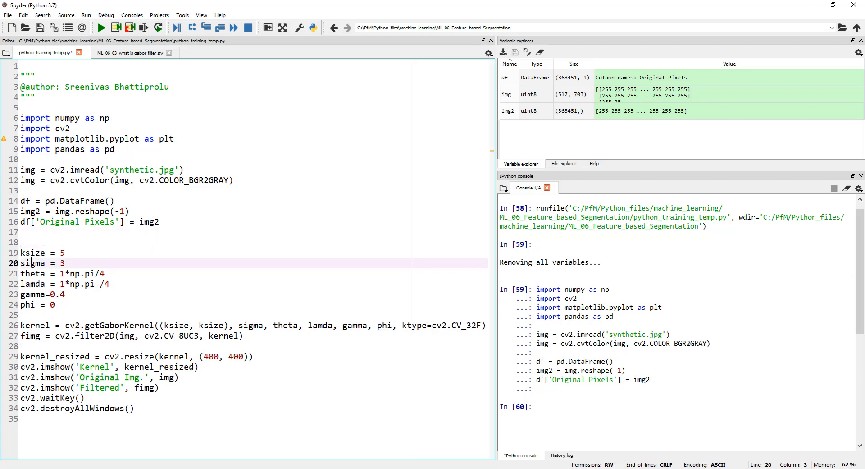
# Replace ksize with a literal 5 in getGaborKernel and delete the 'ksize = 5' line.
pyautogui.click(52, 304)
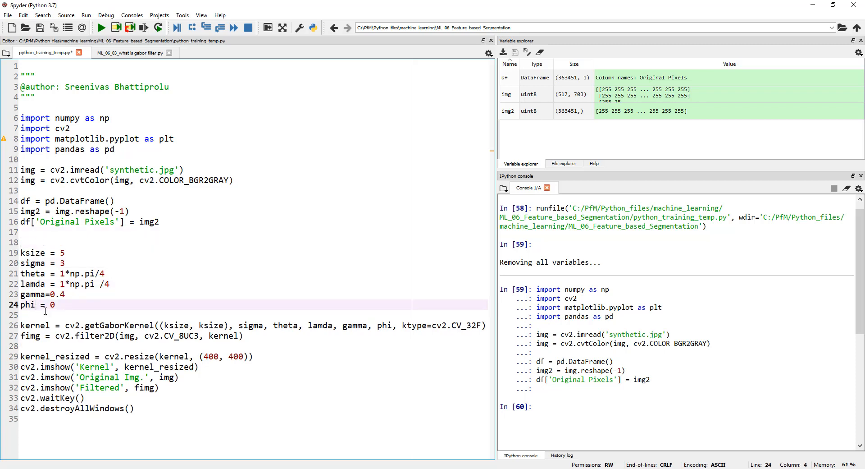
pyautogui.doubleClick(27, 304)
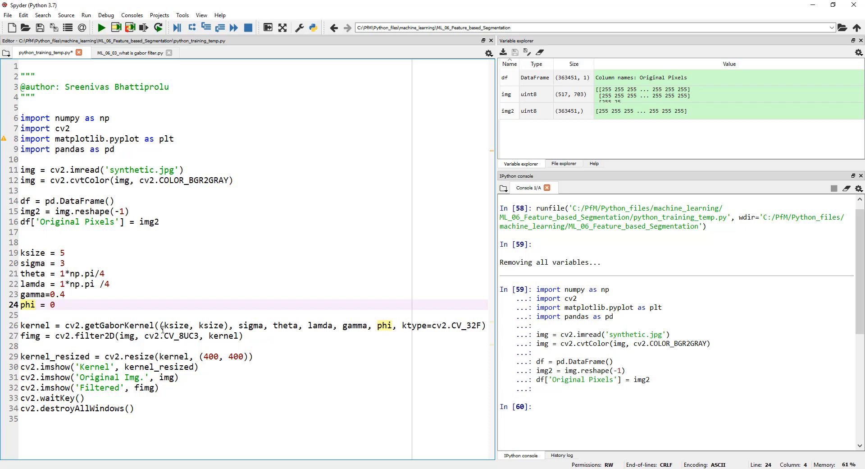
pyautogui.doubleClick(176, 325)
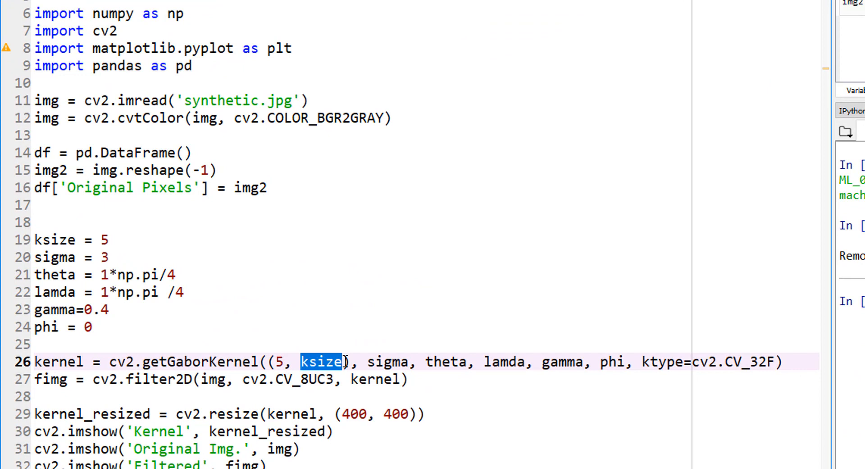
pyautogui.write('5')
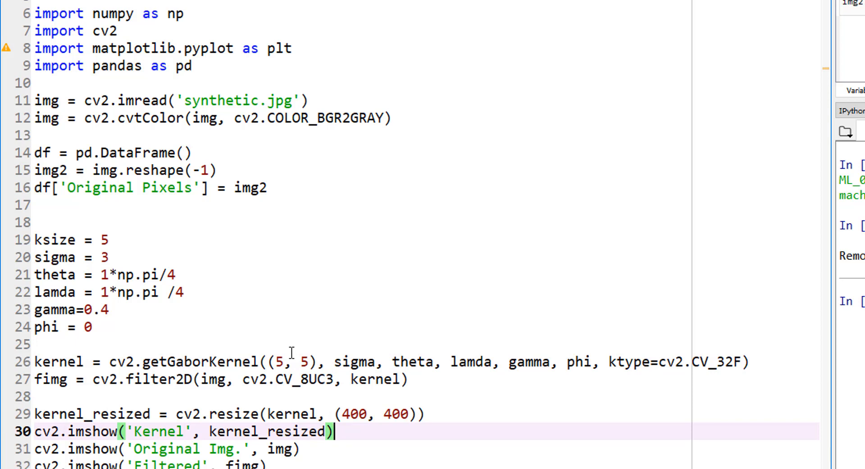
pyautogui.click(281, 362)
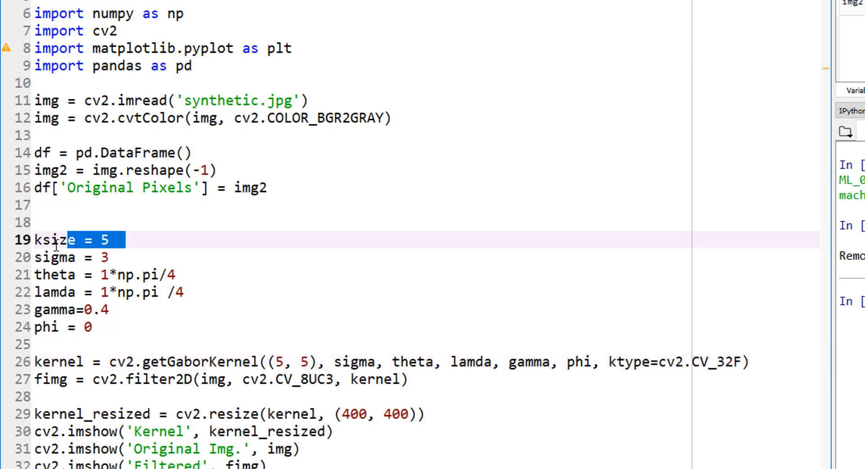
pyautogui.press('Delete')
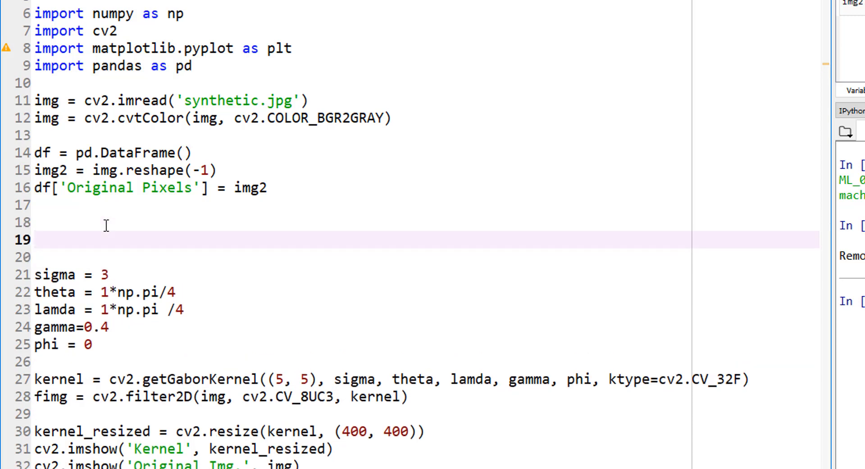
# Add a 'for theta in range(2):' loop scaling theta to theta / 4. * np.pi.
pyautogui.write('fo')
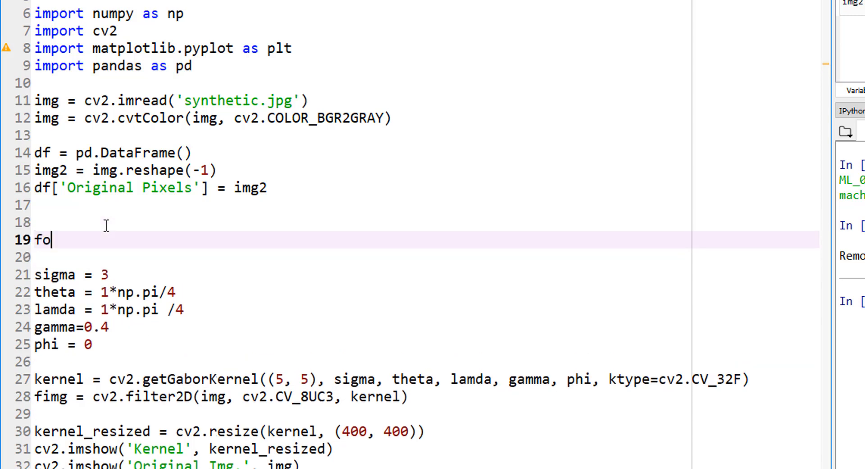
pyautogui.write('r theta')
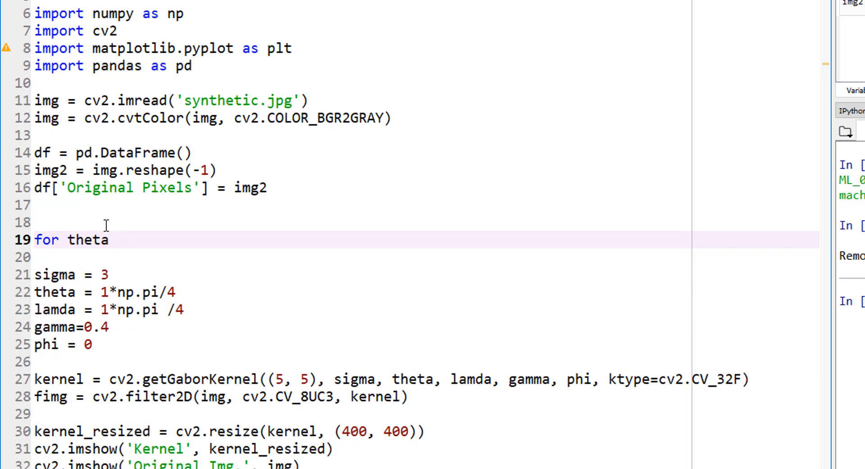
pyautogui.write('in range(')
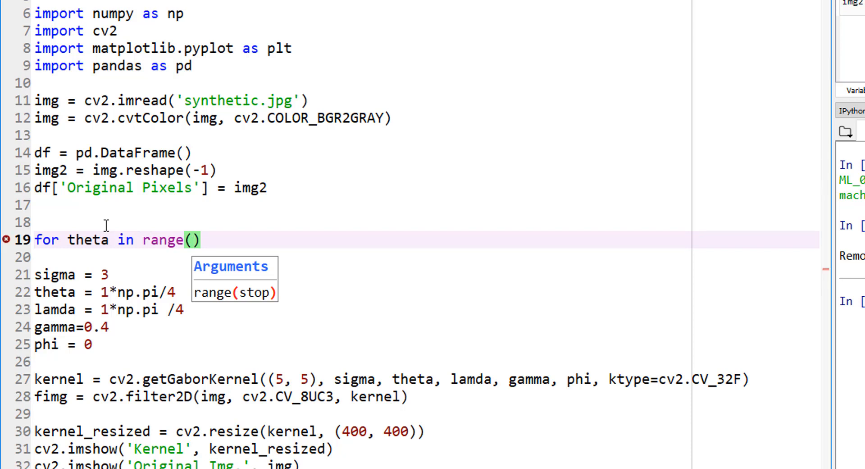
pyautogui.write('2):')
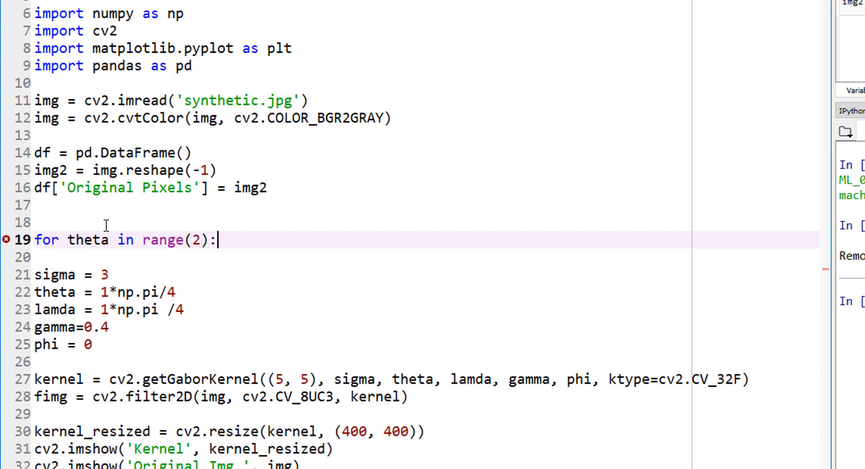
pyautogui.write('the')
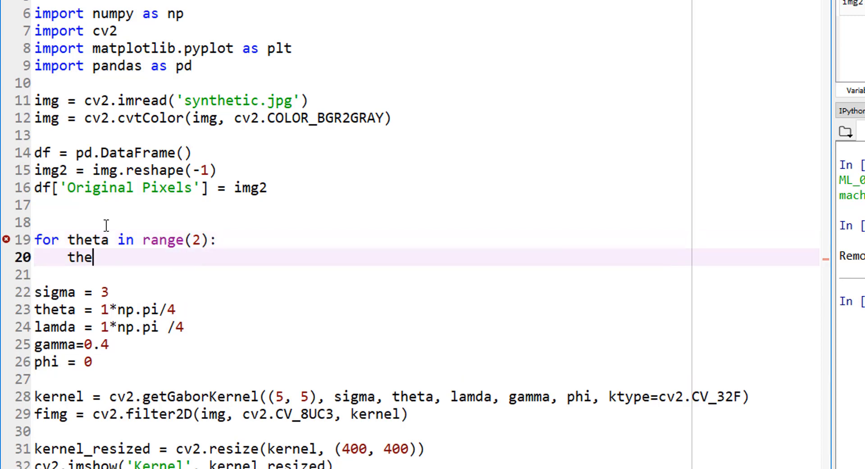
pyautogui.write('ta =')
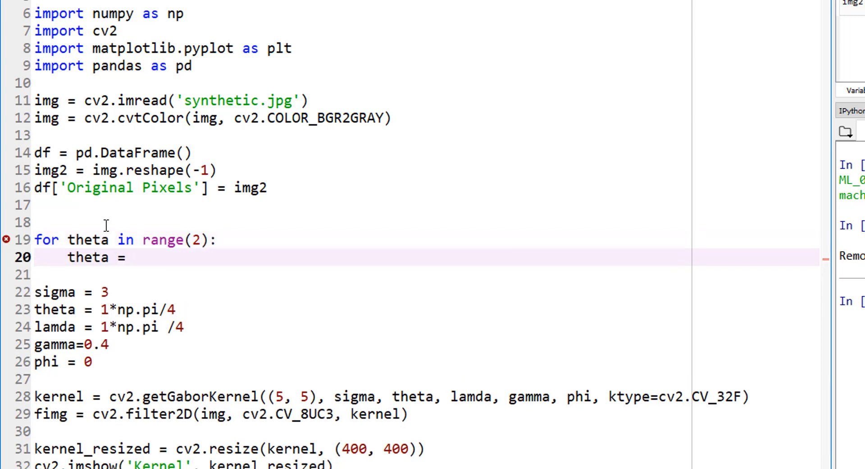
pyautogui.write('theta /')
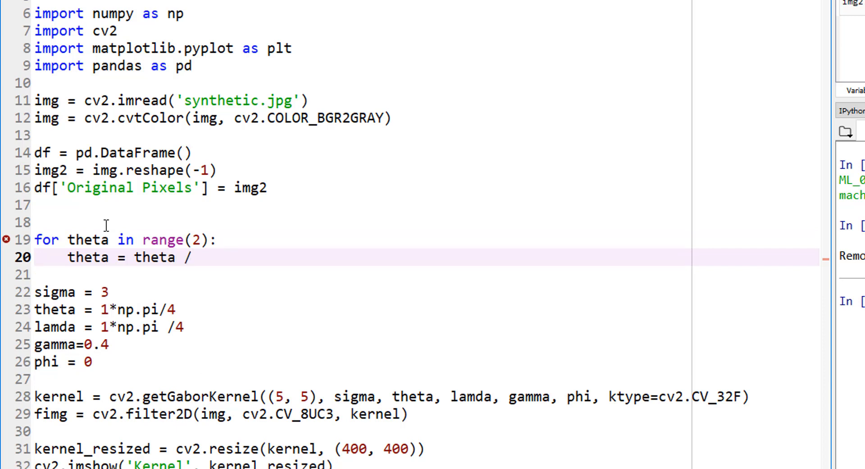
pyautogui.write('4.')
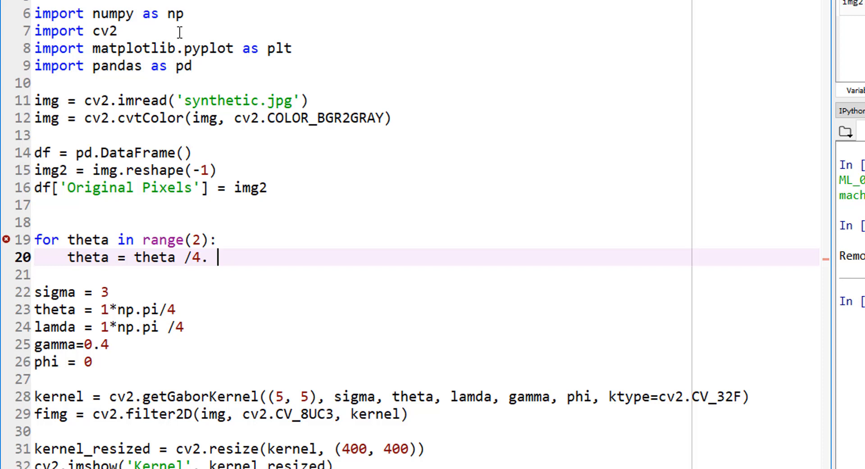
pyautogui.write('*')
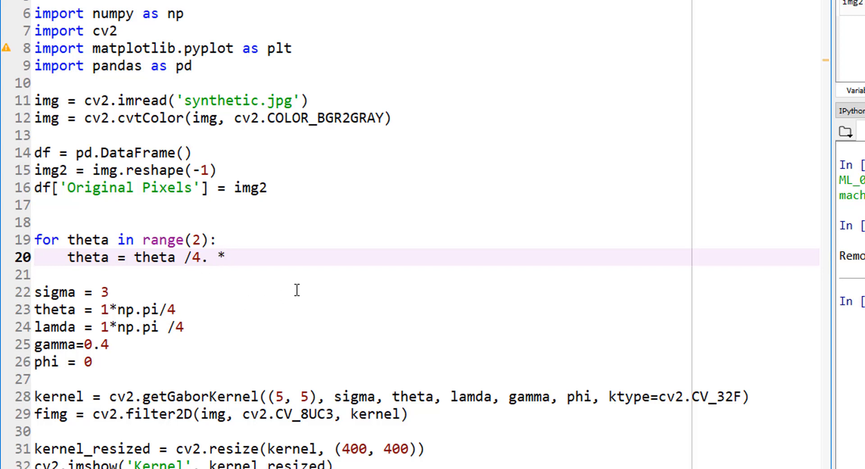
pyautogui.write('np.pi')
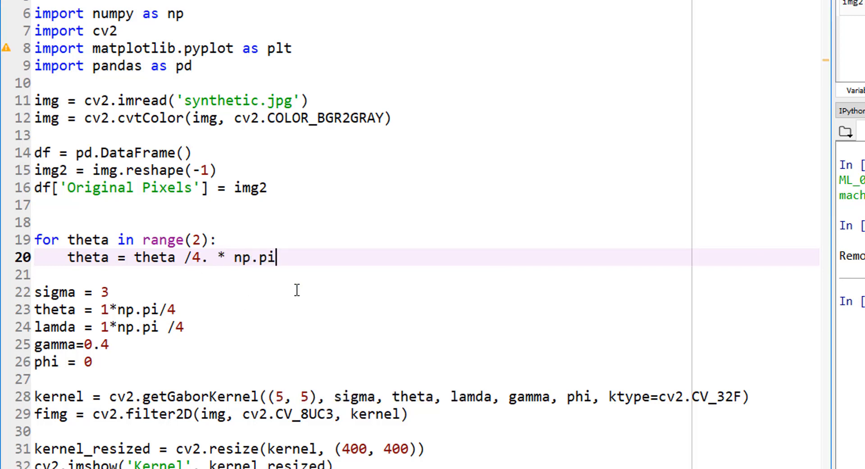
pyautogui.press('enter')
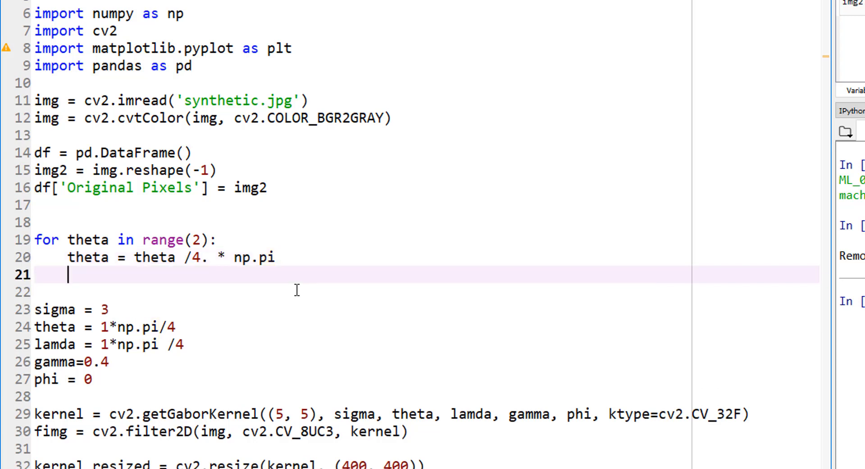
pyautogui.moveTo(204, 267)
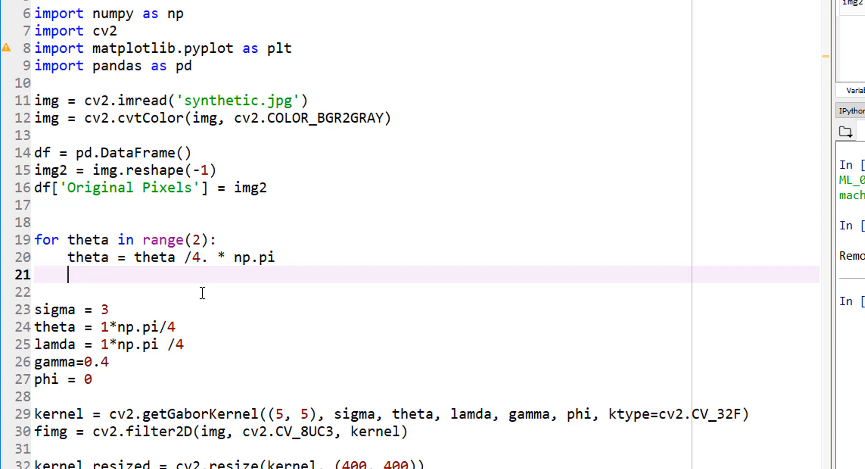
pyautogui.moveTo(330, 307)
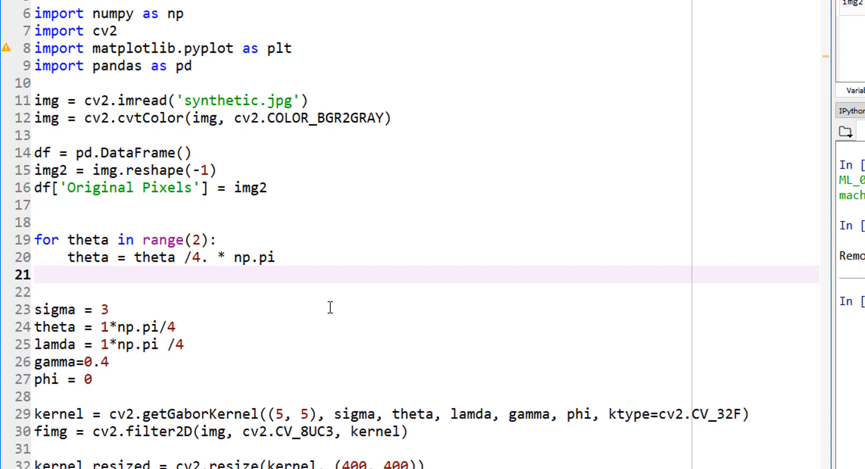
pyautogui.moveTo(317, 308)
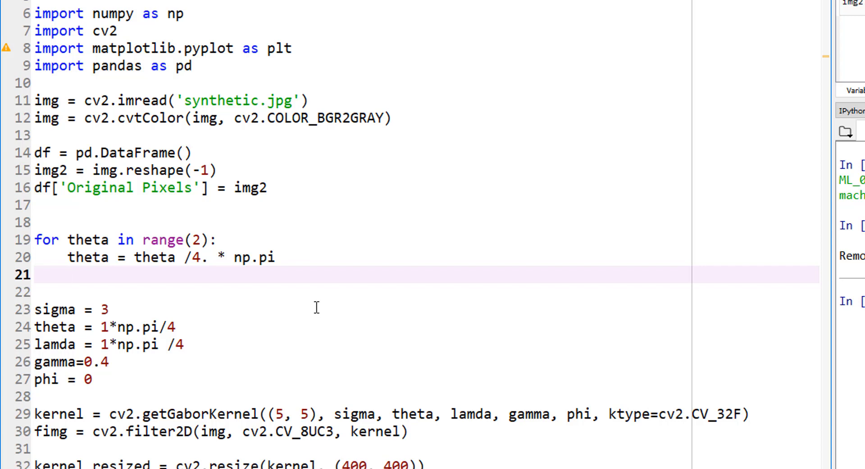
pyautogui.moveTo(243, 289)
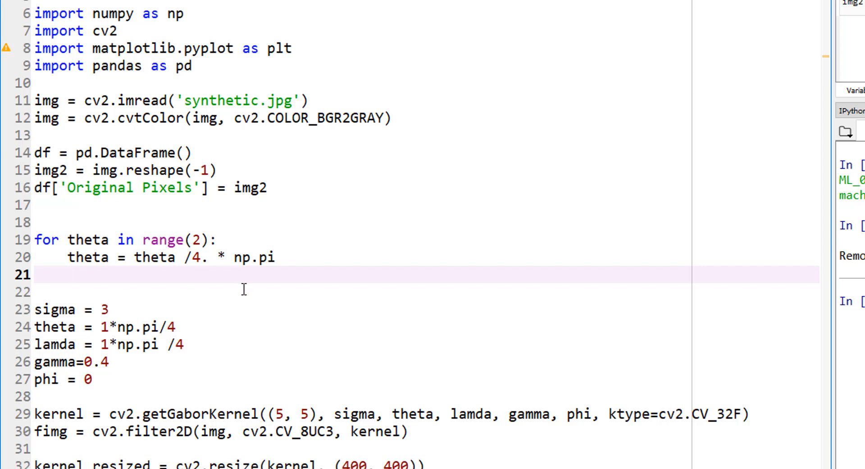
pyautogui.moveTo(184, 326)
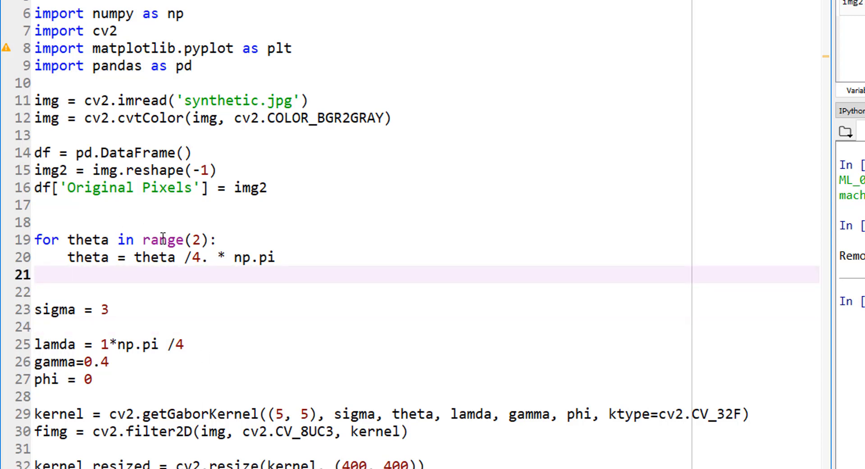
pyautogui.moveTo(237, 298)
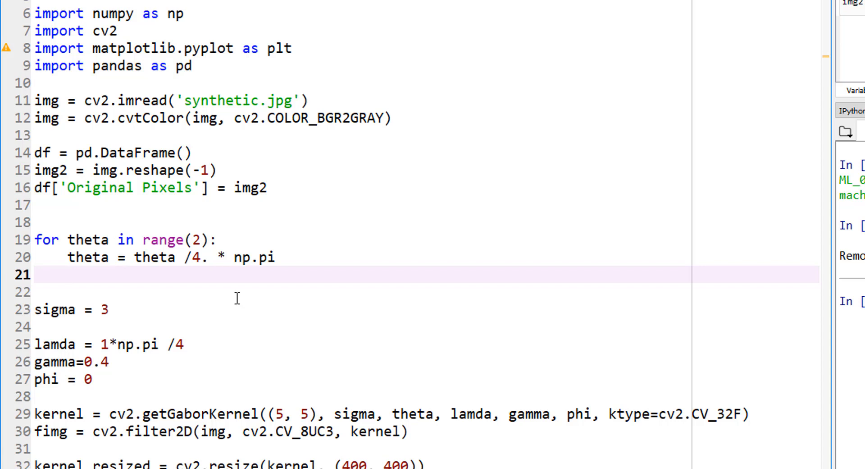
# Nest 'for sigma in (3, 5):' inside the theta loop.
pyautogui.write('for sigma')
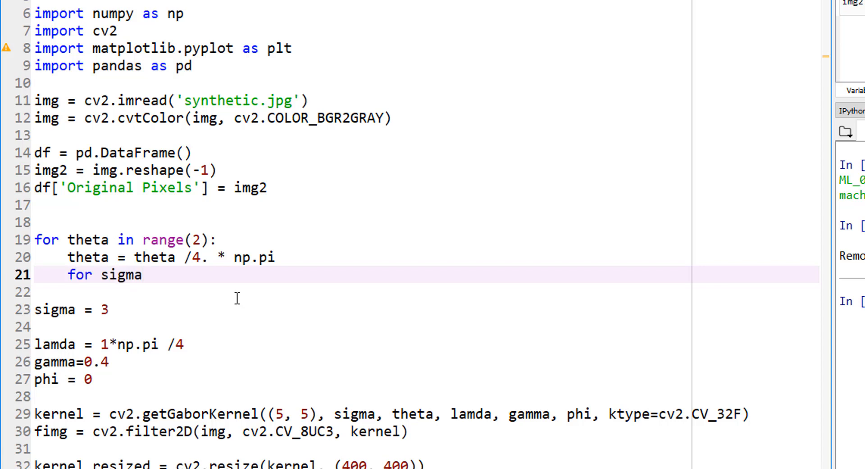
pyautogui.write('in')
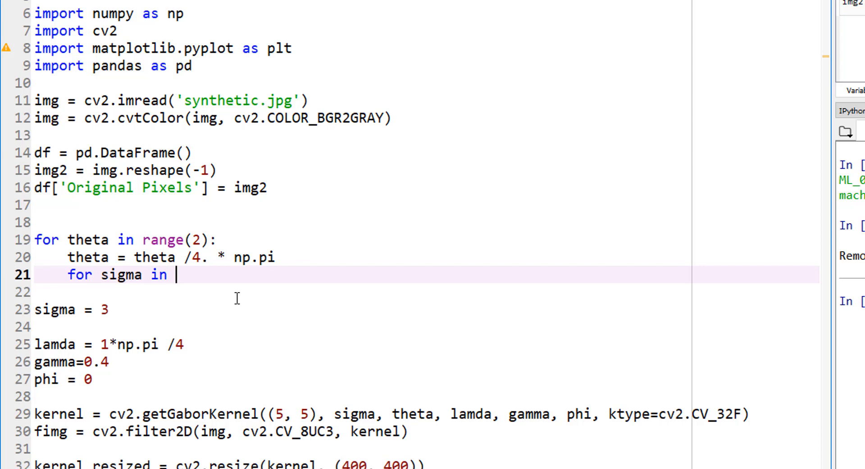
pyautogui.write('()')
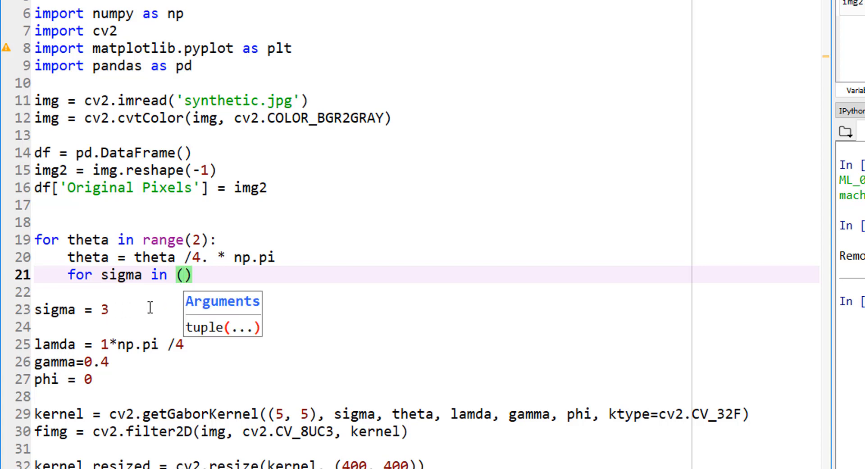
pyautogui.write('3, 5')
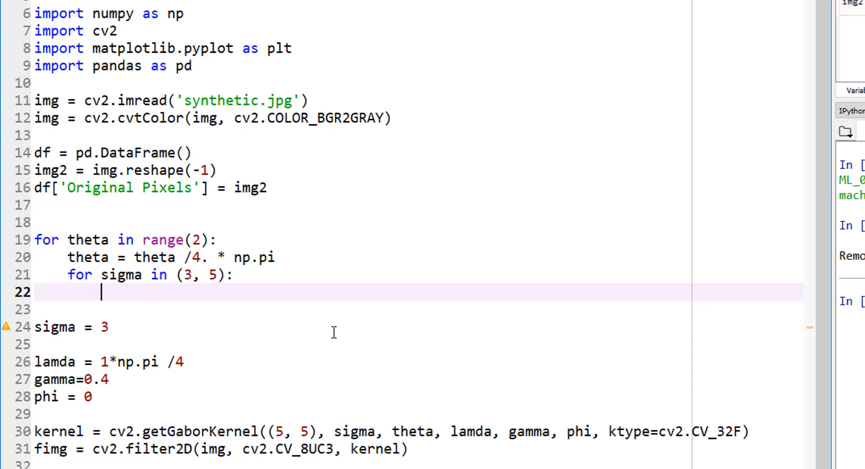
# Write 'for lamda in np.arange(0, np.pi, np.pi /4.):' beneath the sigma loop.
pyautogui.write('for')
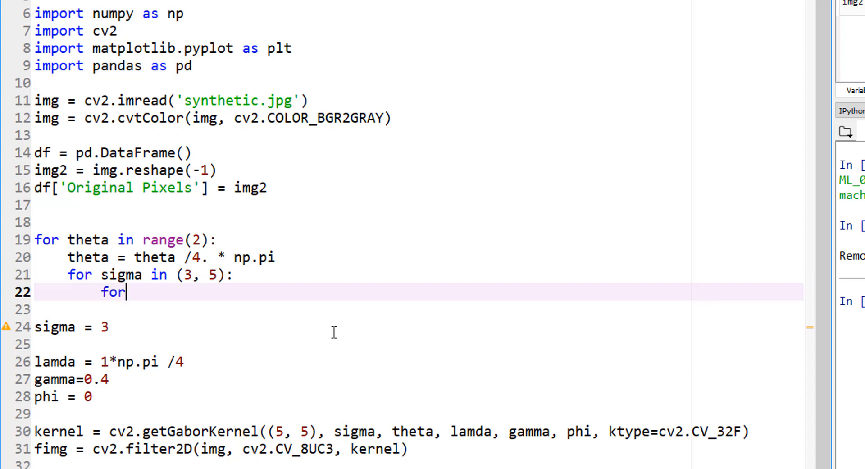
pyautogui.write('lamd')
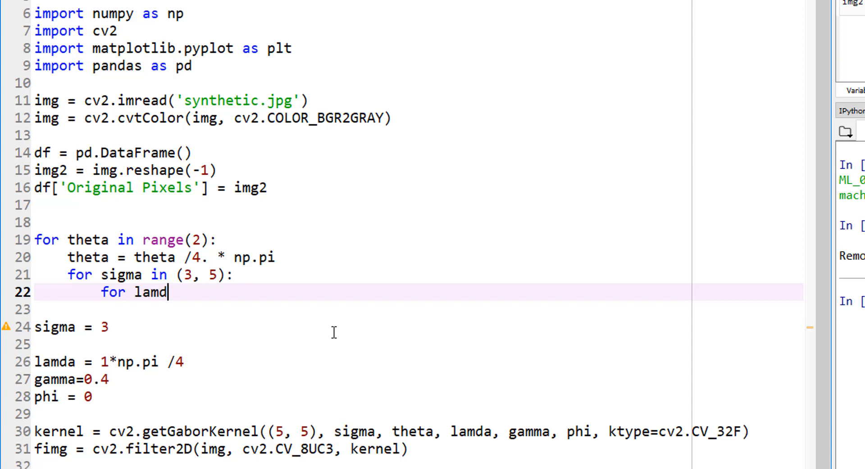
pyautogui.write('a')
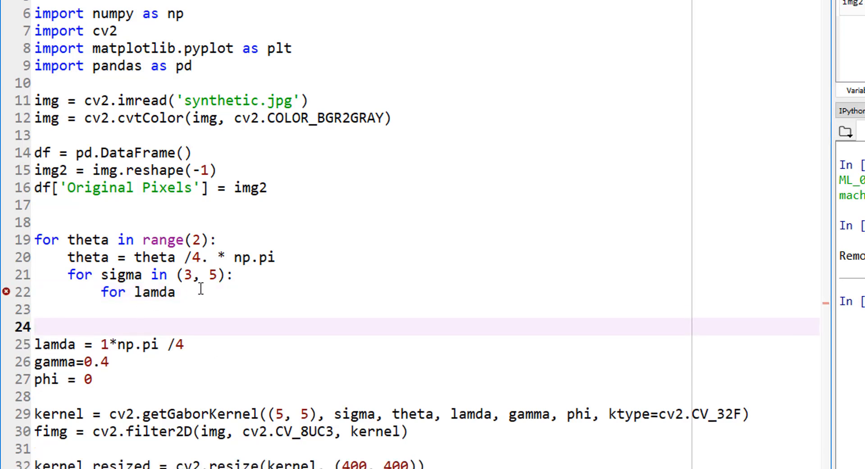
pyautogui.click(207, 292)
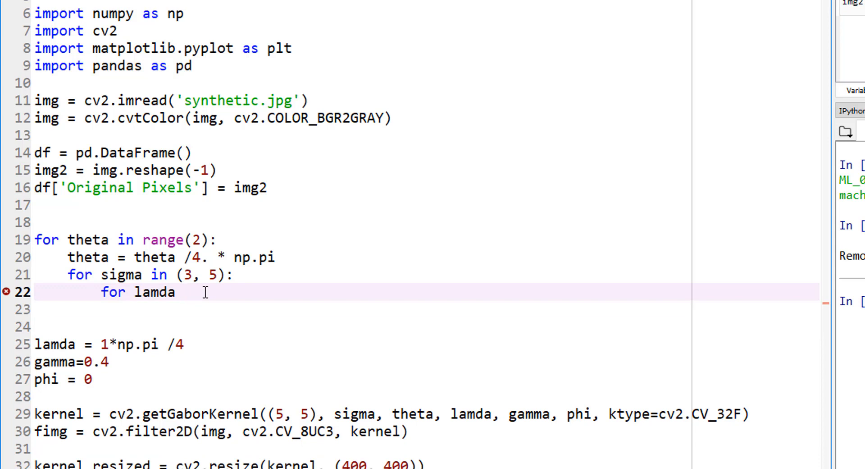
pyautogui.write('in')
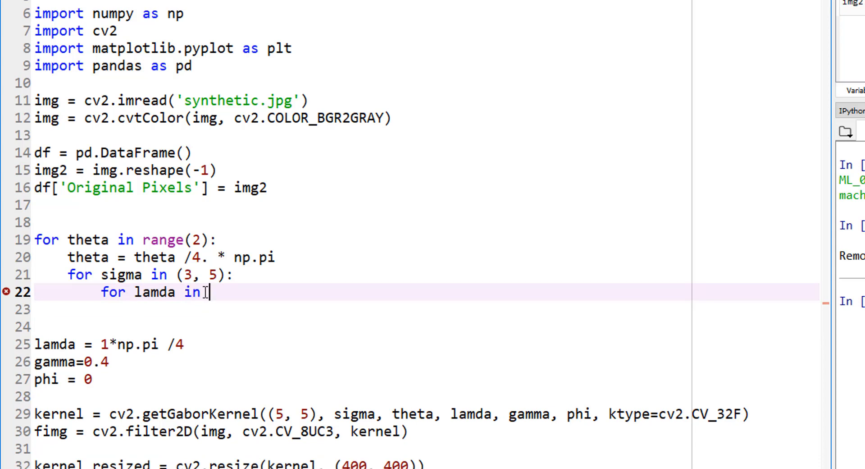
pyautogui.write('np.')
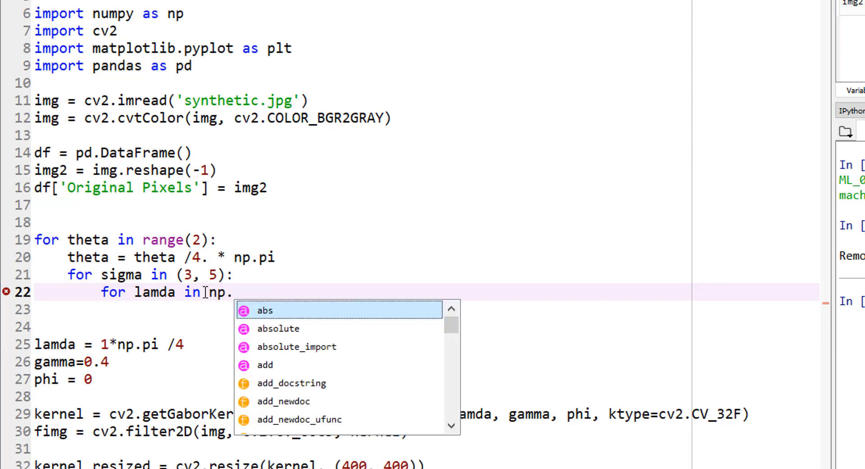
pyautogui.write('arange(')
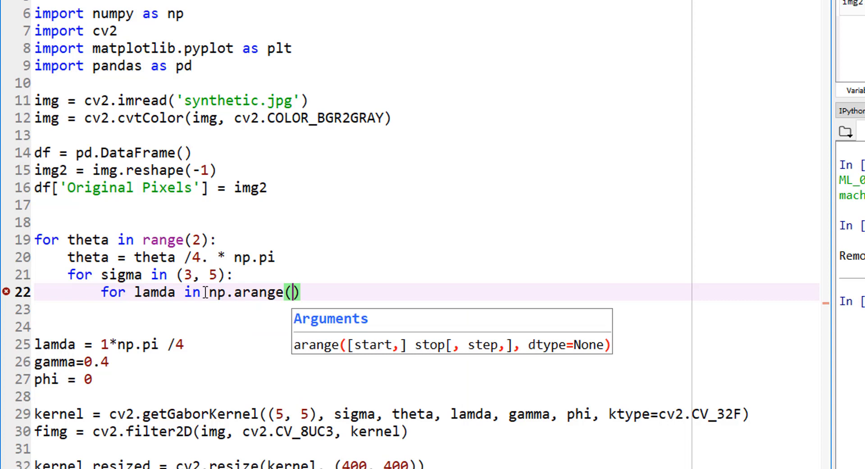
pyautogui.write('0, np.pi,')
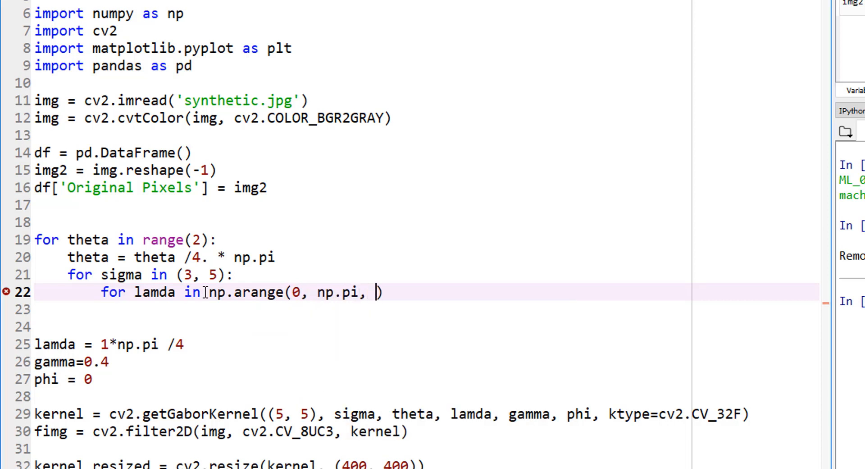
pyautogui.write('np.pi /')
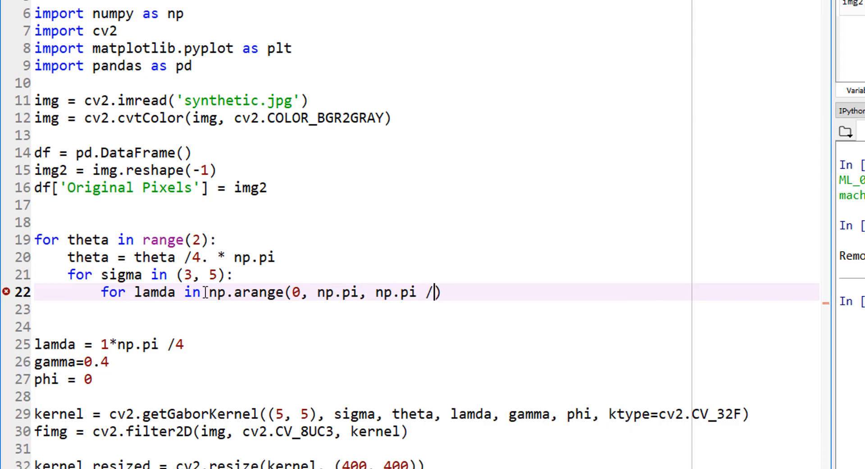
pyautogui.write('4.')
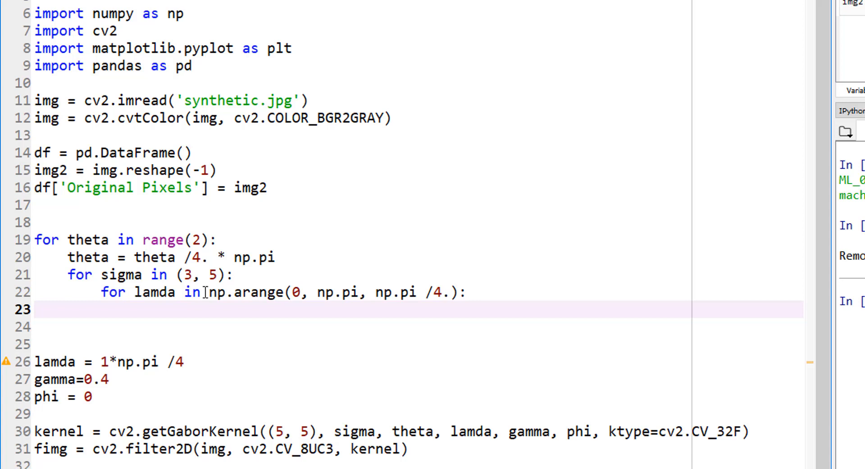
pyautogui.write('for gamm')
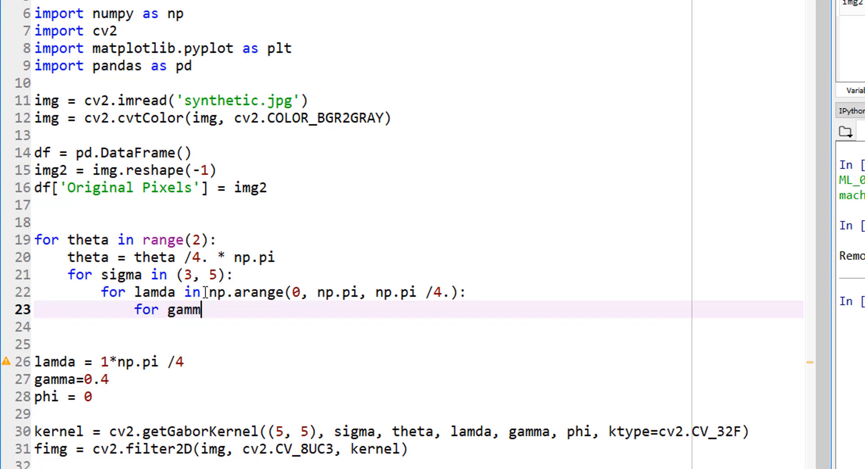
# Complete the innermost loop as 'for gamma in (0.05, 0.5):'.
pyautogui.write('a')
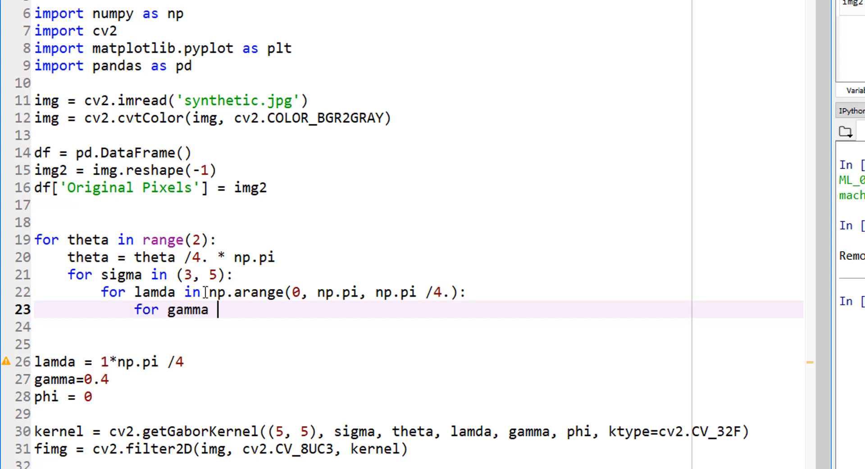
pyautogui.write('in')
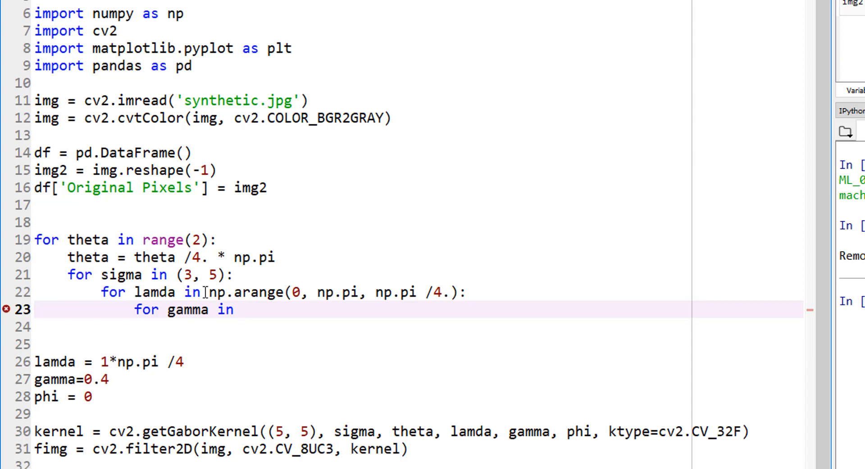
pyautogui.write('(0.0')
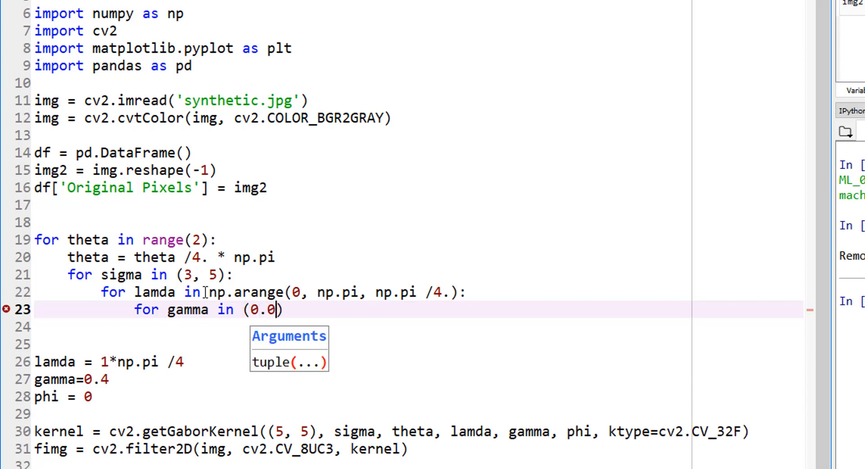
pyautogui.write('5, 0.5)')
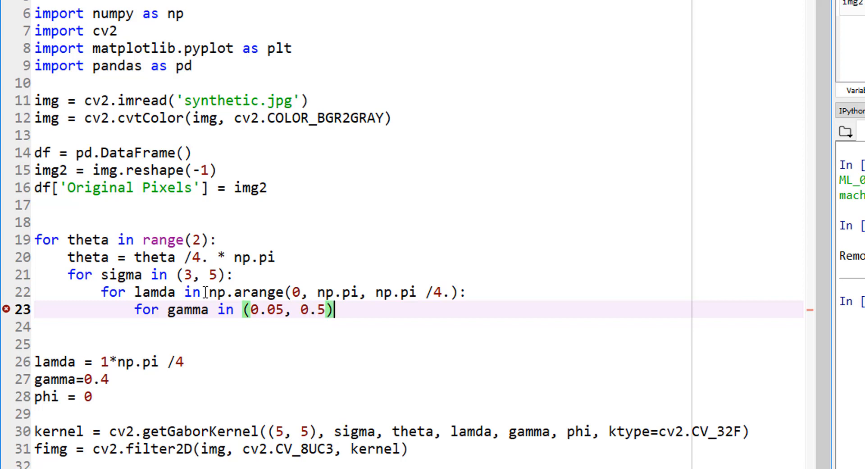
pyautogui.write(':')
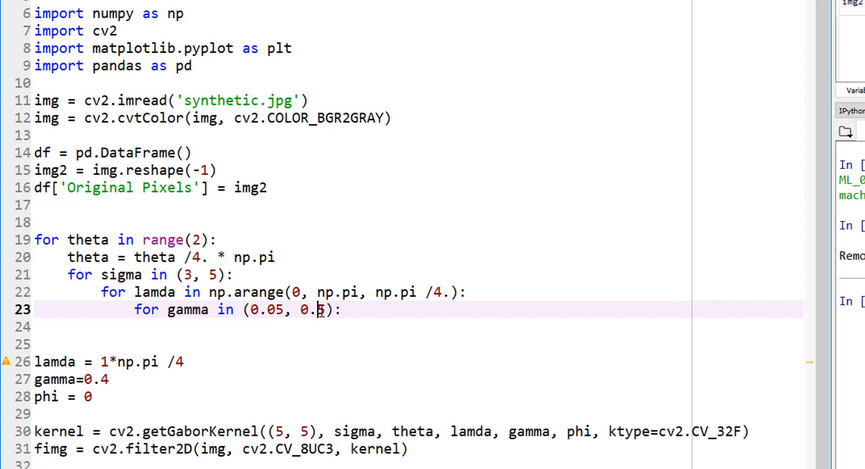
# Remove the fixed lamda, gamma and phi lines and pass phi as 0.
pyautogui.press('Return')
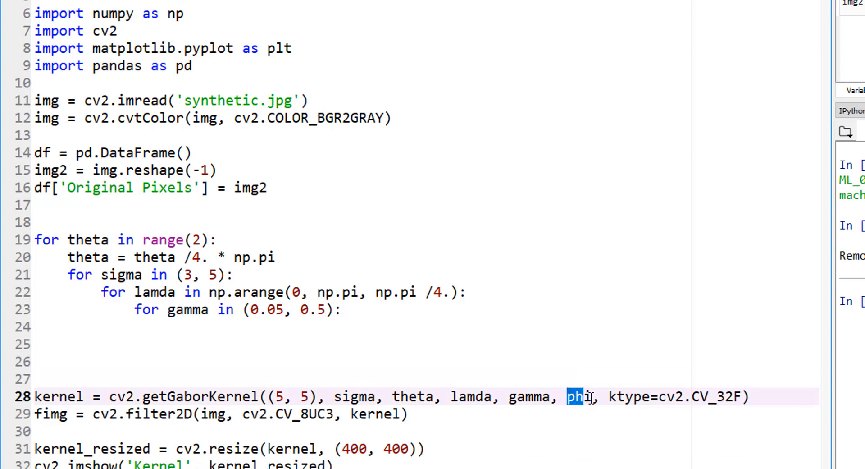
pyautogui.write('0')
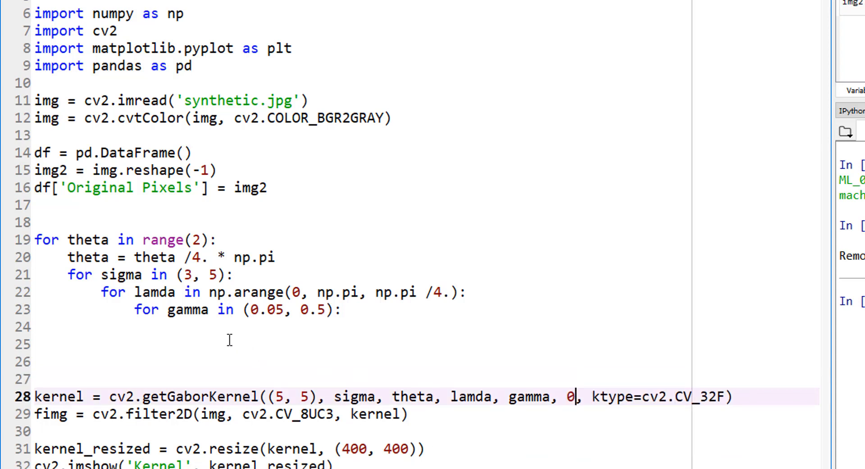
pyautogui.click(229, 342)
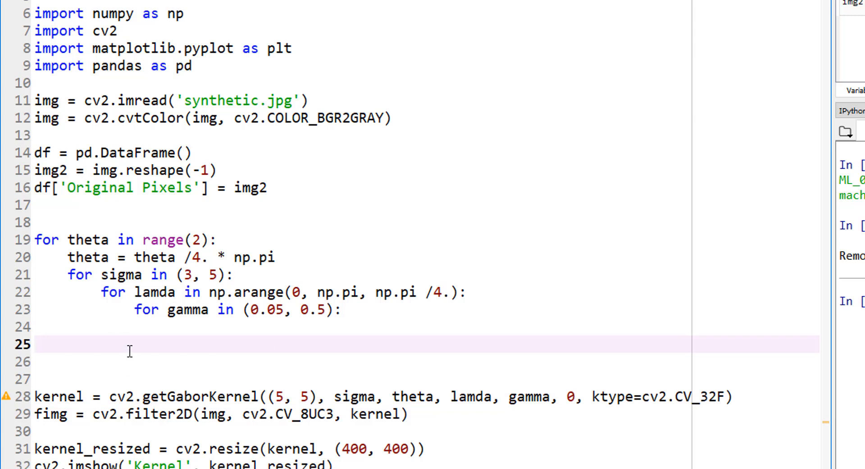
pyautogui.moveTo(179, 316)
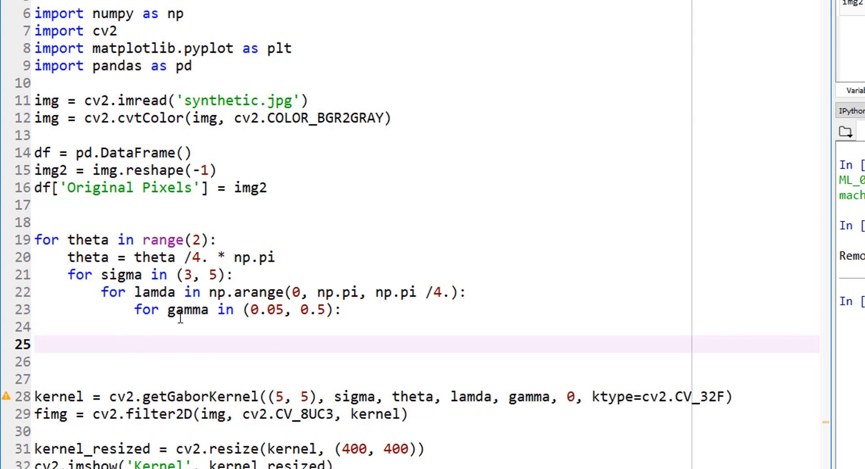
# Add print(theta, sigma, lamda, gamma) as the body of the innermost gamma loop.
pyautogui.click(187, 326)
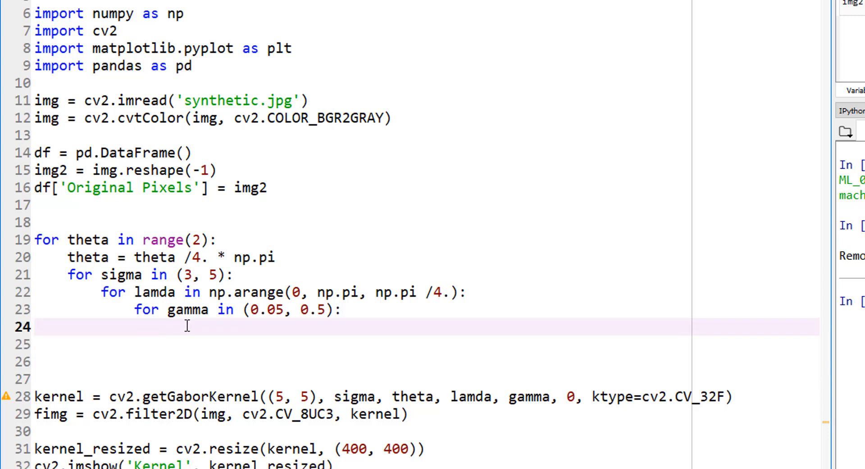
pyautogui.write('pri')
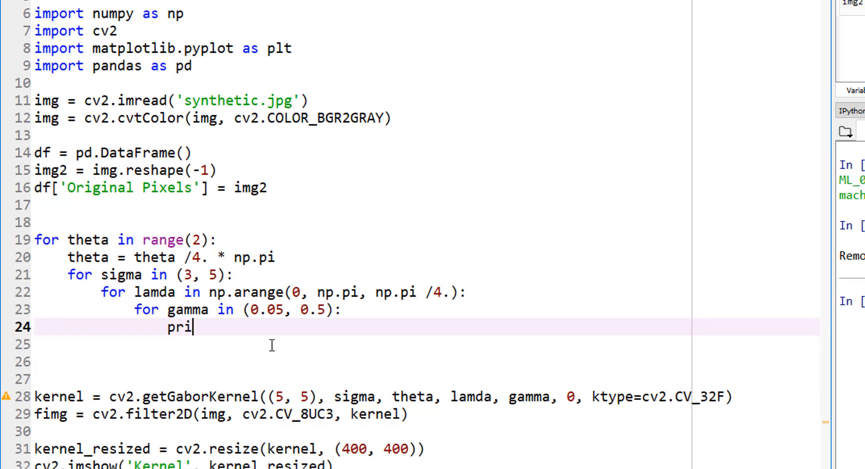
pyautogui.write('nt()')
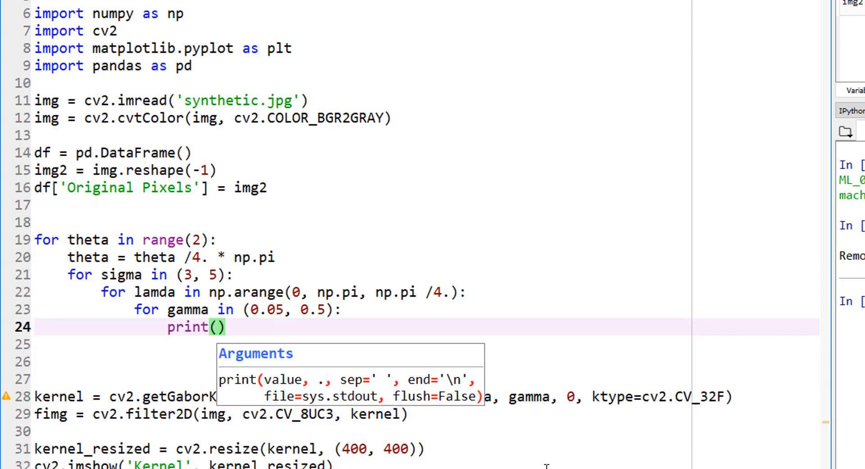
pyautogui.write('sigma')
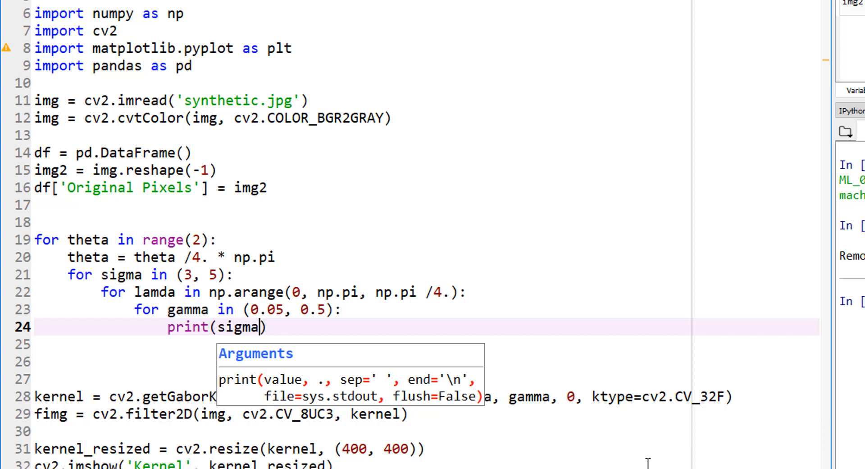
pyautogui.write(', lamda')
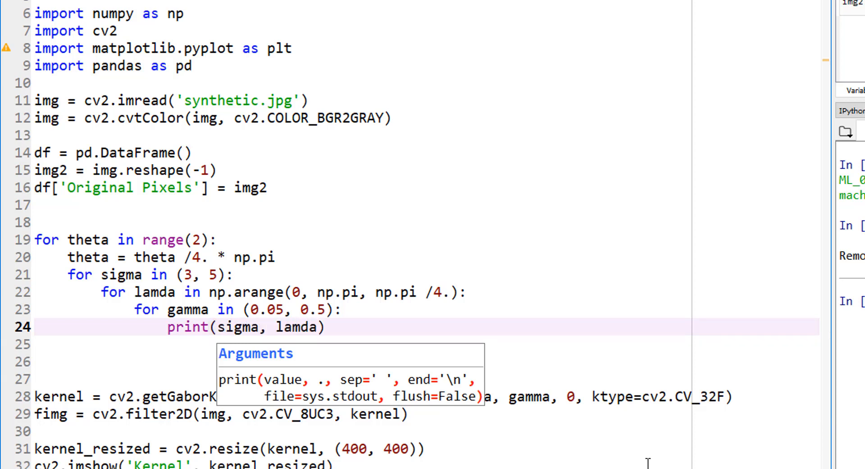
pyautogui.write(', gamma,')
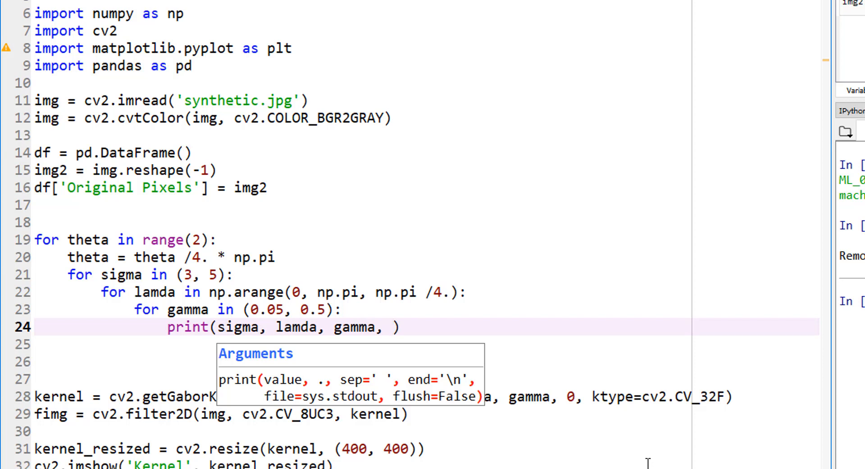
pyautogui.press('BackSpace')
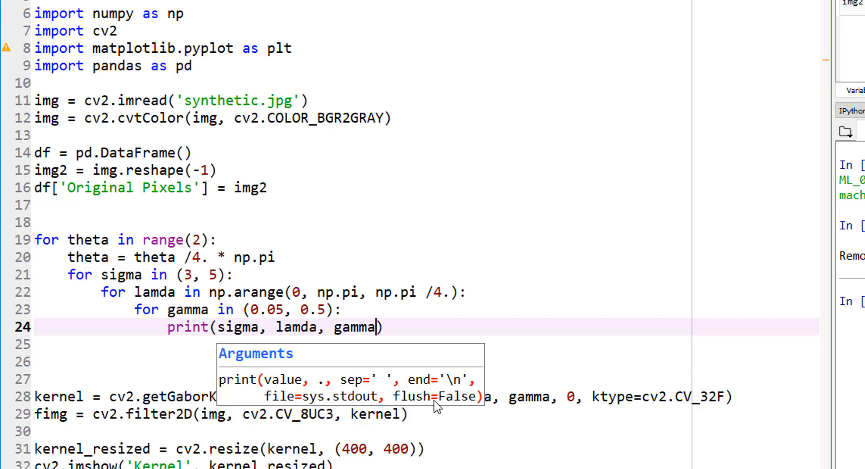
pyautogui.write('theta,')
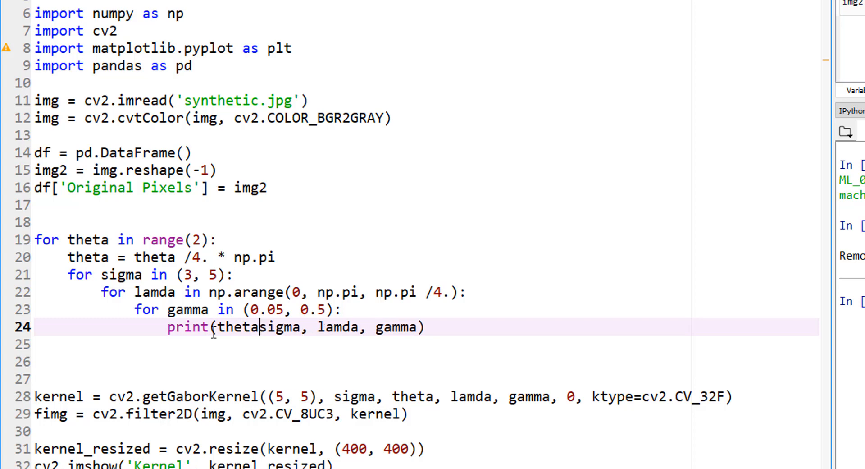
pyautogui.doubleClick(294, 327)
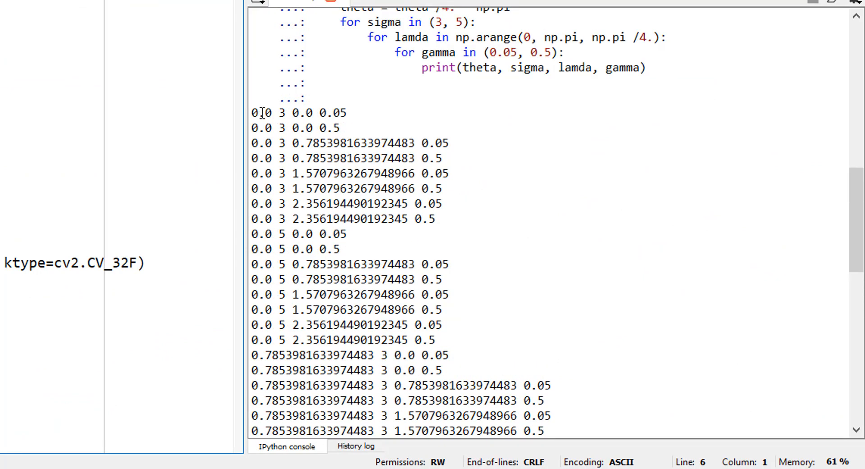
# Inspect the printed parameter rows, marking the sigma and gamma values in the output.
pyautogui.doubleClick(258, 112)
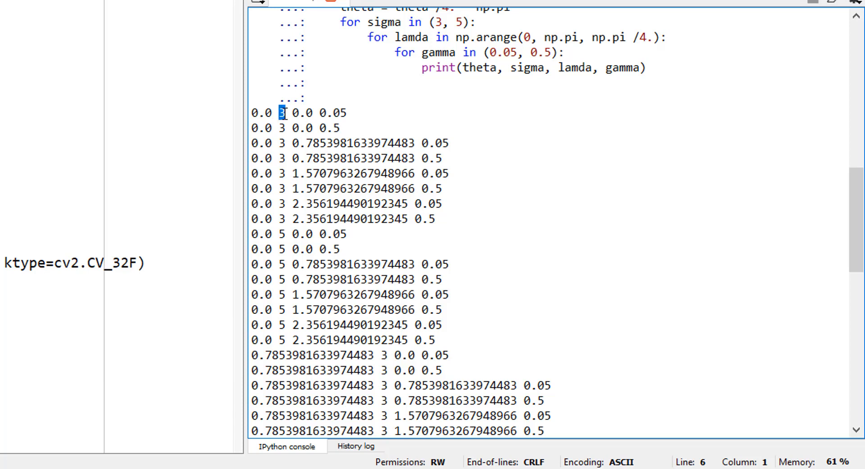
pyautogui.moveTo(309, 115)
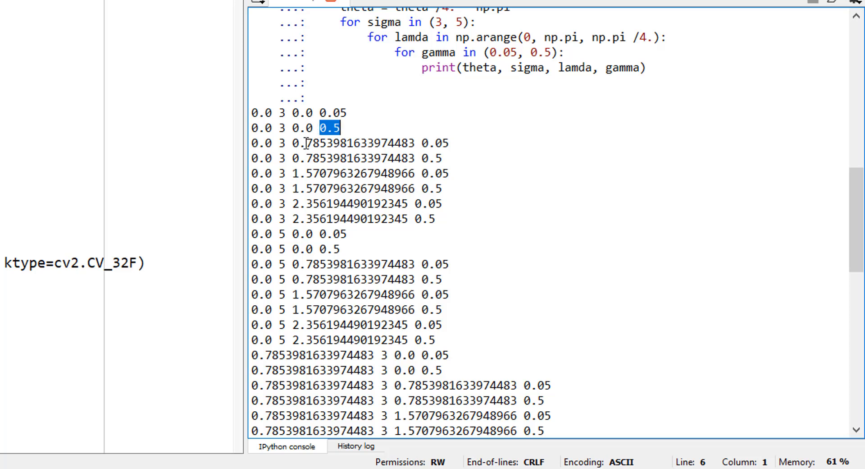
pyautogui.click(368, 157)
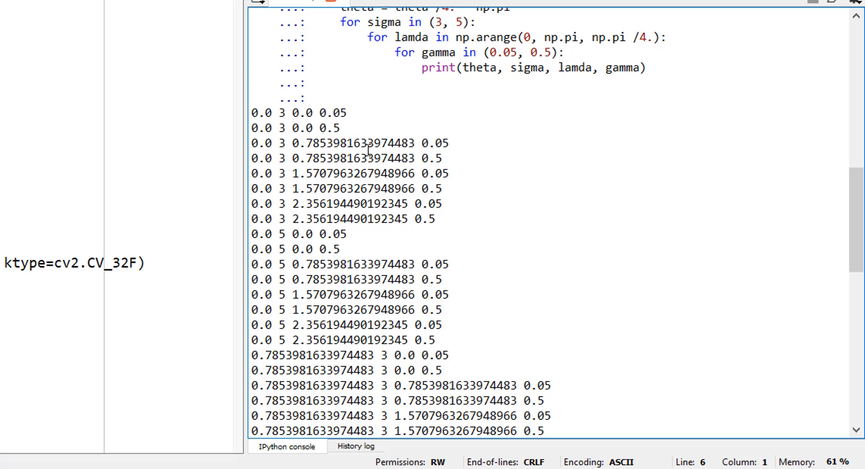
pyautogui.doubleClick(436, 142)
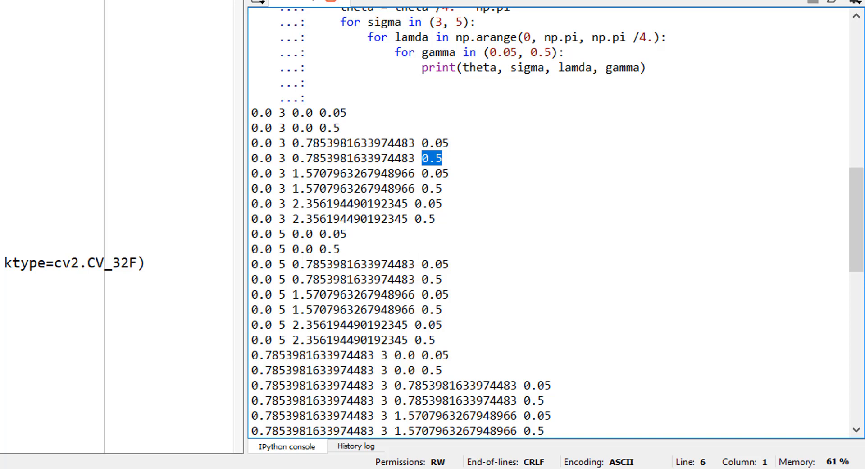
pyautogui.moveTo(408, 253)
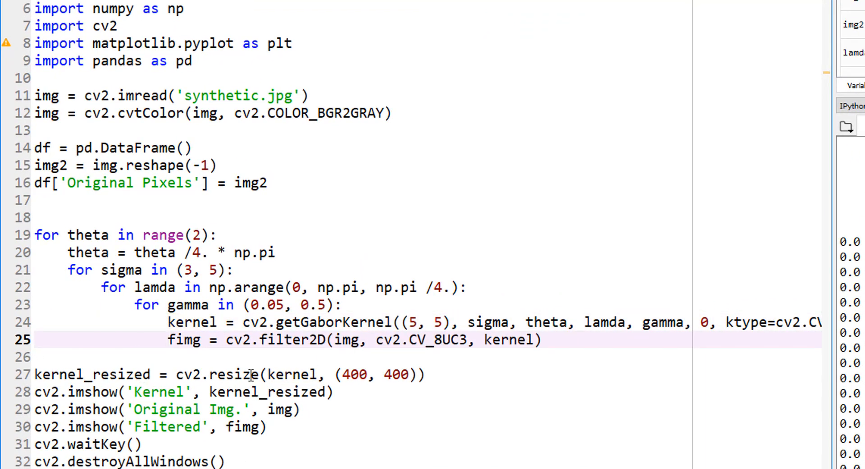
# Put getGaborKernel and filter2D lines in the gamma loop, tracing the kernel, img and fimg usages.
pyautogui.doubleClick(185, 339)
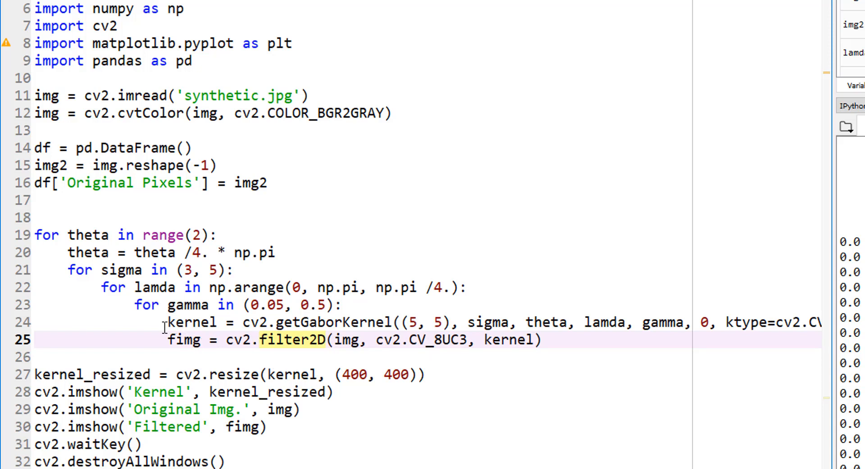
pyautogui.doubleClick(190, 322)
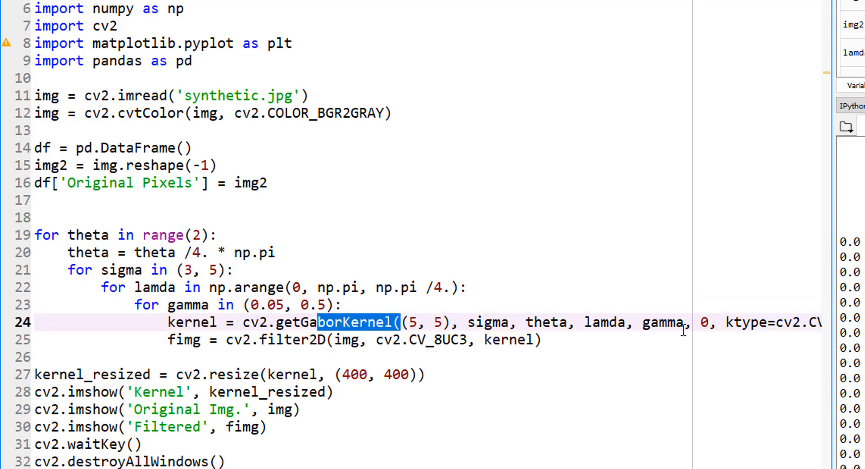
pyautogui.click(196, 322)
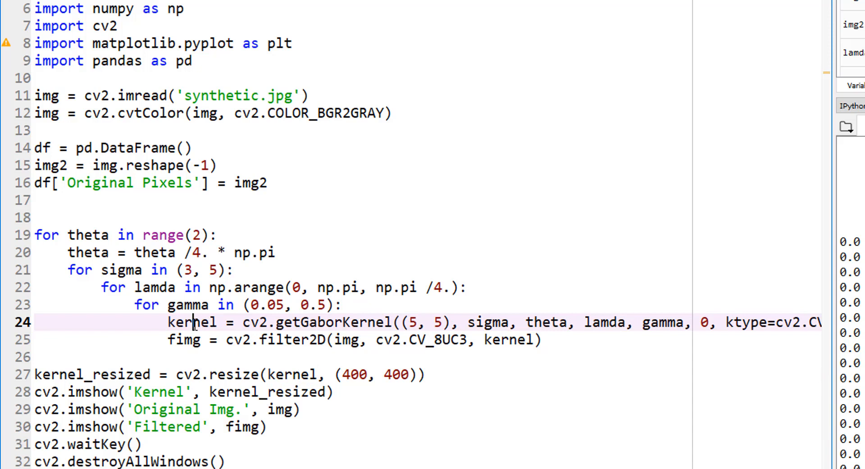
pyautogui.doubleClick(190, 322)
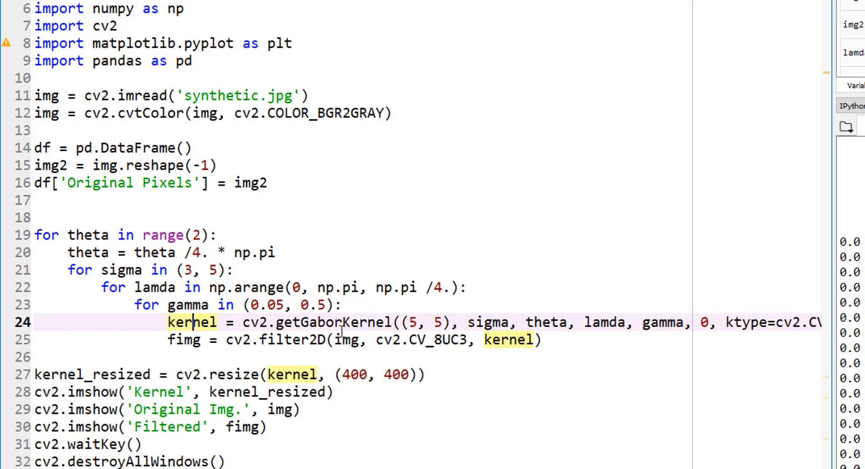
pyautogui.doubleClick(343, 338)
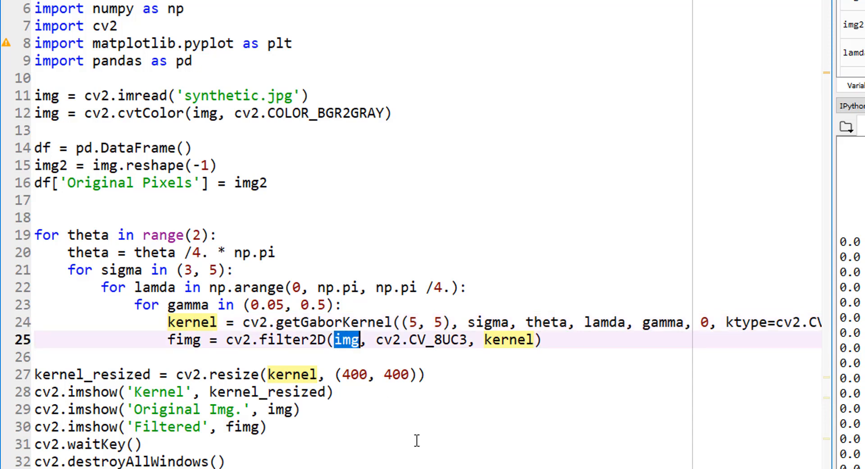
pyautogui.doubleClick(345, 339)
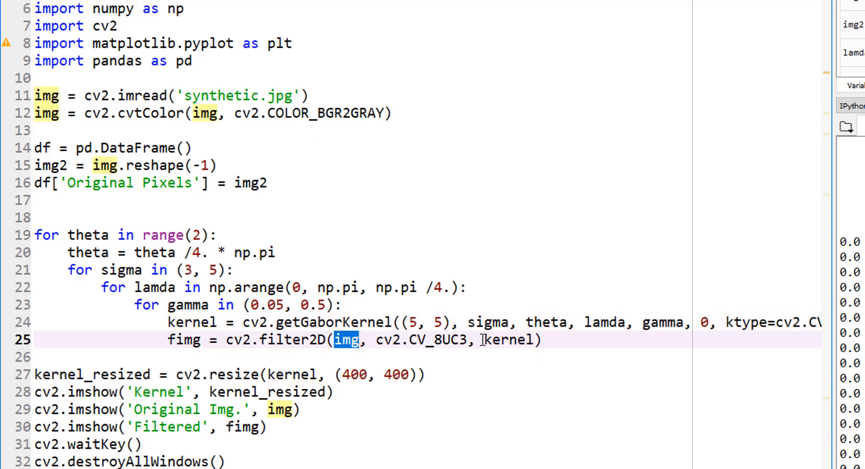
pyautogui.doubleClick(512, 339)
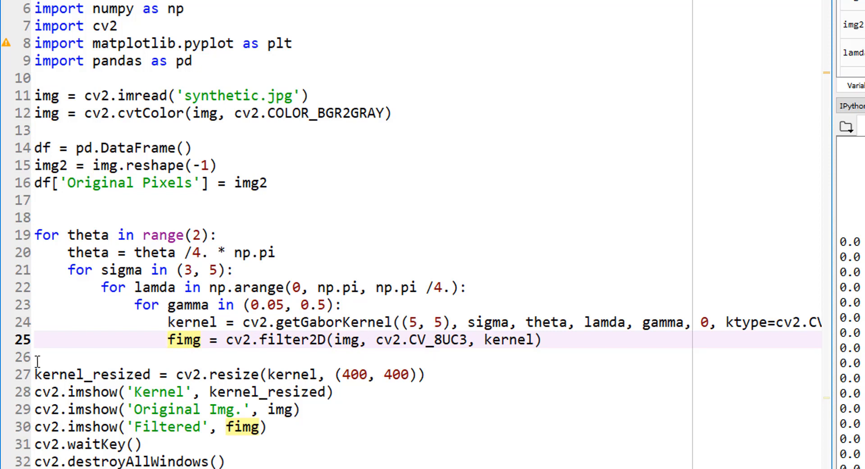
pyautogui.click(541, 340)
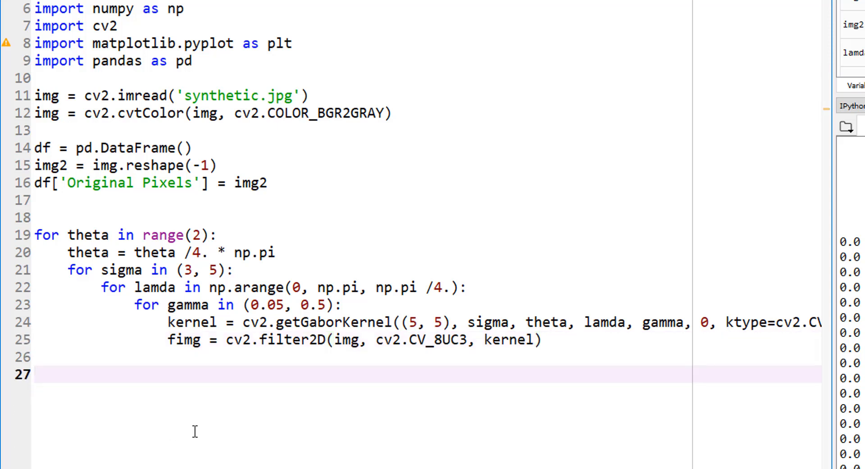
pyautogui.moveTo(318, 367)
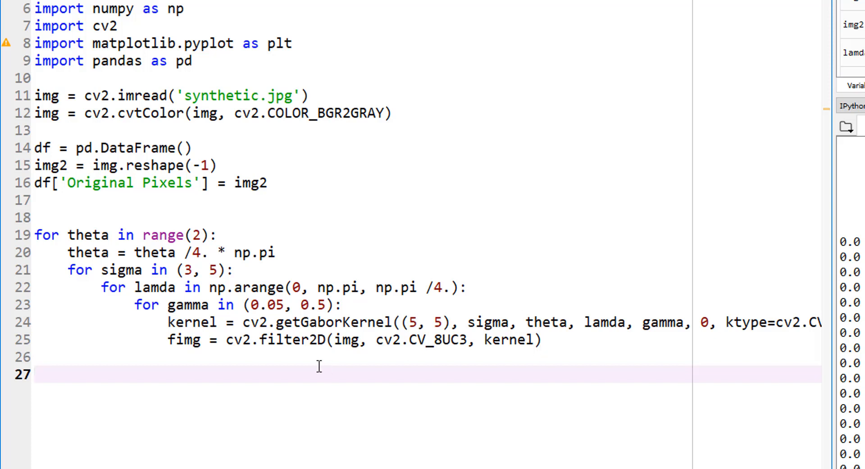
# Add filtered_img = fimg.reshape(-1) after the filter2D line and start a new loop line.
pyautogui.click(546, 338)
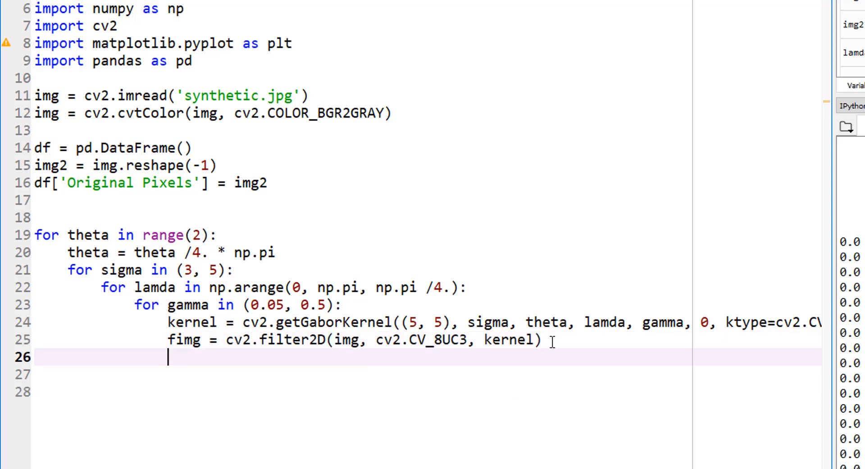
pyautogui.click(188, 341)
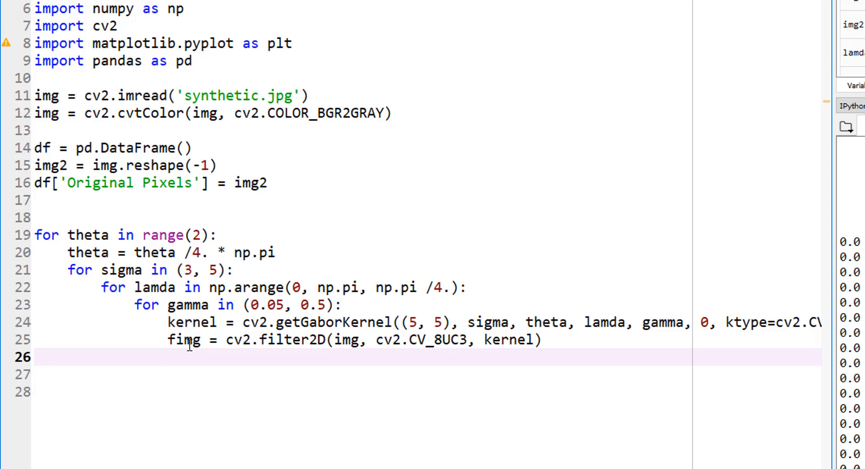
pyautogui.moveTo(280, 372)
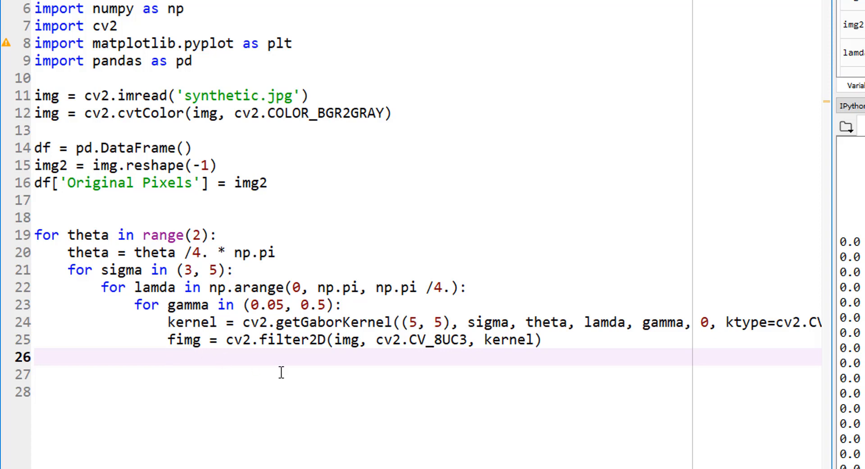
pyautogui.write('f')
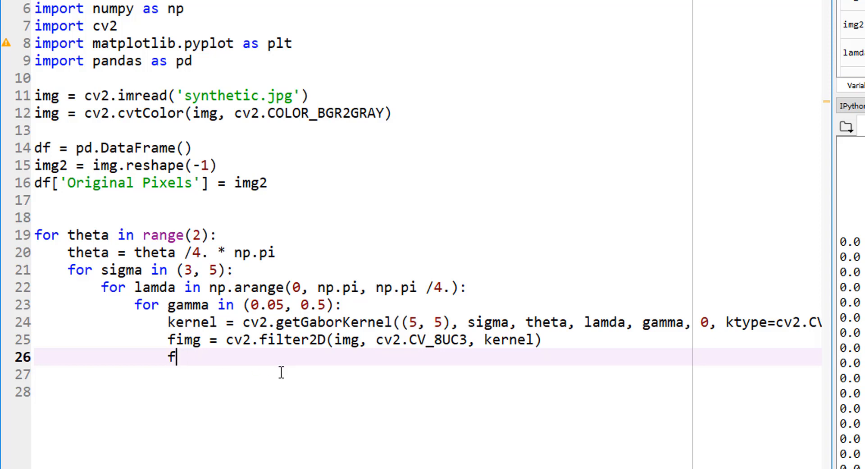
pyautogui.write('il')
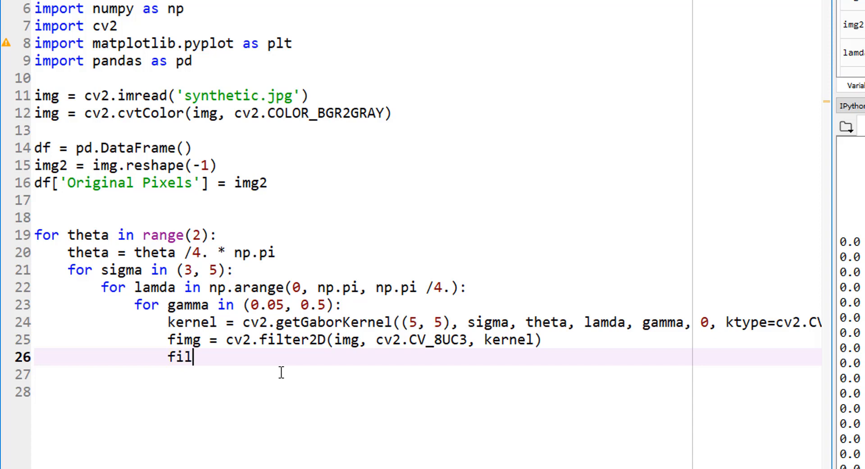
pyautogui.write('tered_img')
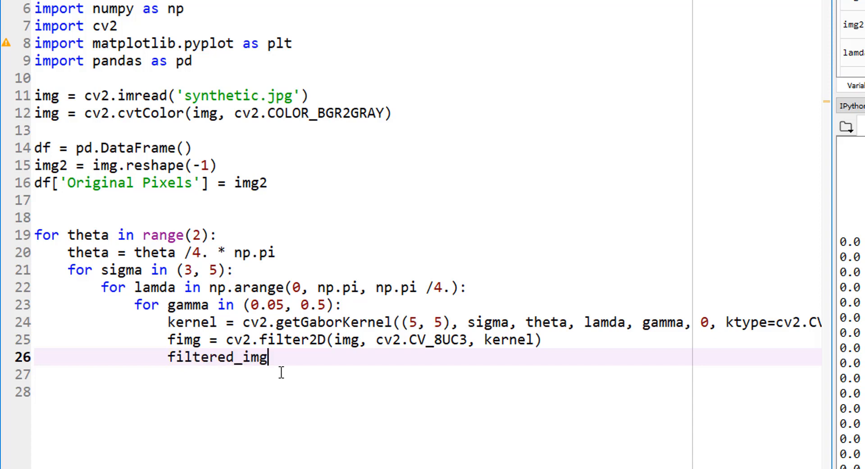
pyautogui.write('= fi')
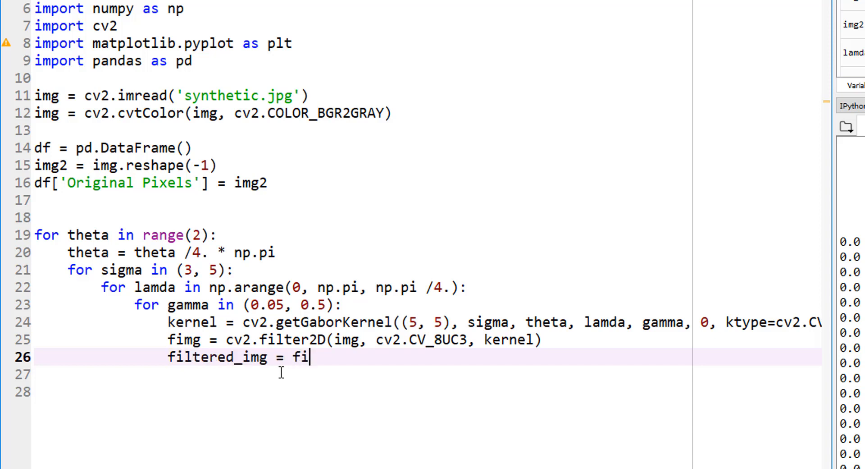
pyautogui.write('mg')
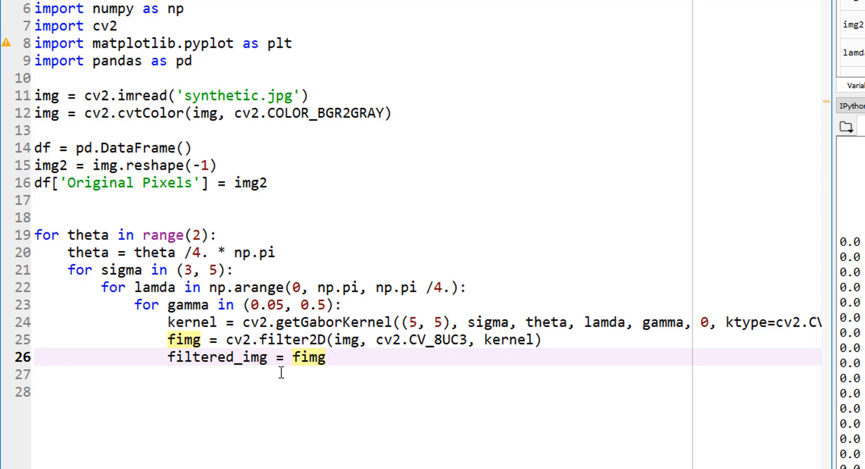
pyautogui.write('.reshape')
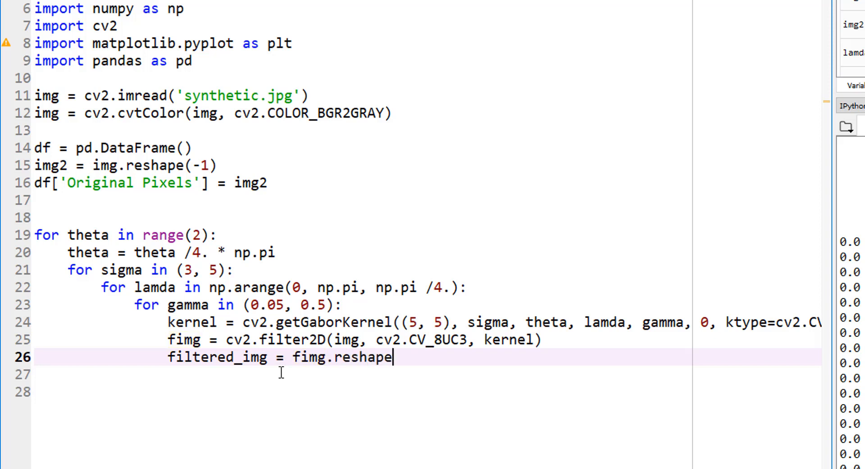
pyautogui.write('(-1)')
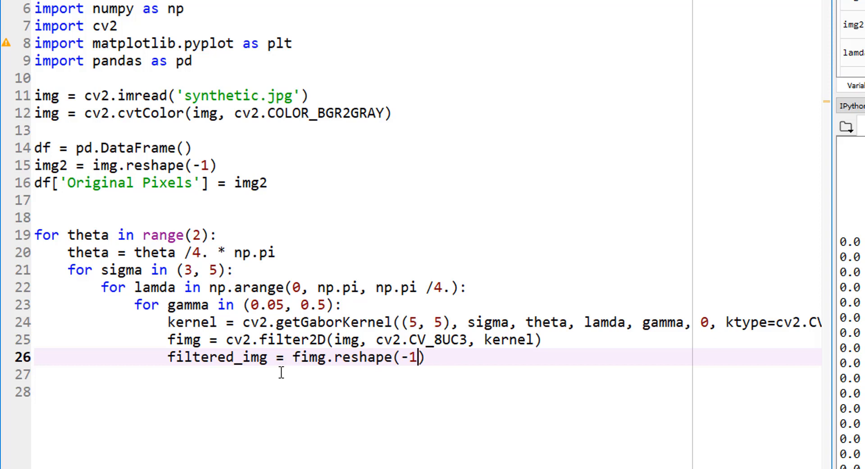
pyautogui.press('Return')
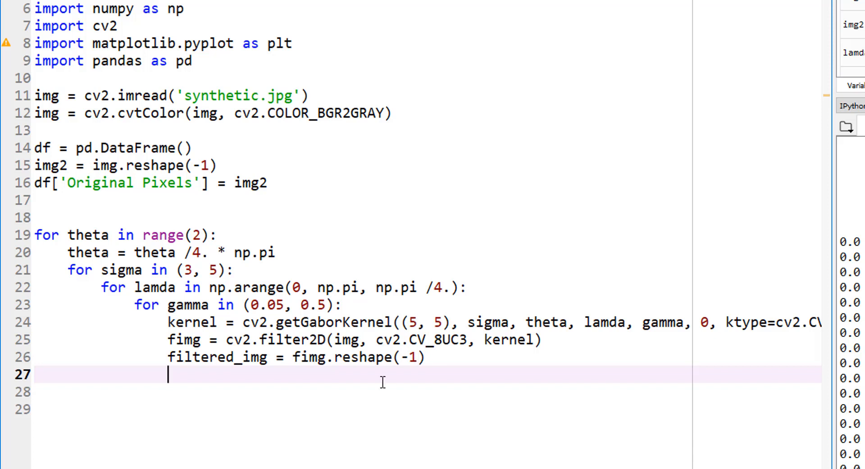
pyautogui.write('df[')
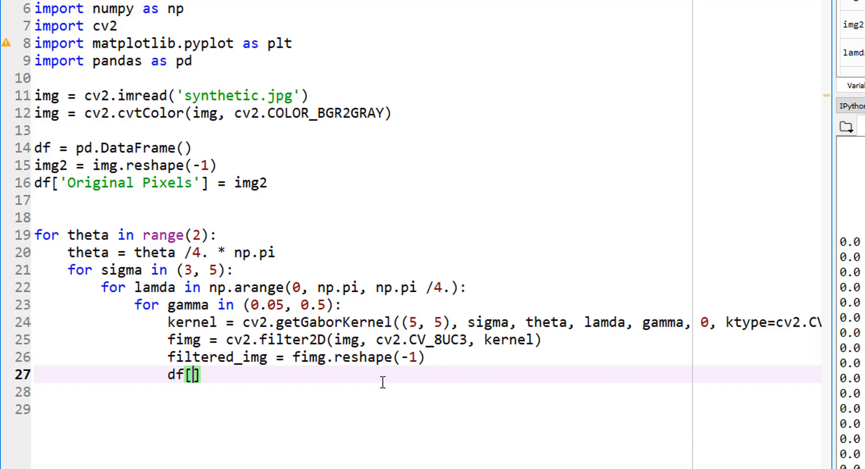
pyautogui.moveTo(41, 214)
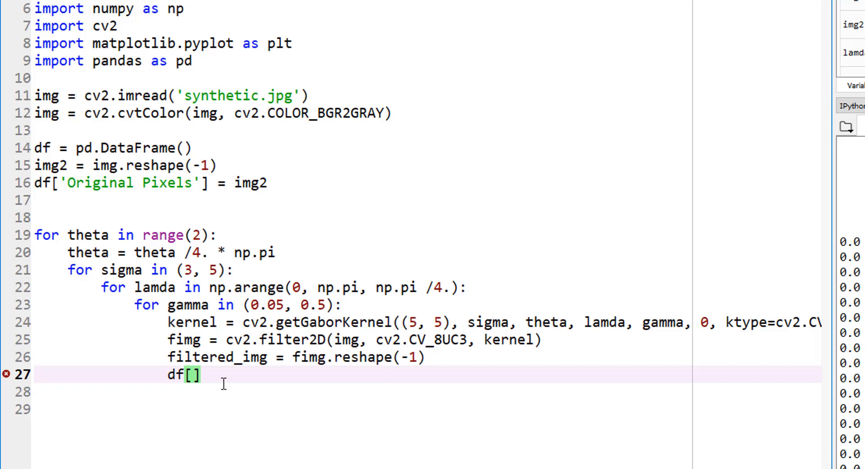
pyautogui.moveTo(212, 383)
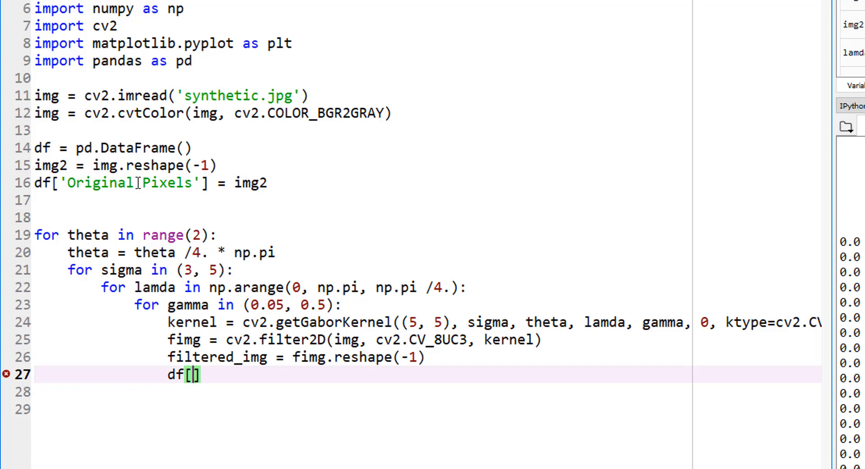
pyautogui.moveTo(249, 407)
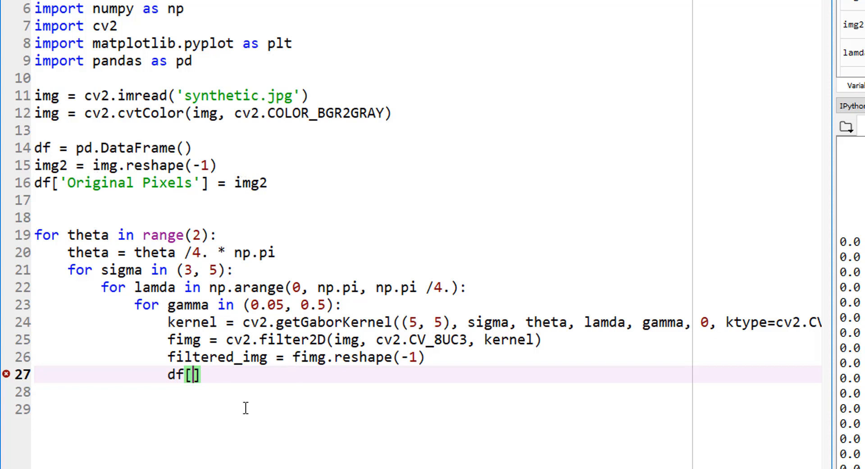
pyautogui.moveTo(228, 351)
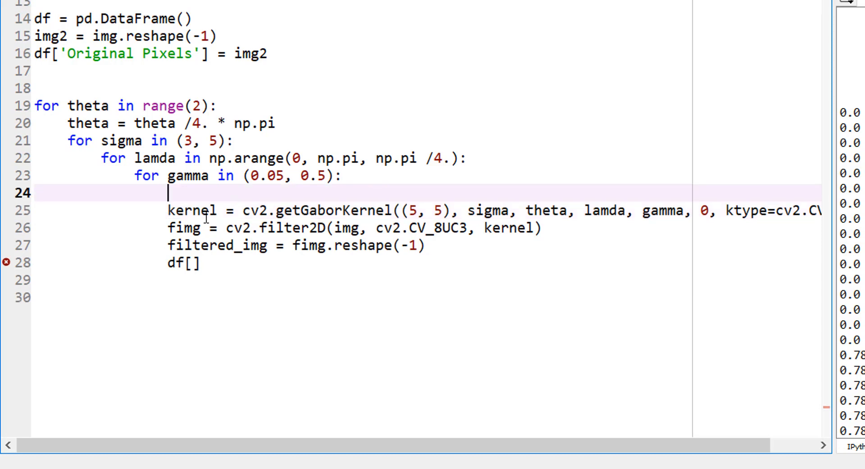
# Add a num = 1 counter and the label line gabor_label = 'Gabor' + str(num).
pyautogui.write('gabor')
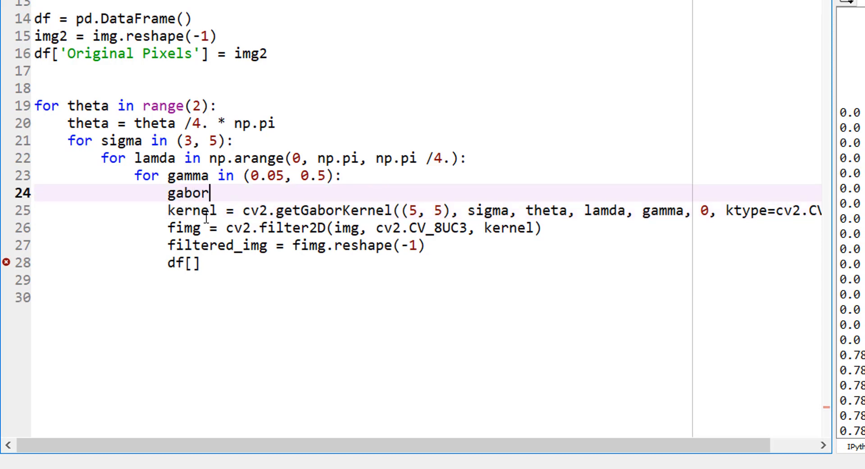
pyautogui.write('_label')
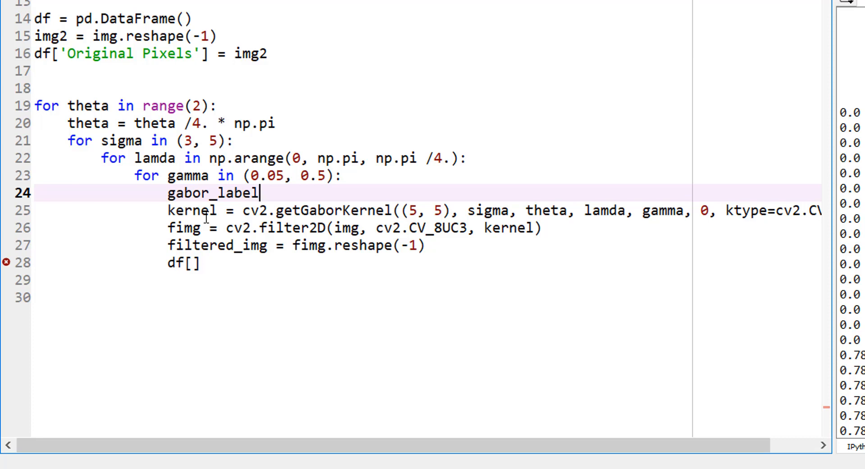
pyautogui.write("= 'G")
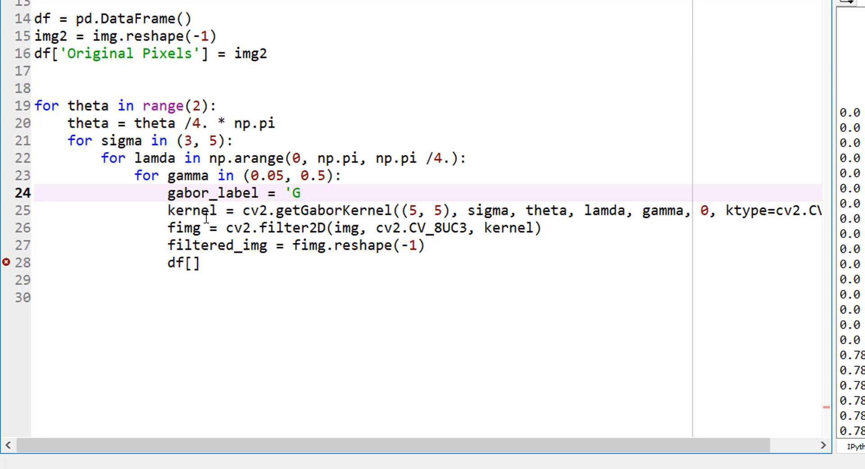
pyautogui.write("abor'")
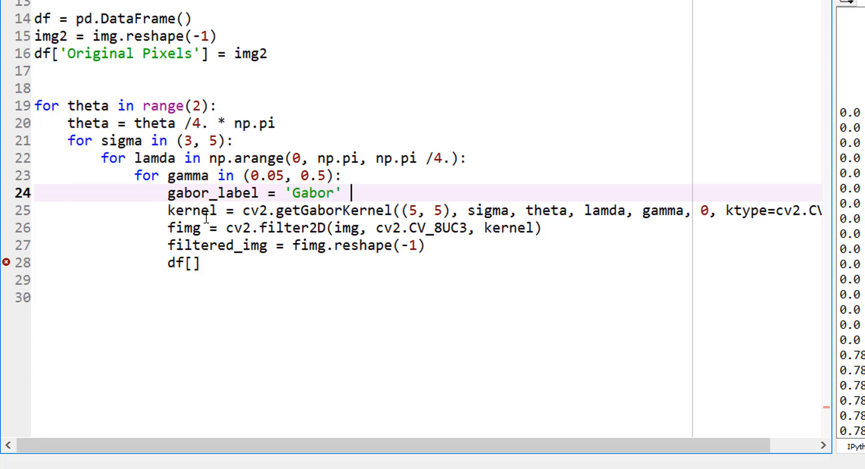
pyautogui.write('+')
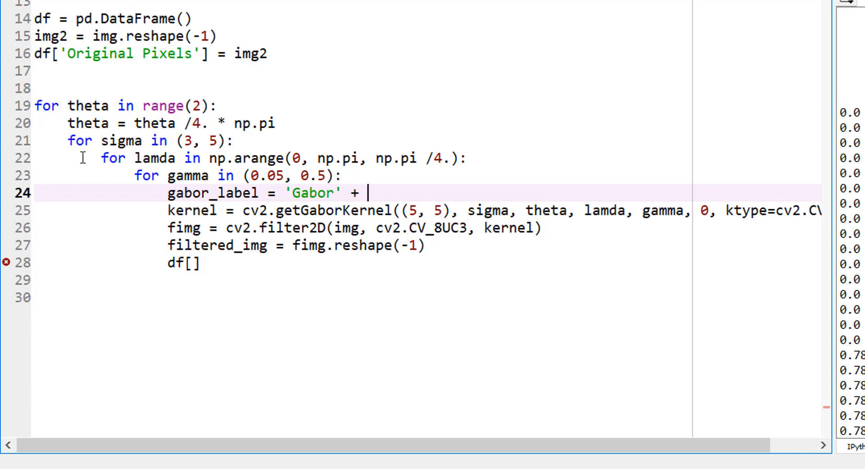
pyautogui.write('num')
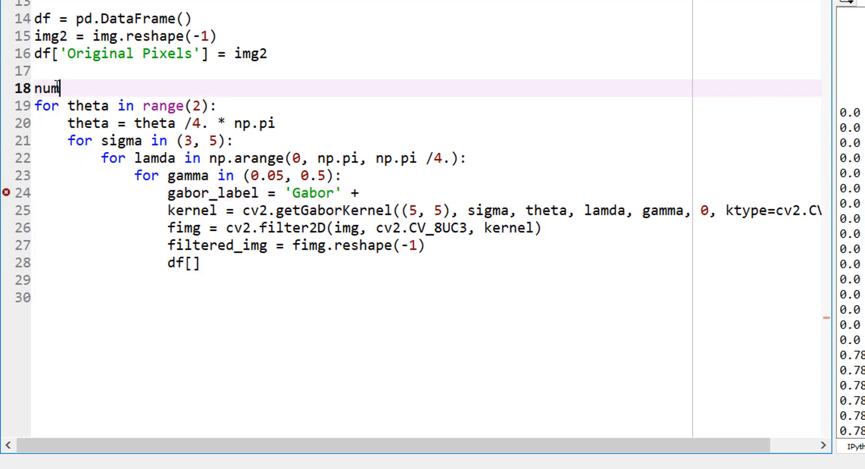
pyautogui.write('= 1')
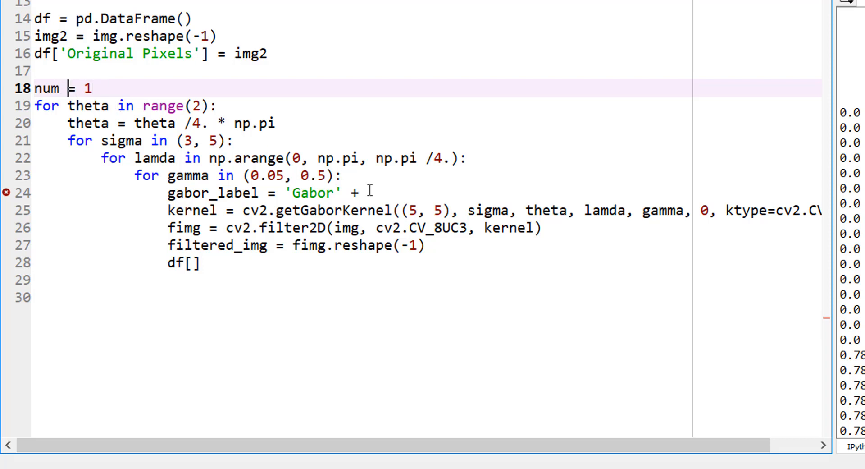
pyautogui.write('num')
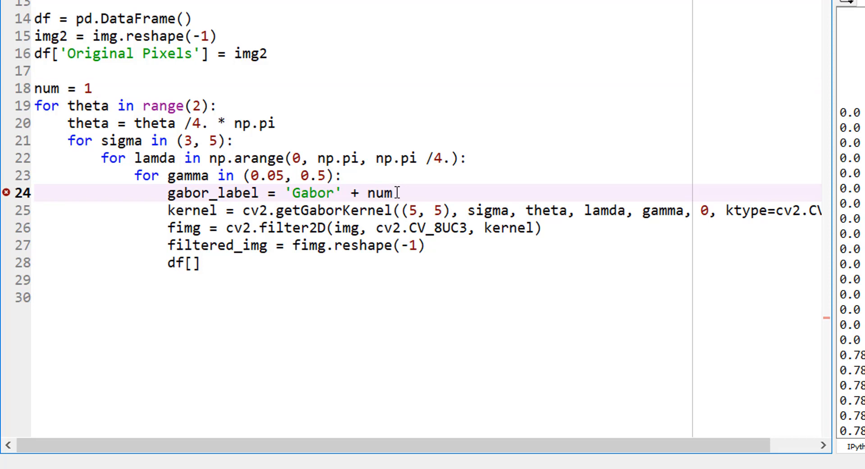
pyautogui.doubleClick(379, 193)
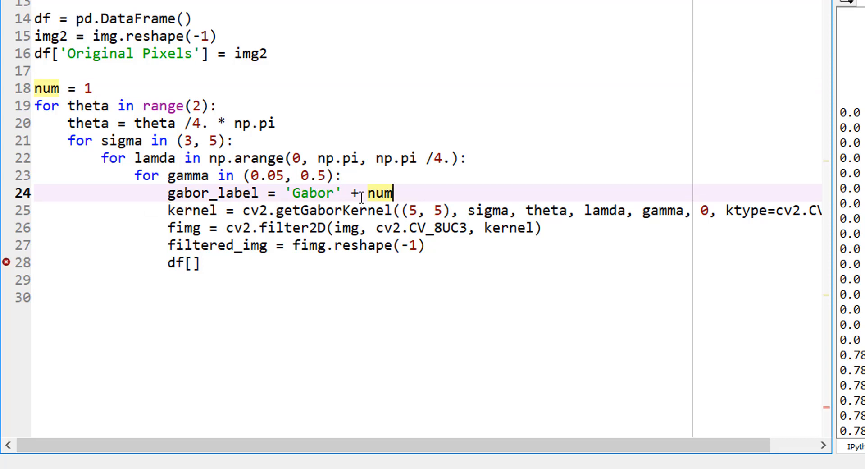
pyautogui.click(199, 263)
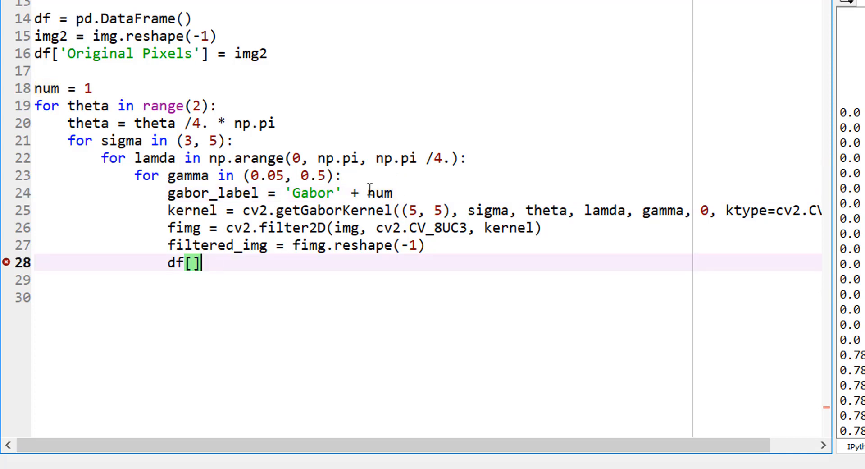
pyautogui.write('str(')
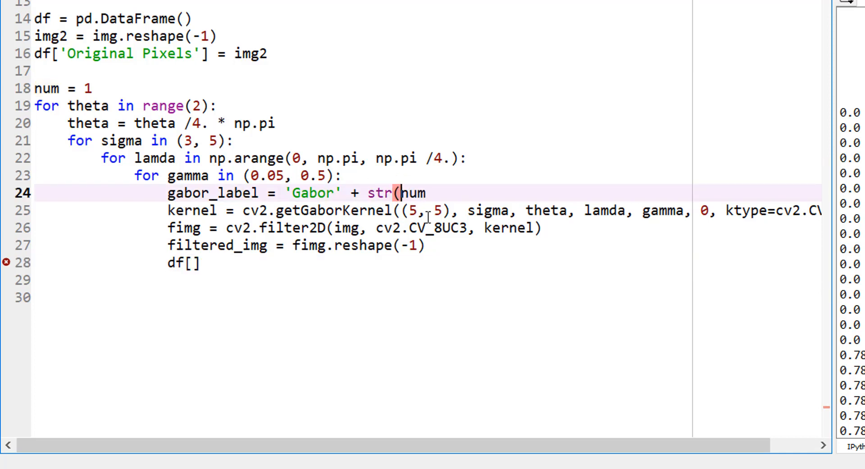
pyautogui.write(')')
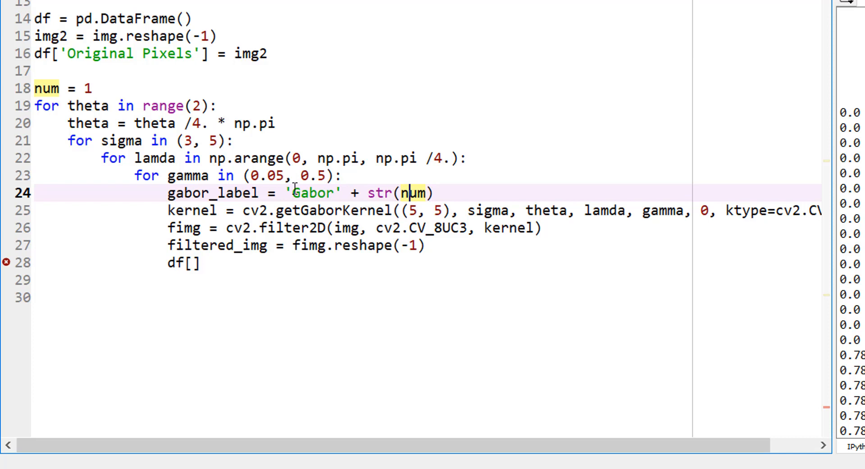
pyautogui.moveTo(401, 188)
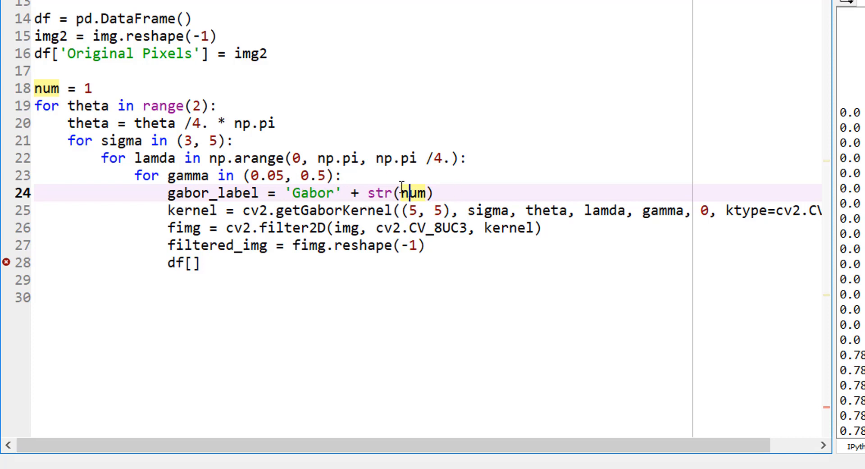
pyautogui.moveTo(335, 203)
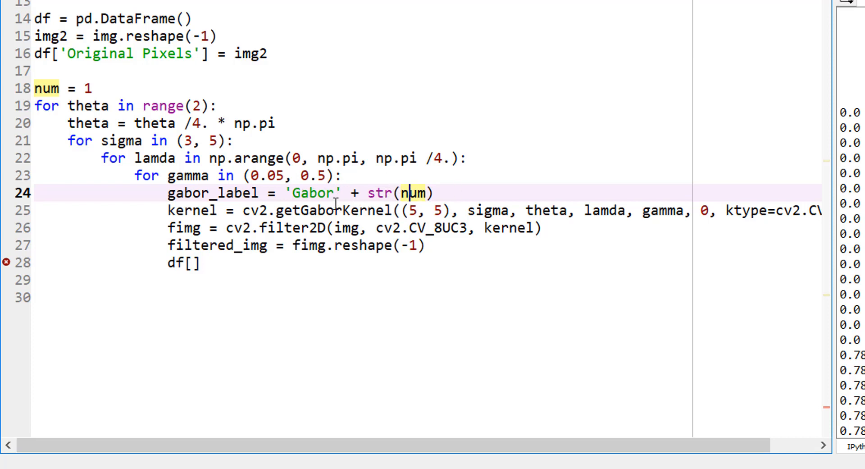
# Store the image with df[gabor_label] = filtered_img and add num += 1 in the loop.
pyautogui.click(193, 262)
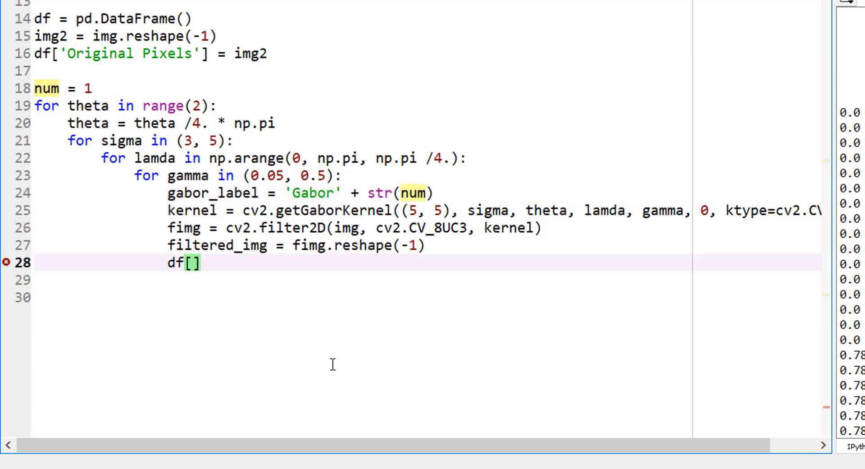
pyautogui.write('gabor')
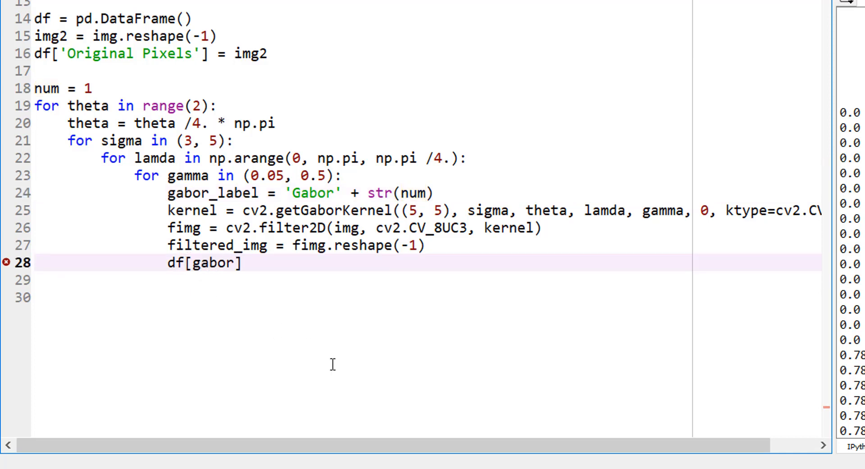
pyautogui.write('_label')
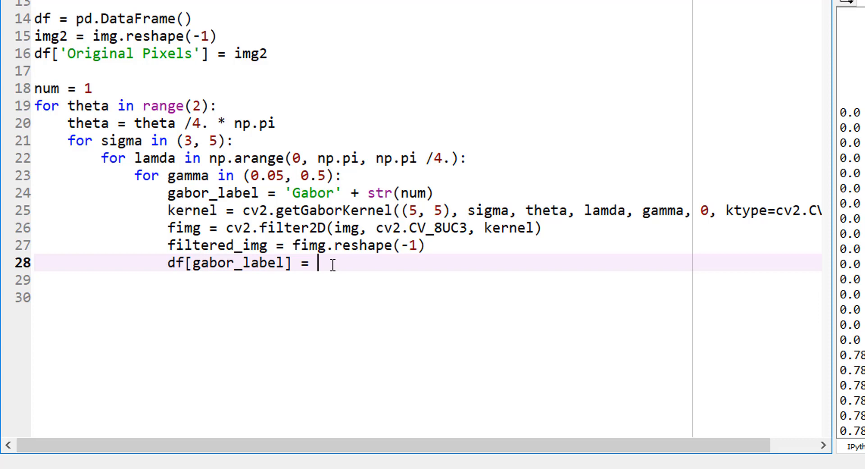
pyautogui.write('filter')
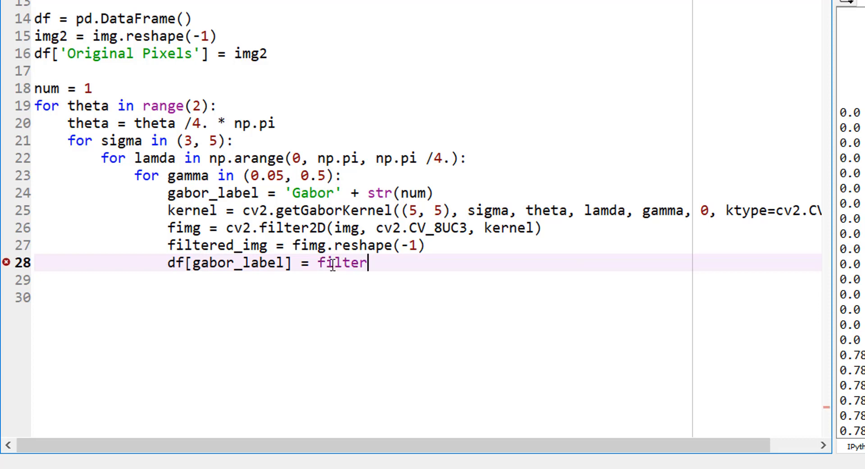
pyautogui.write('ed_img')
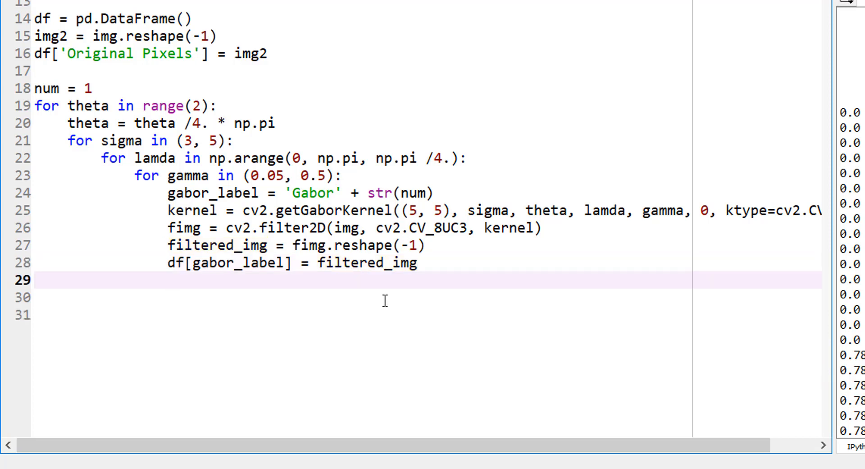
pyautogui.moveTo(197, 273)
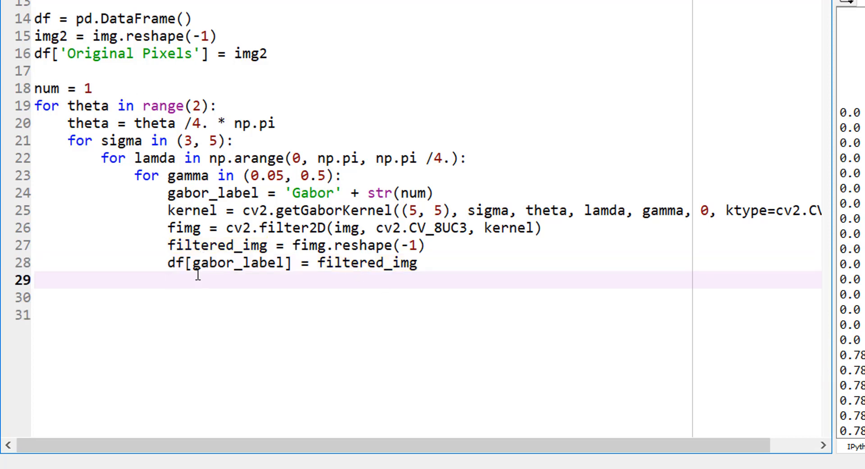
pyautogui.doubleClick(265, 176)
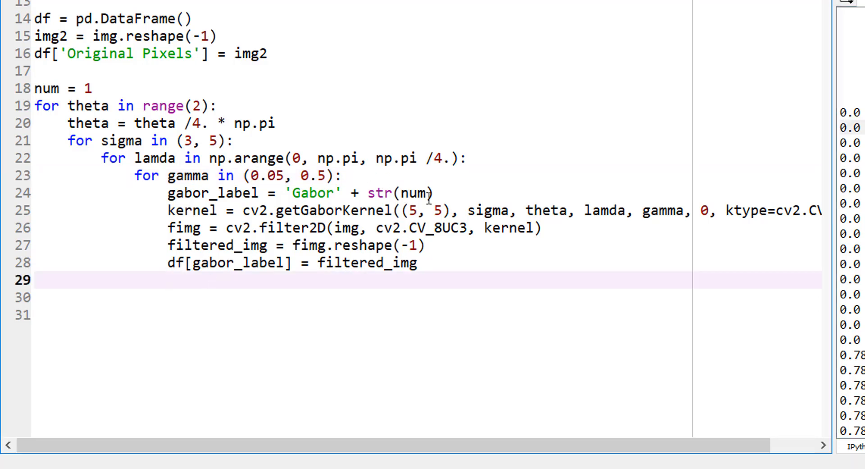
pyautogui.write('num')
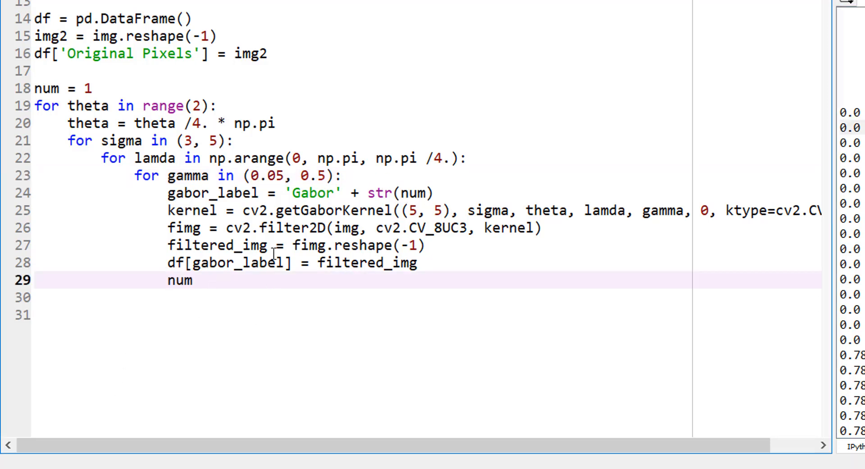
pyautogui.write('+= 1')
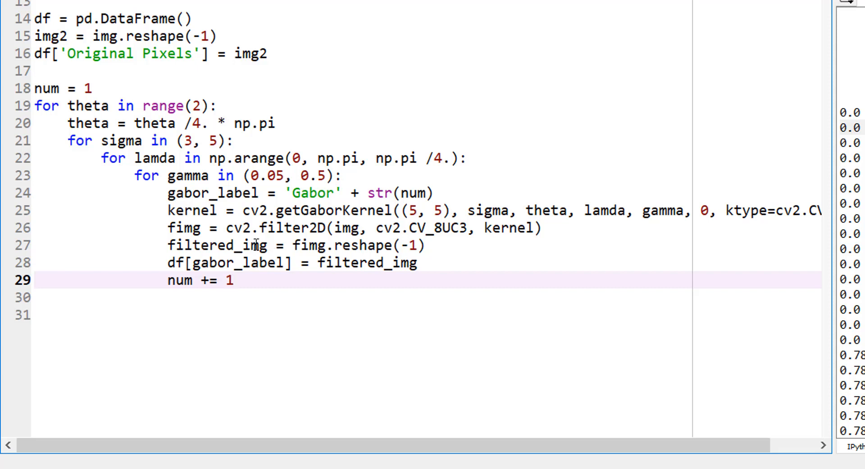
pyautogui.moveTo(196, 283)
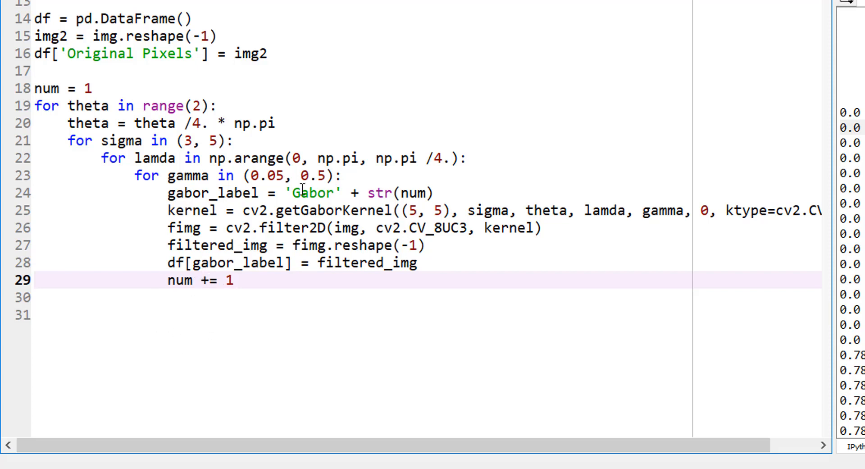
pyautogui.moveTo(415, 201)
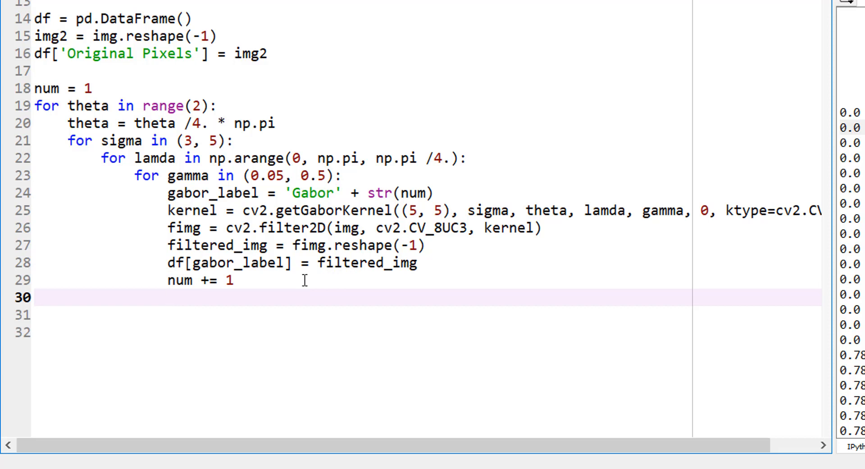
pyautogui.moveTo(214, 220)
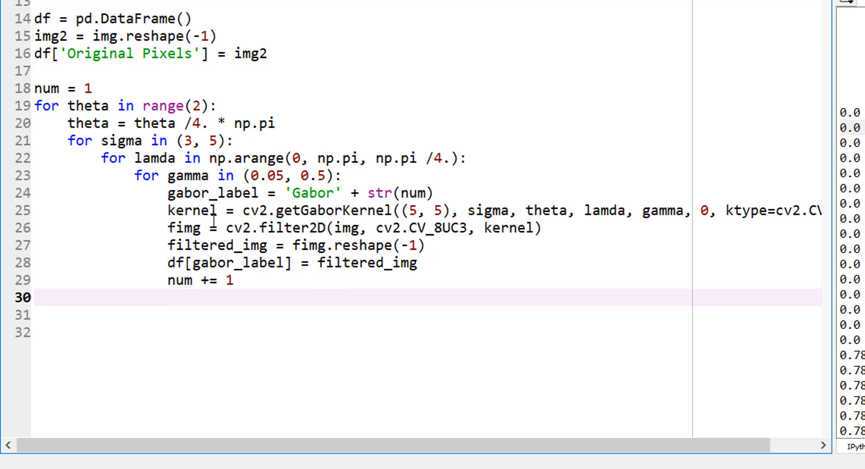
# Add a temporary print(gabor_label), confirm Gabor1 through Gabor32, then select it for deletion.
pyautogui.write('print')
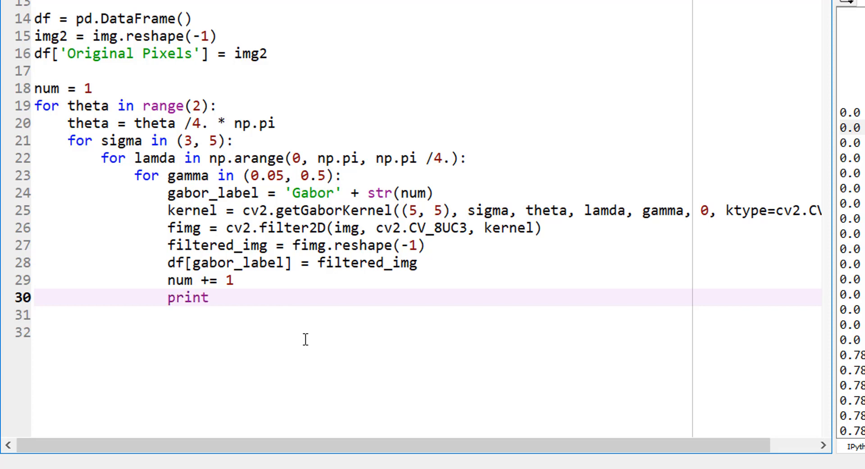
pyautogui.write('()')
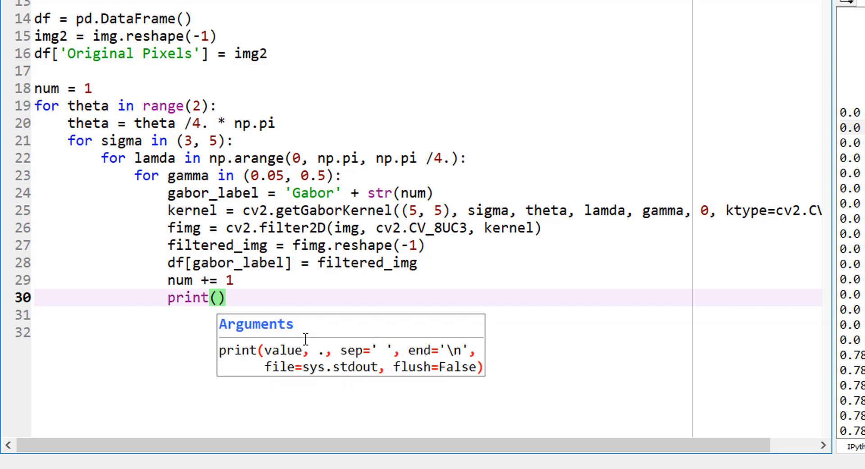
pyautogui.write('gabor')
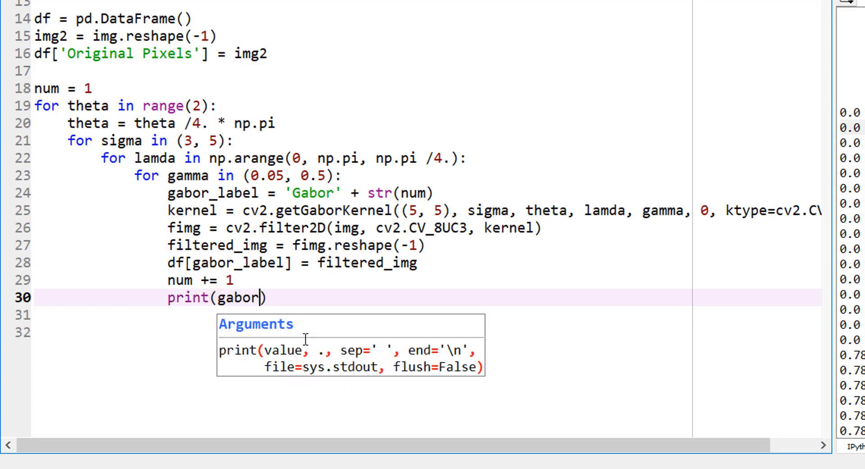
pyautogui.write('_label')
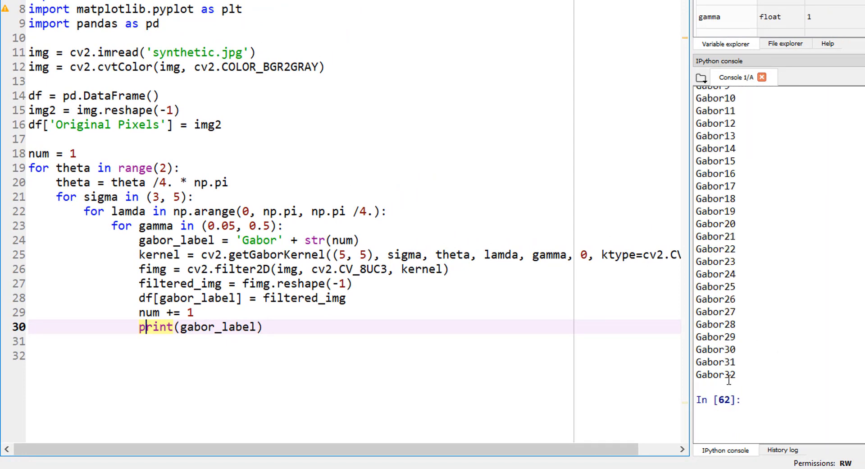
pyautogui.tripleClick(200, 326)
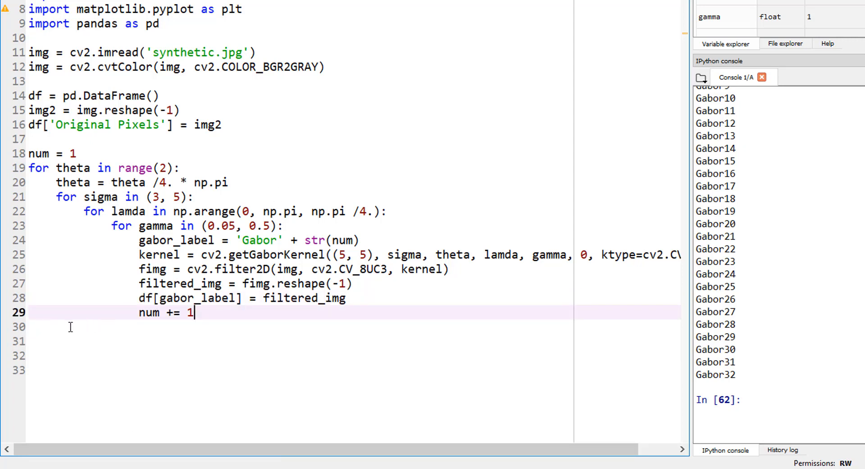
# Add print(df.head()) after the loop and run the script with F5.
pyautogui.write('p')
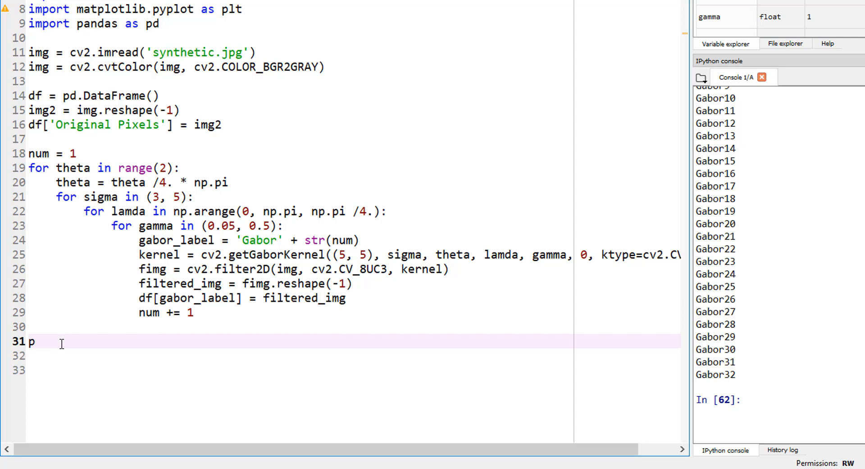
pyautogui.write('rint()')
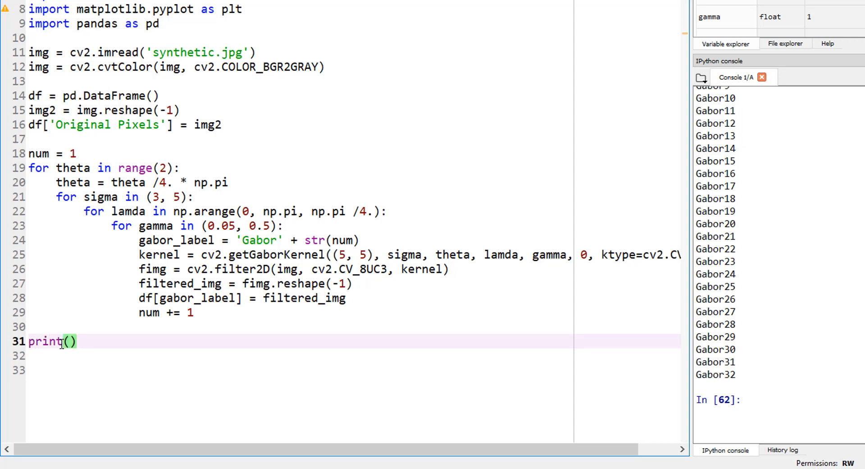
pyautogui.write('df.head(')
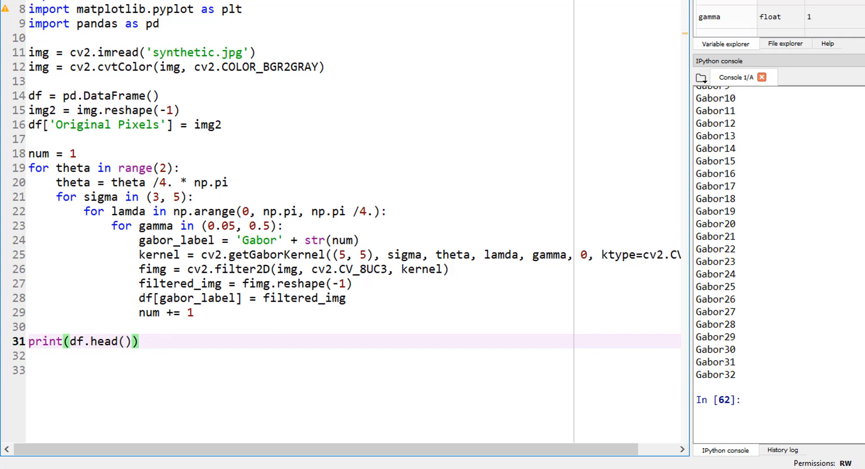
pyautogui.press('f5')
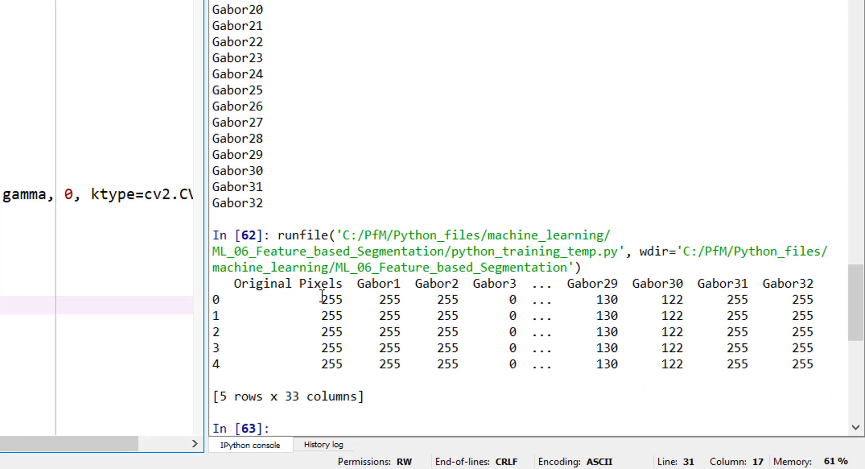
pyautogui.moveTo(386, 279)
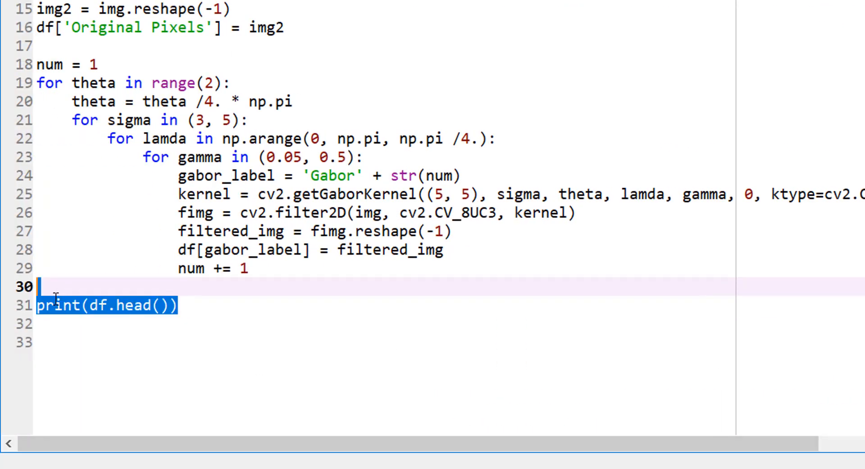
# Replace the head printout with df.to_csv('Gabor.csv') and run the script.
pyautogui.press('Delete')
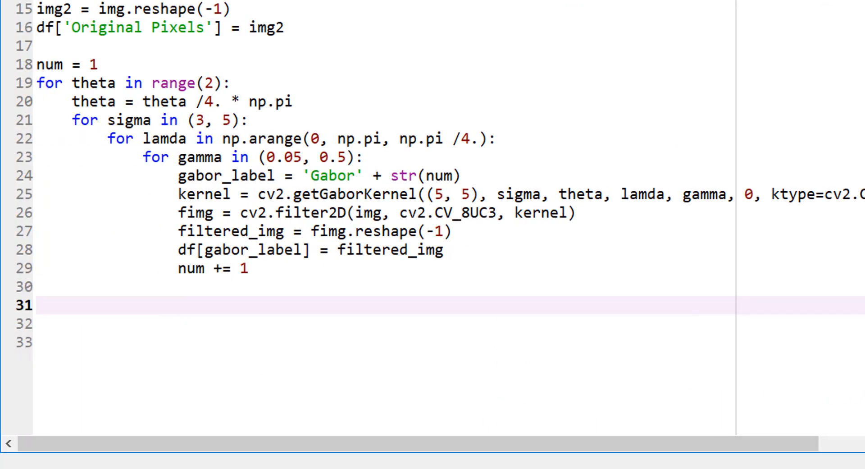
pyautogui.write('df.t')
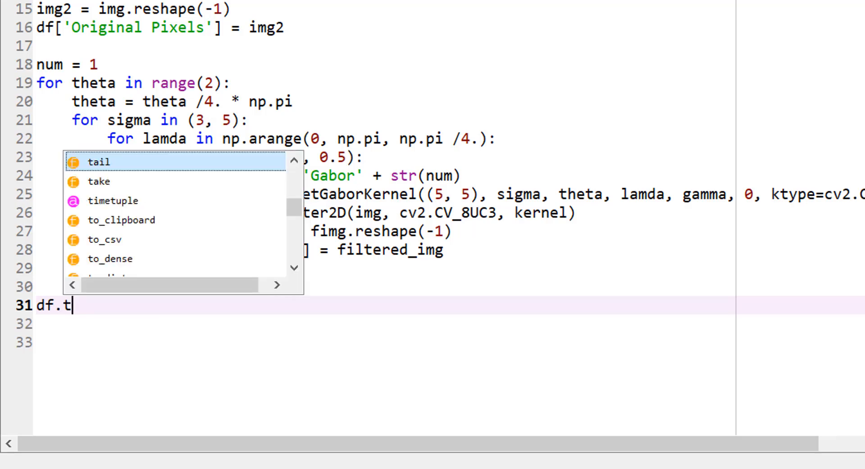
pyautogui.write('o_csv')
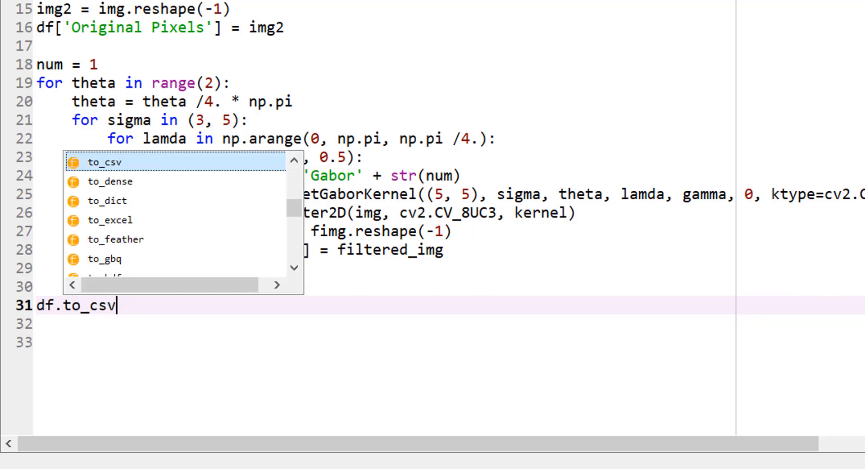
pyautogui.write("('")
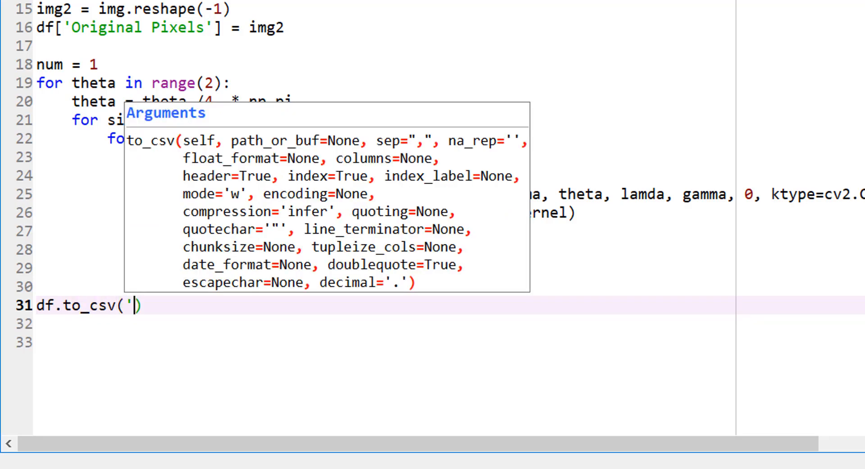
pyautogui.write('Gabor.csv')
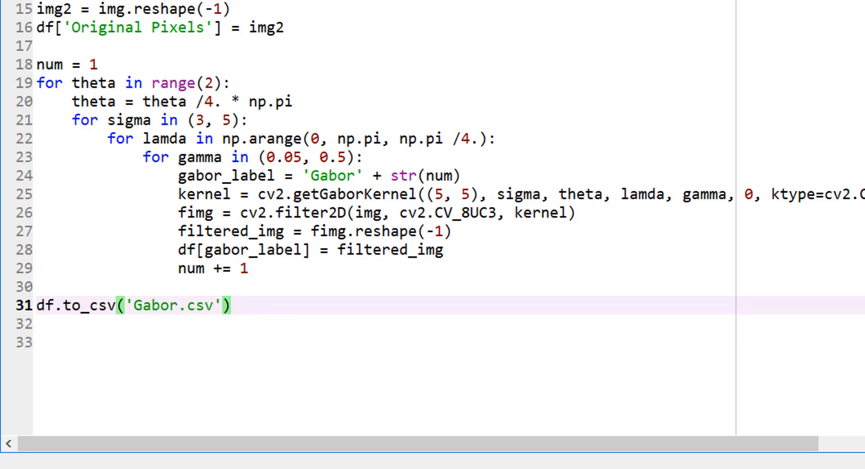
pyautogui.click(101, 27)
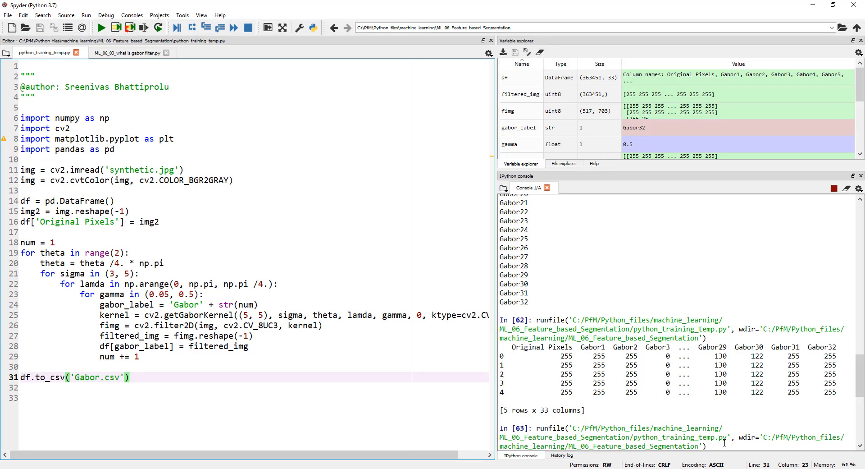
pyautogui.click(130, 376)
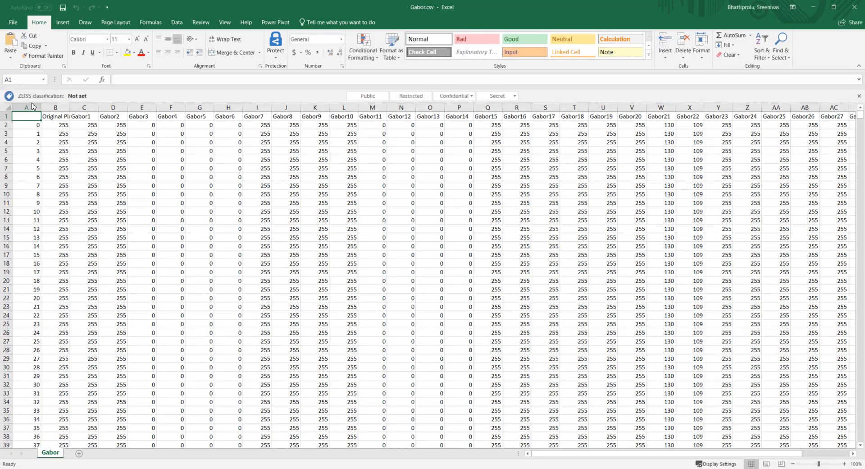
pyautogui.moveTo(118, 429)
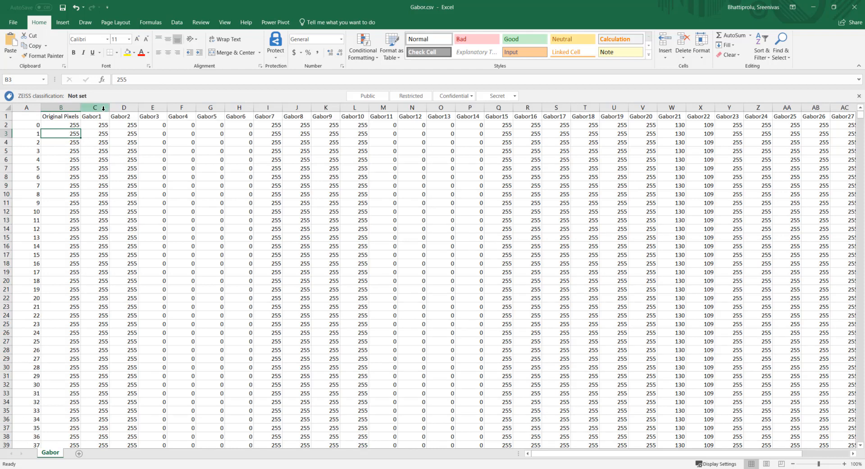
pyautogui.moveTo(619, 464)
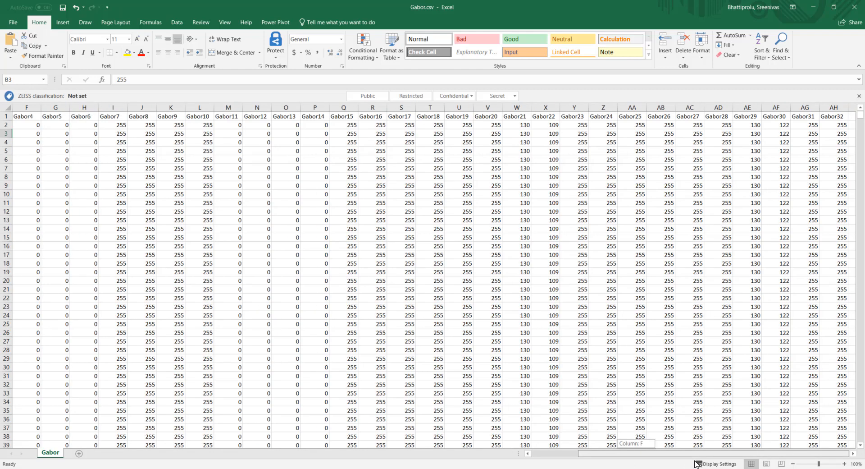
# Scroll back left across the Gabor.csv columns in Excel.
pyautogui.hscroll(-3)
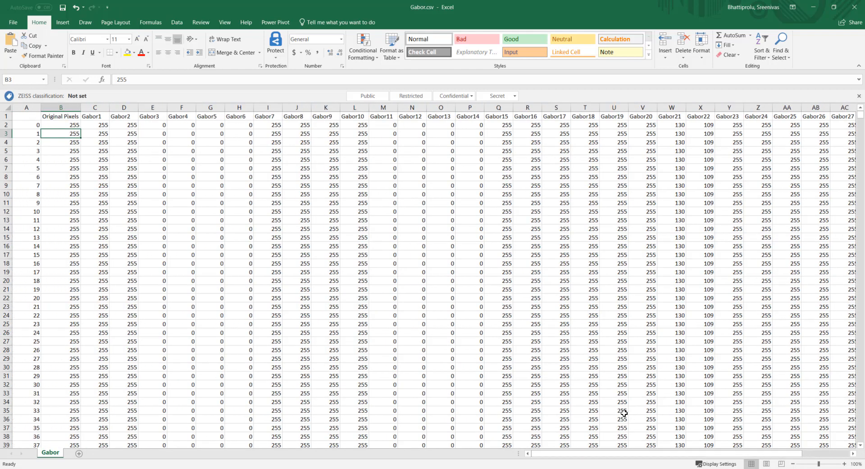
pyautogui.moveTo(611, 354)
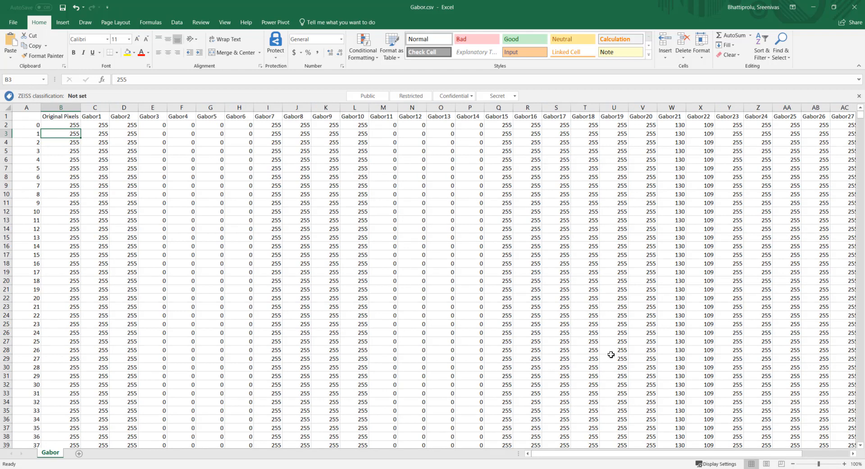
pyautogui.moveTo(308, 153)
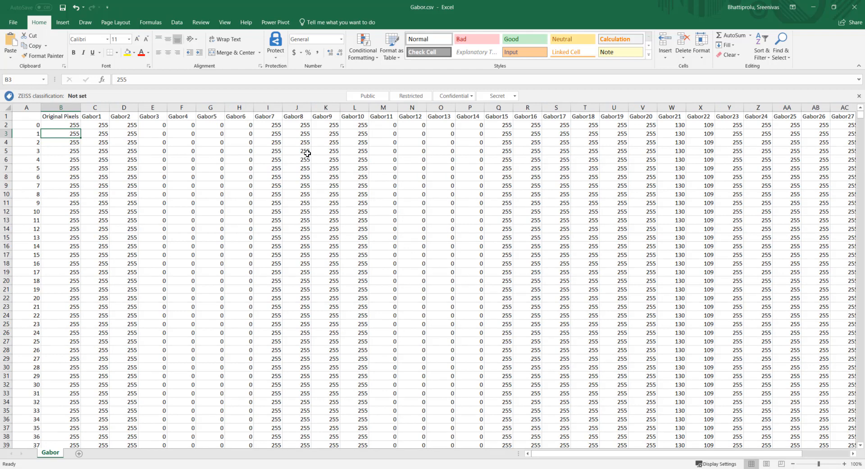
pyautogui.moveTo(816, 10)
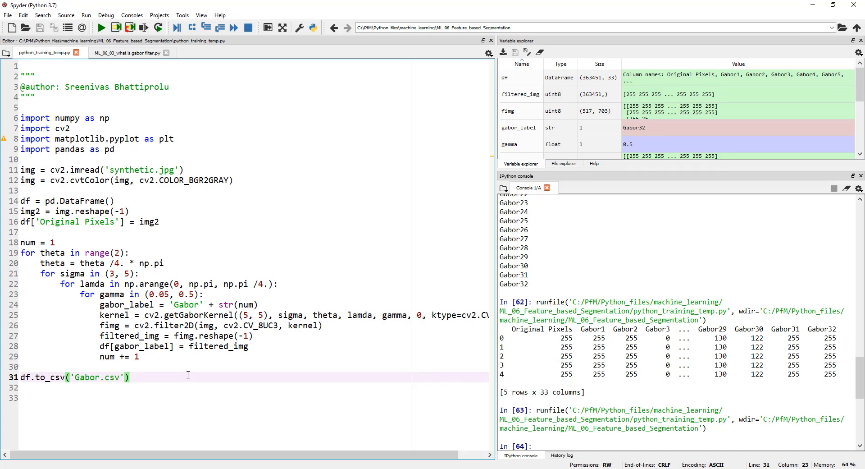
# Switch back to the Spyder window from the taskbar.
pyautogui.click(129, 375)
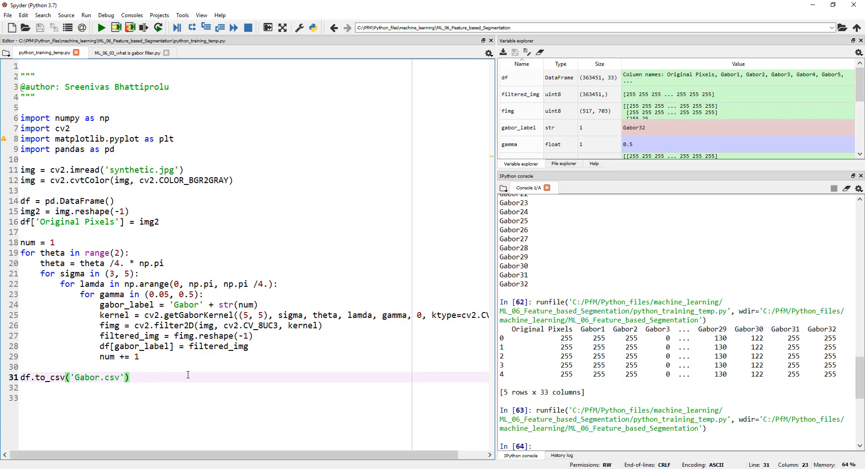
pyautogui.click(129, 377)
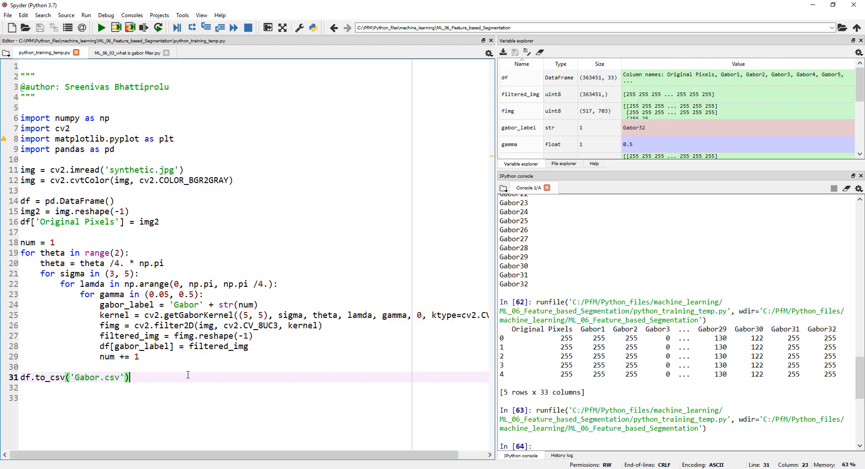